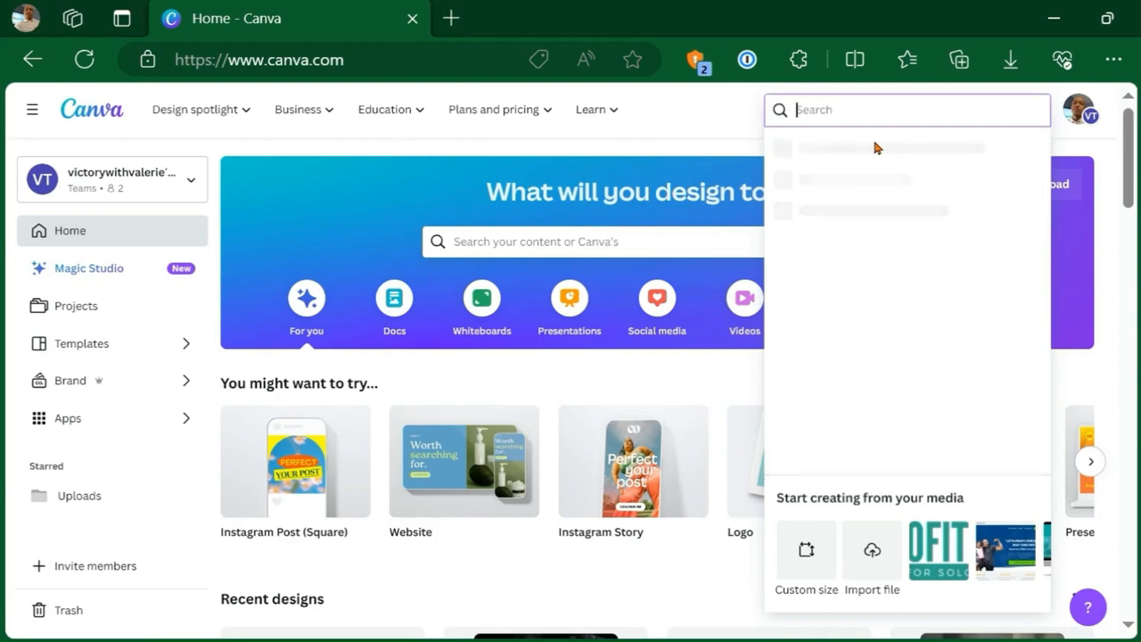
# - Search Canva's home design search for 'white' to bring up the Whiteboard option
pyautogui.write('white')
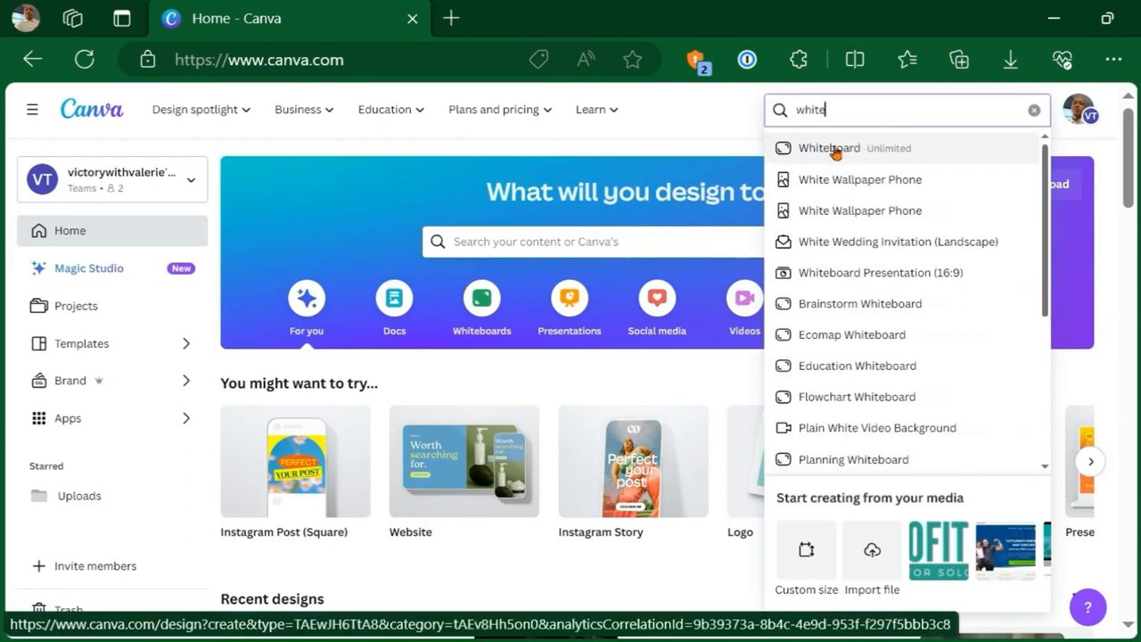
pyautogui.moveTo(856, 365)
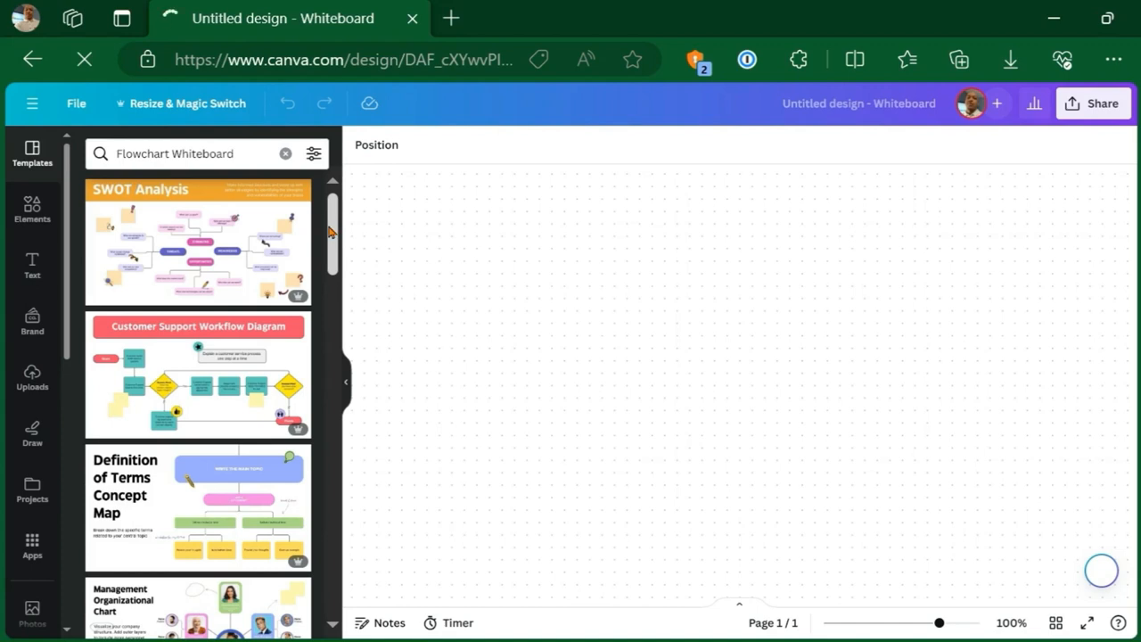
pyautogui.scroll(-3)
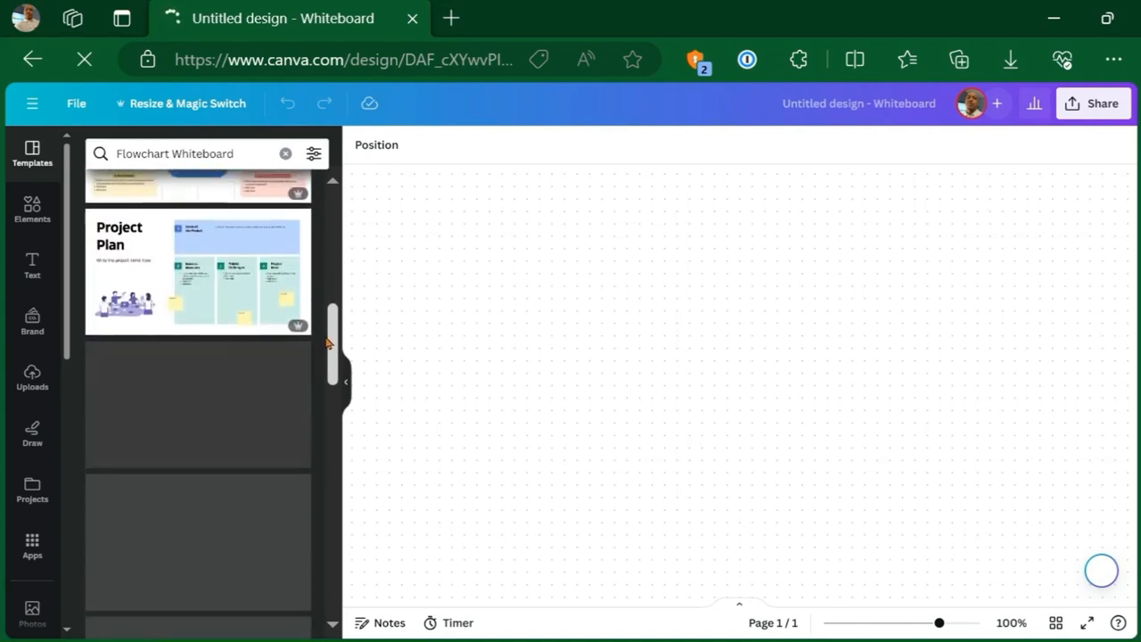
pyautogui.scroll(-3)
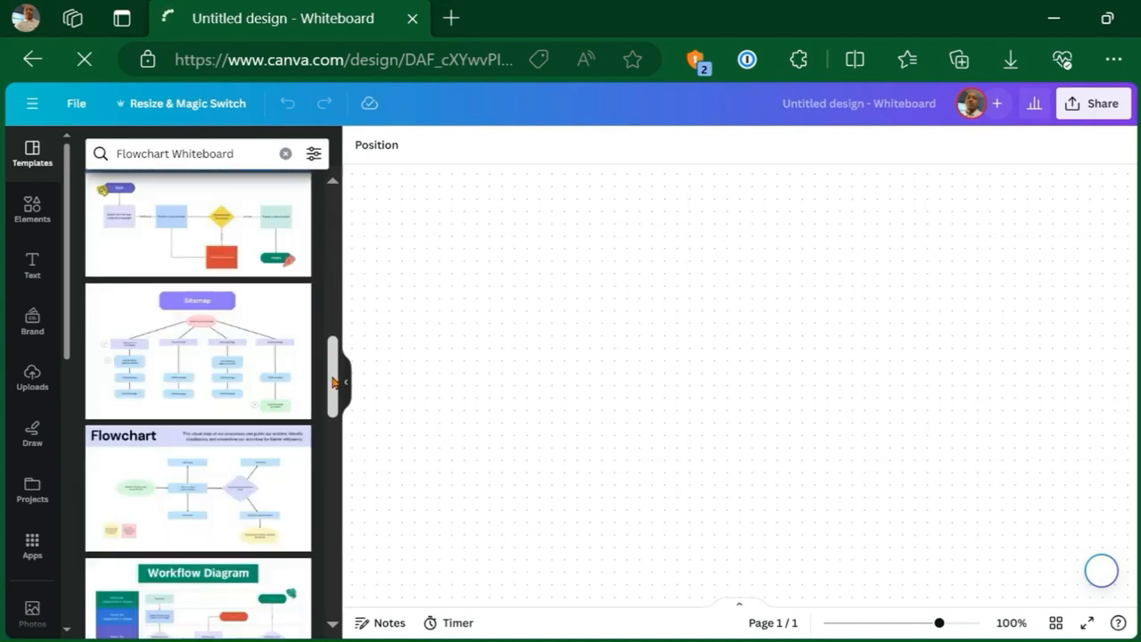
pyautogui.scroll(-3)
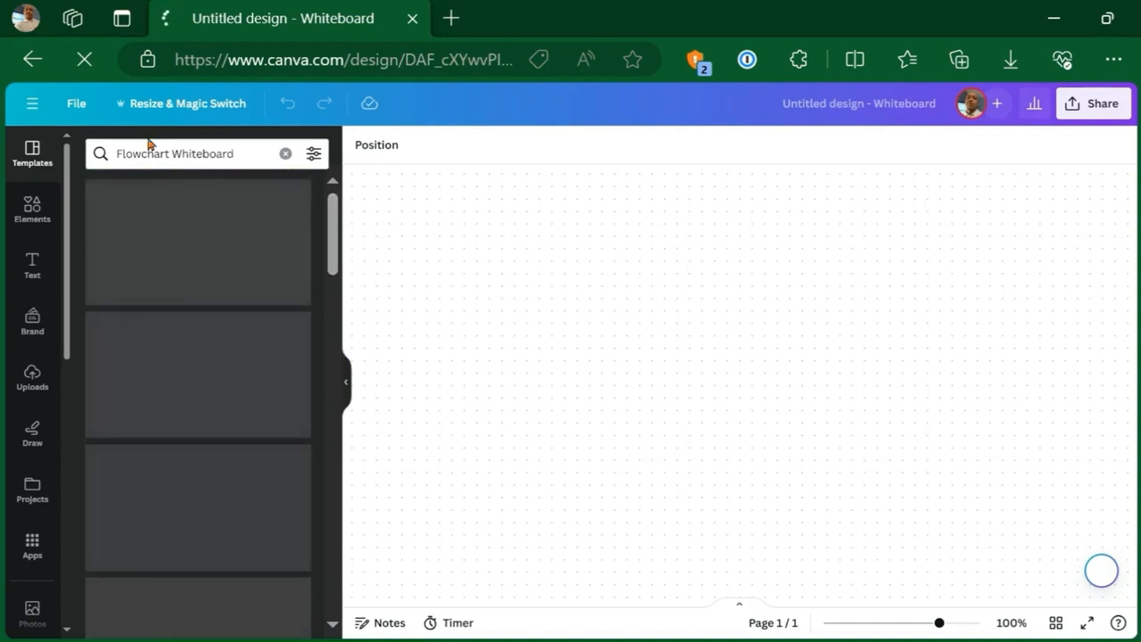
# - Search Elements for 'website' and filter the results to Frames
pyautogui.click(32, 210)
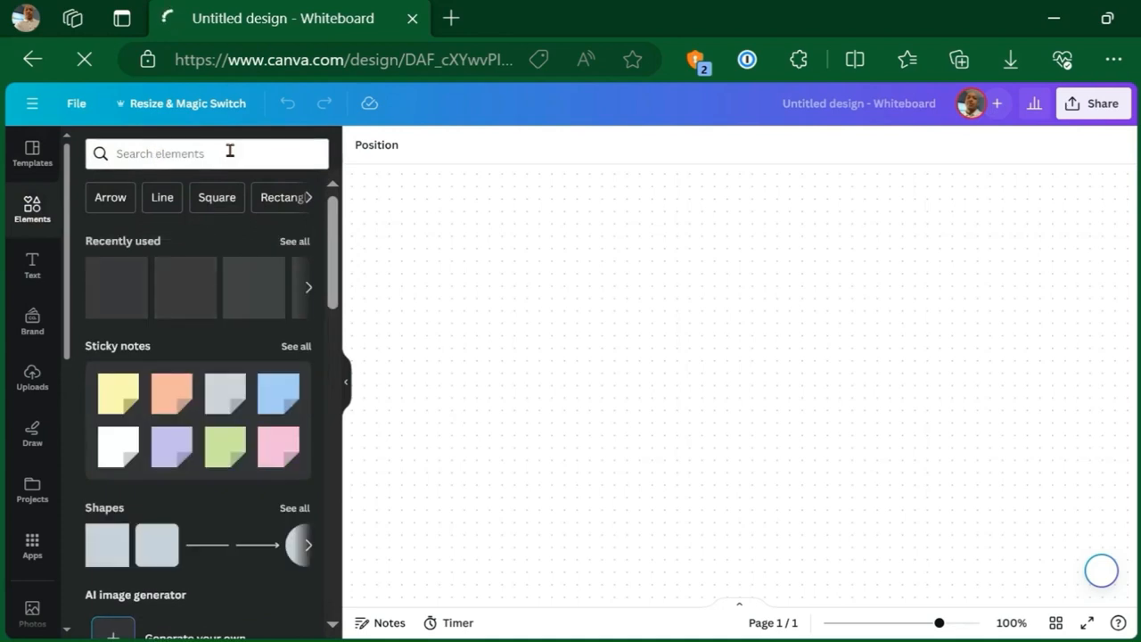
pyautogui.click(178, 154)
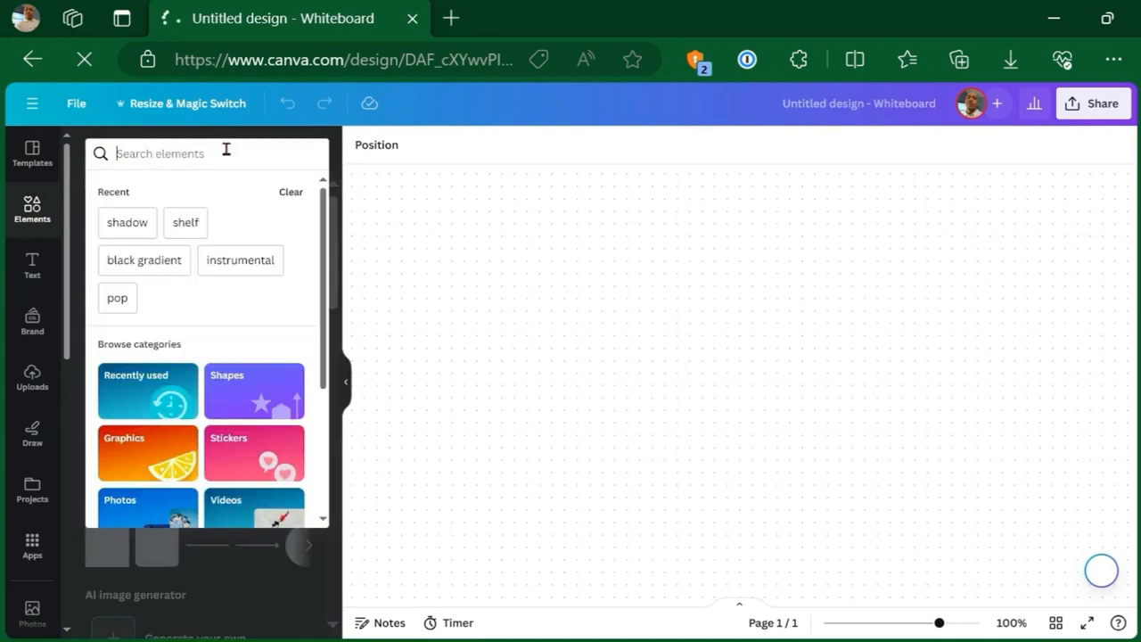
pyautogui.write('website')
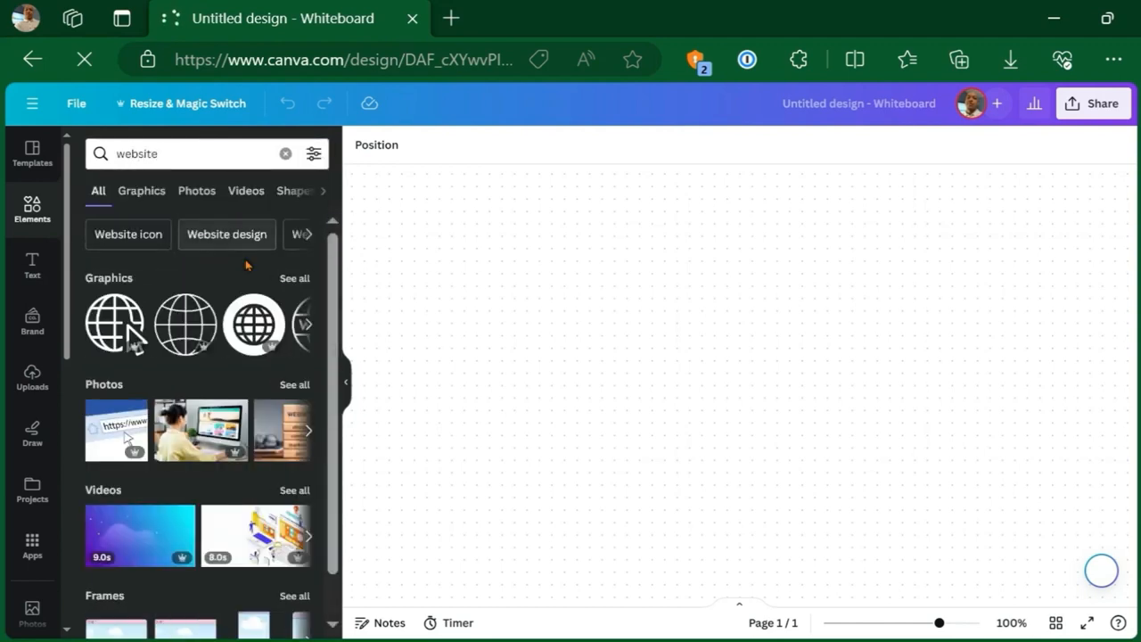
pyautogui.click(141, 189)
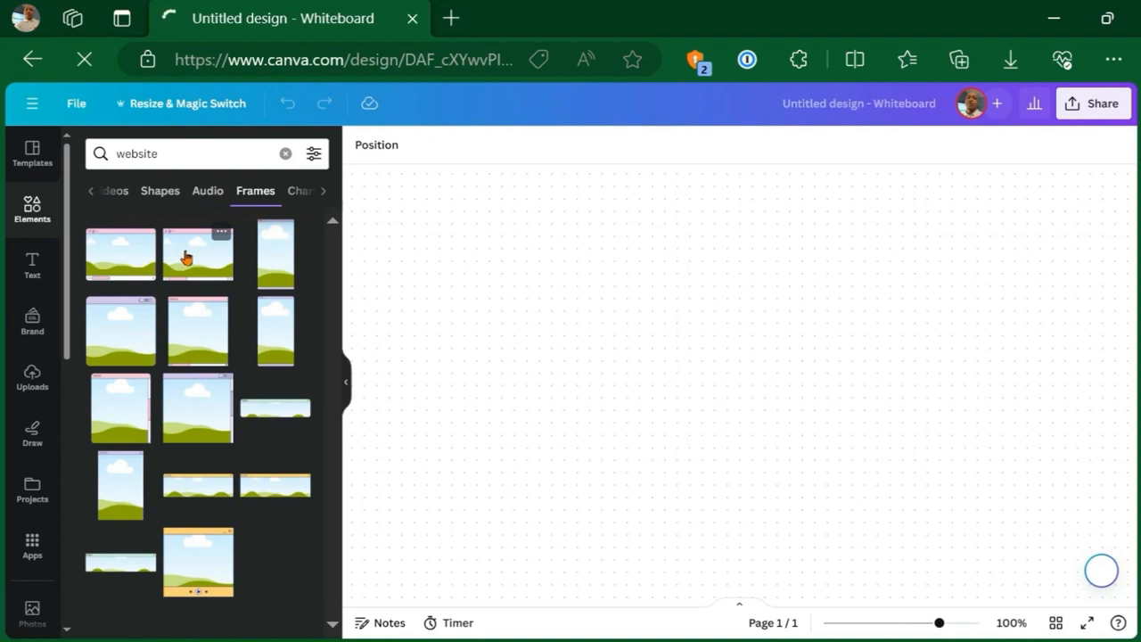
pyautogui.moveTo(150, 257)
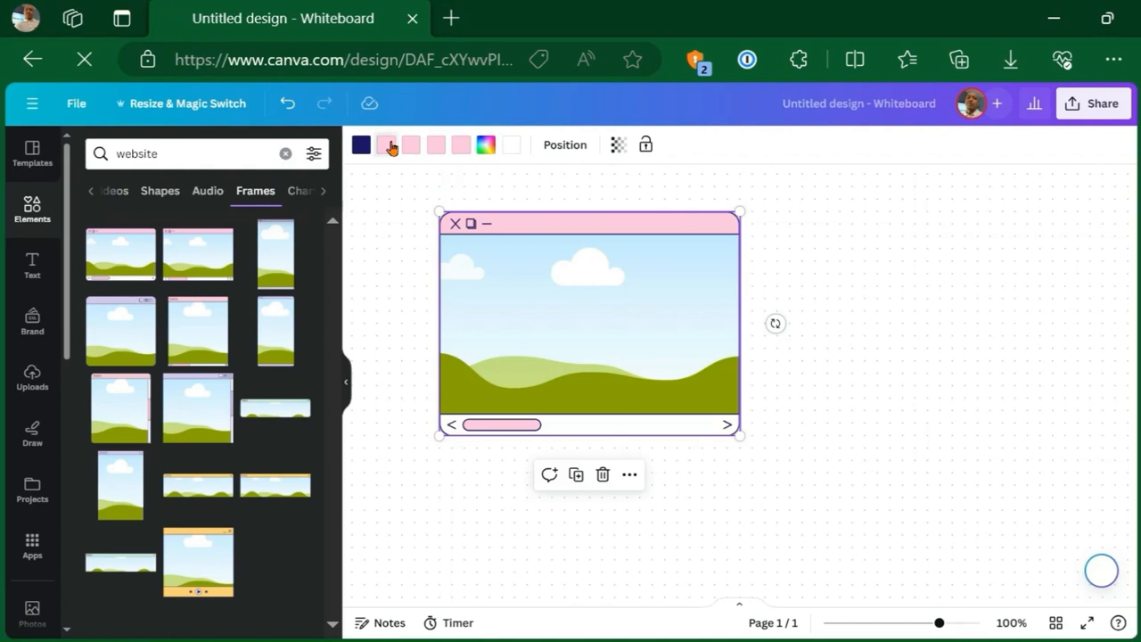
# - Recolour both pink parts of the browser frame to grey via the toolbar swatches
pyautogui.click(385, 145)
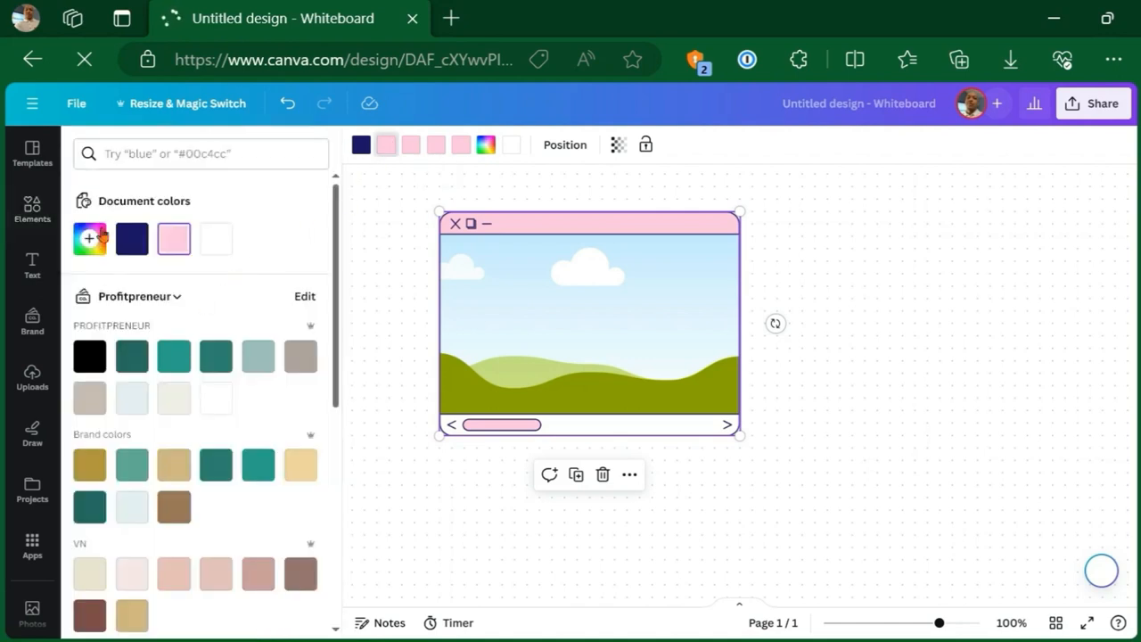
pyautogui.moveTo(89, 239)
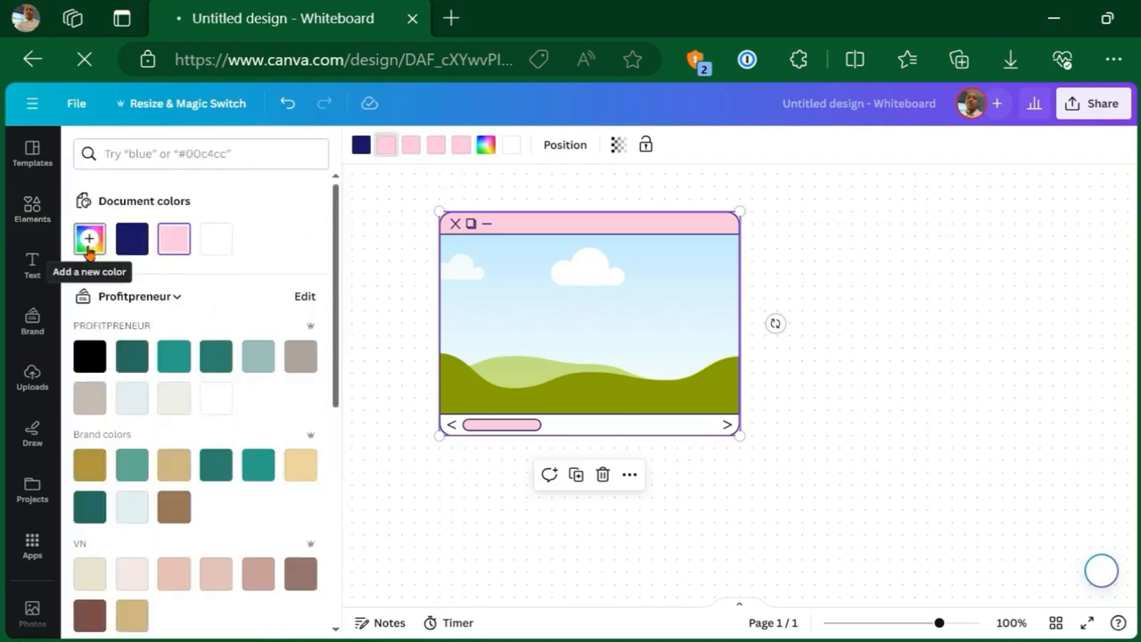
pyautogui.click(89, 239)
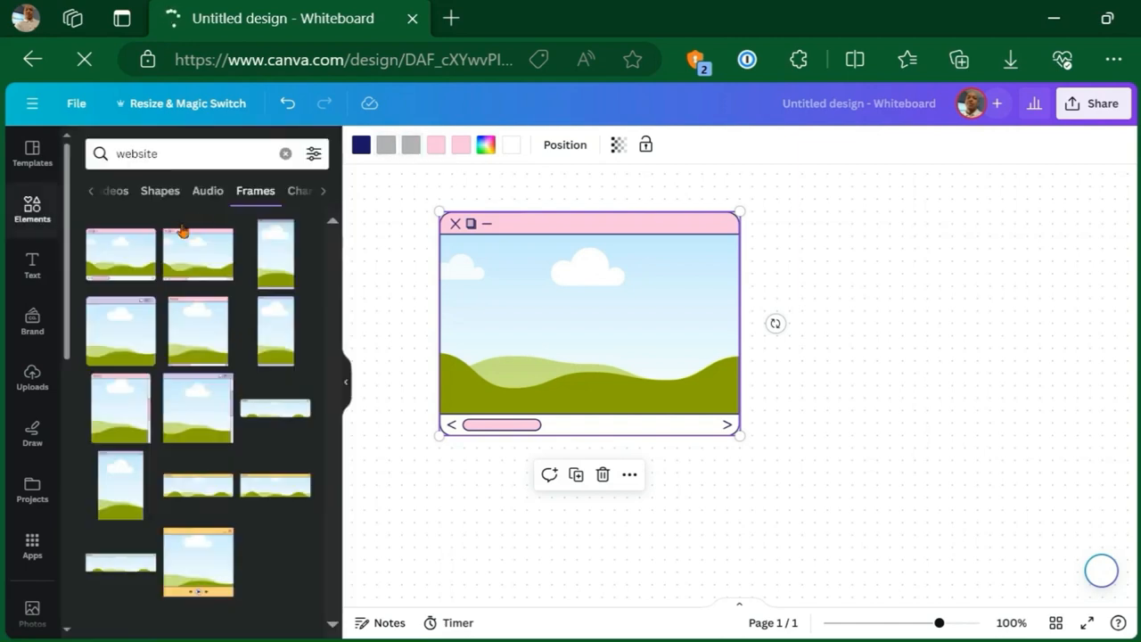
pyautogui.click(435, 145)
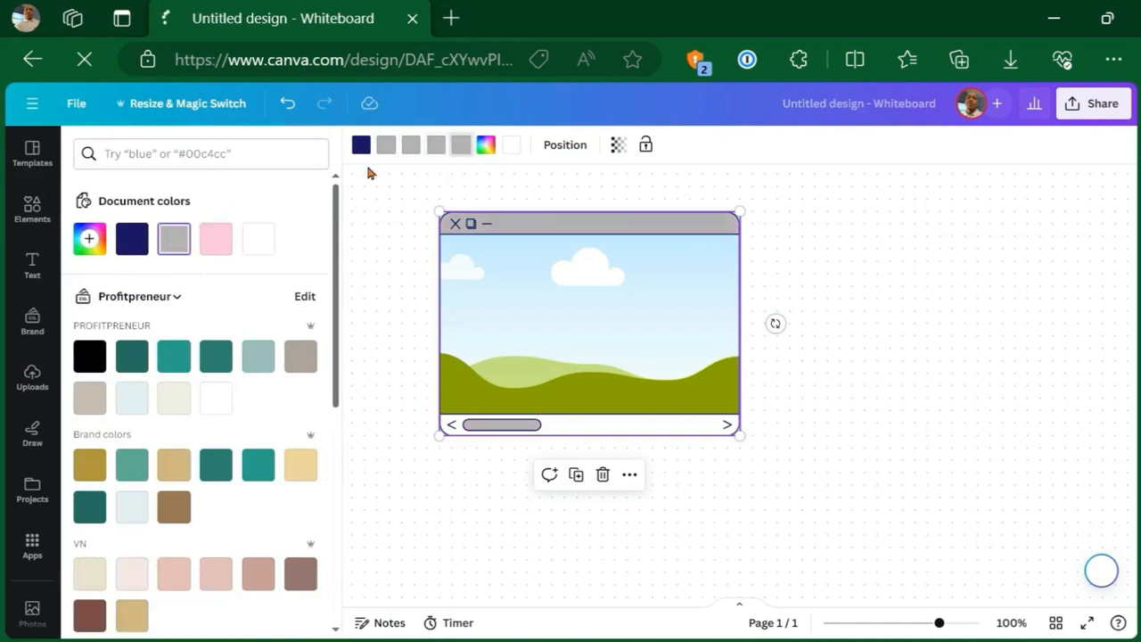
pyautogui.click(89, 357)
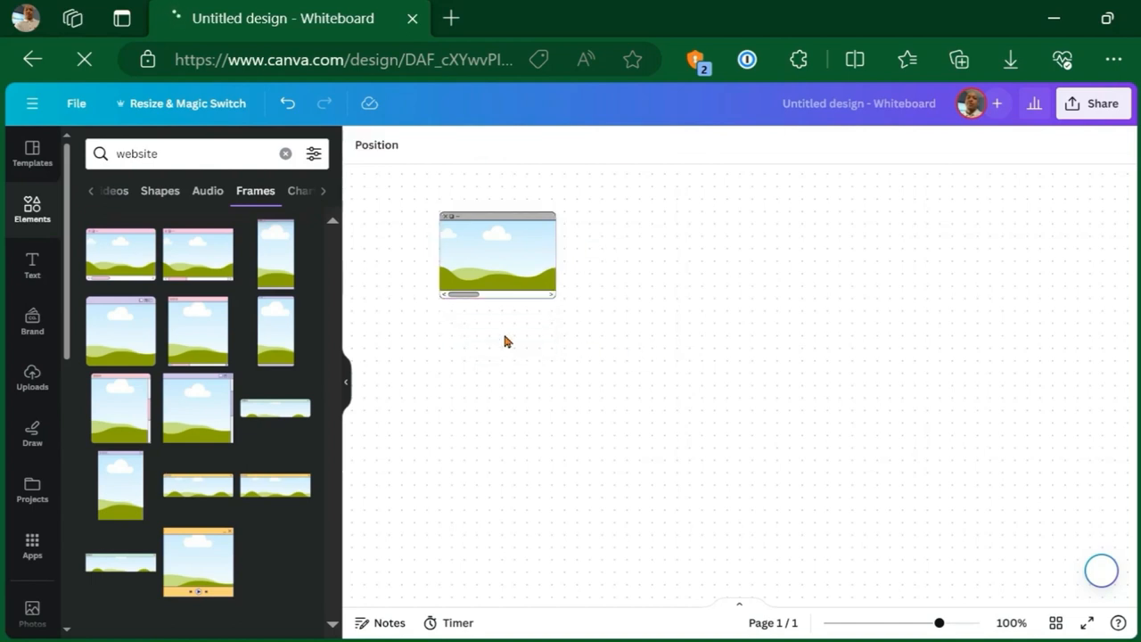
pyautogui.moveTo(32, 263)
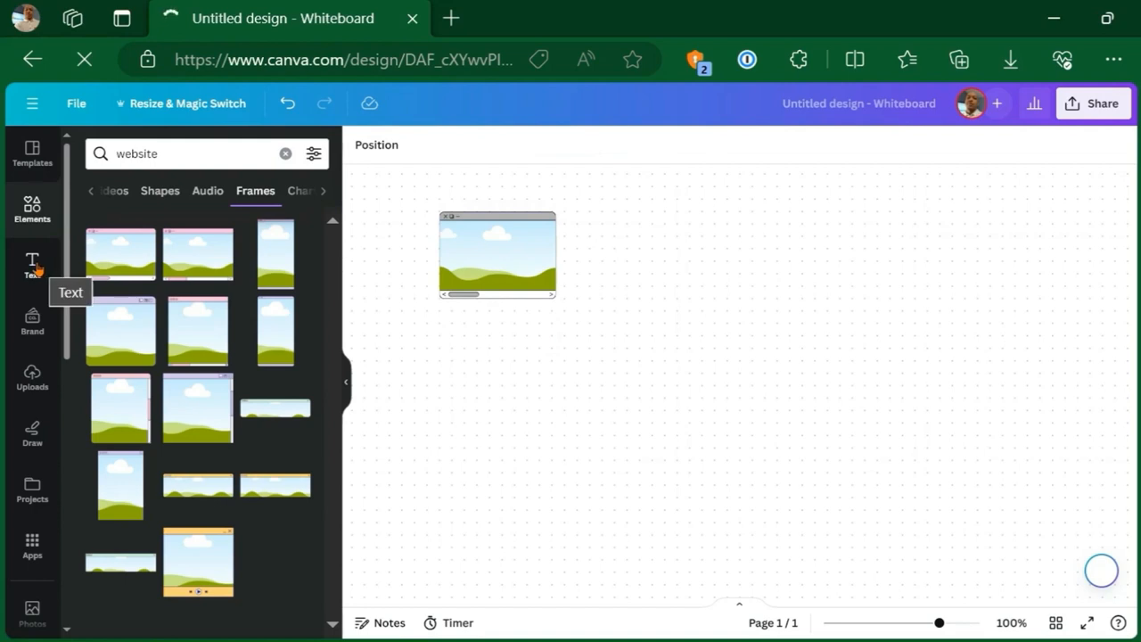
# - Add a Heading text box reading 'Landing Page', shrunk to sit beneath the frame
pyautogui.click(32, 264)
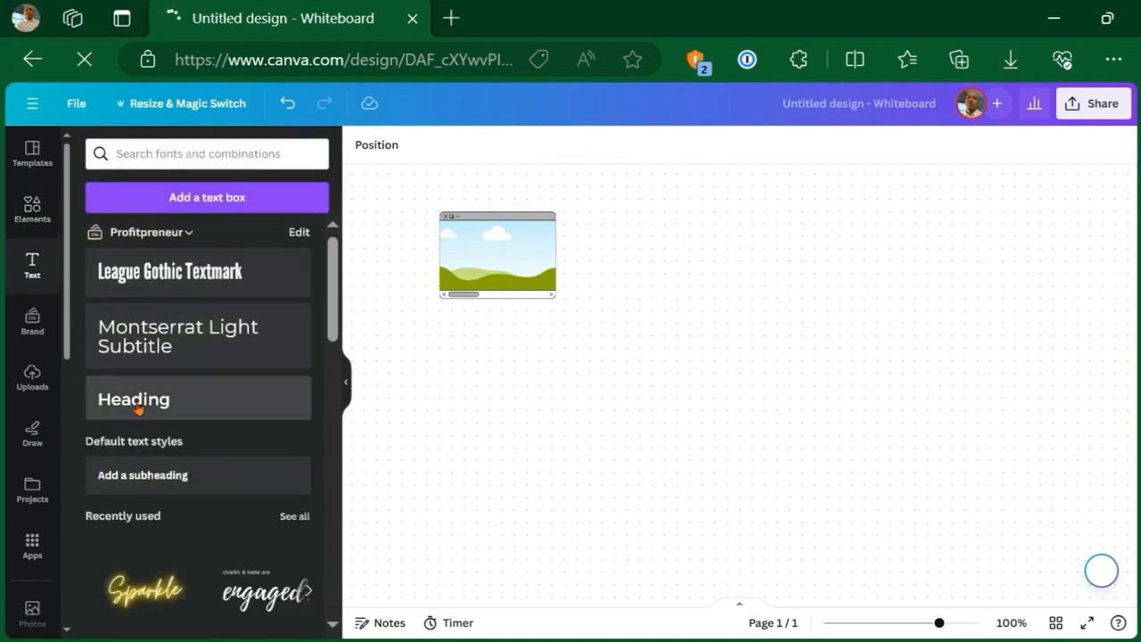
pyautogui.click(134, 399)
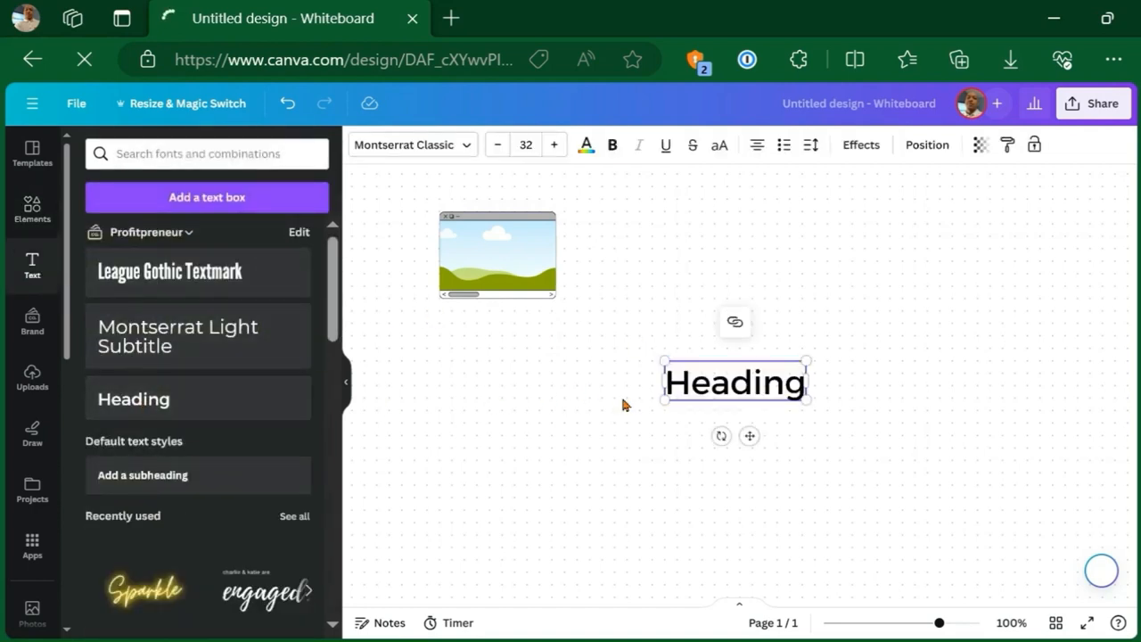
pyautogui.doubleClick(734, 382)
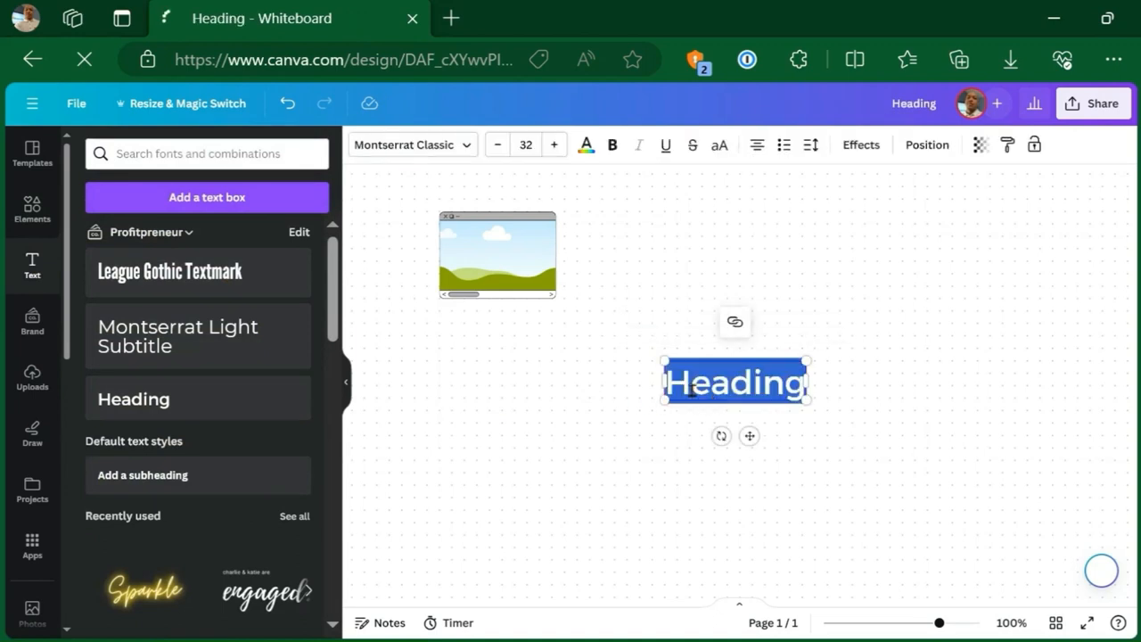
pyautogui.write('Landing')
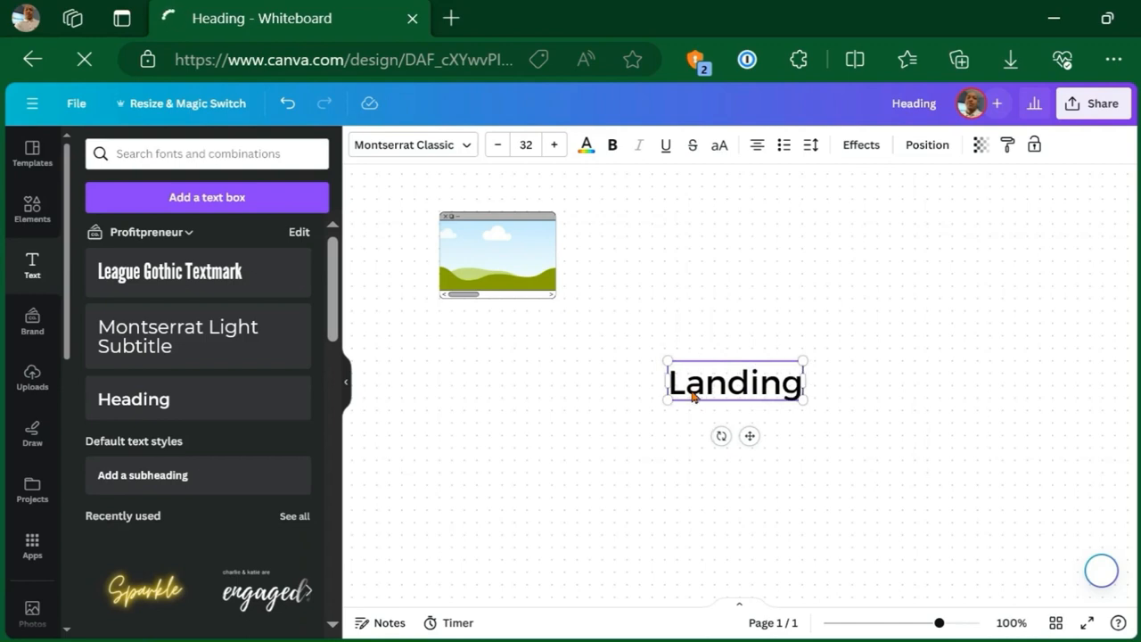
pyautogui.write('Page')
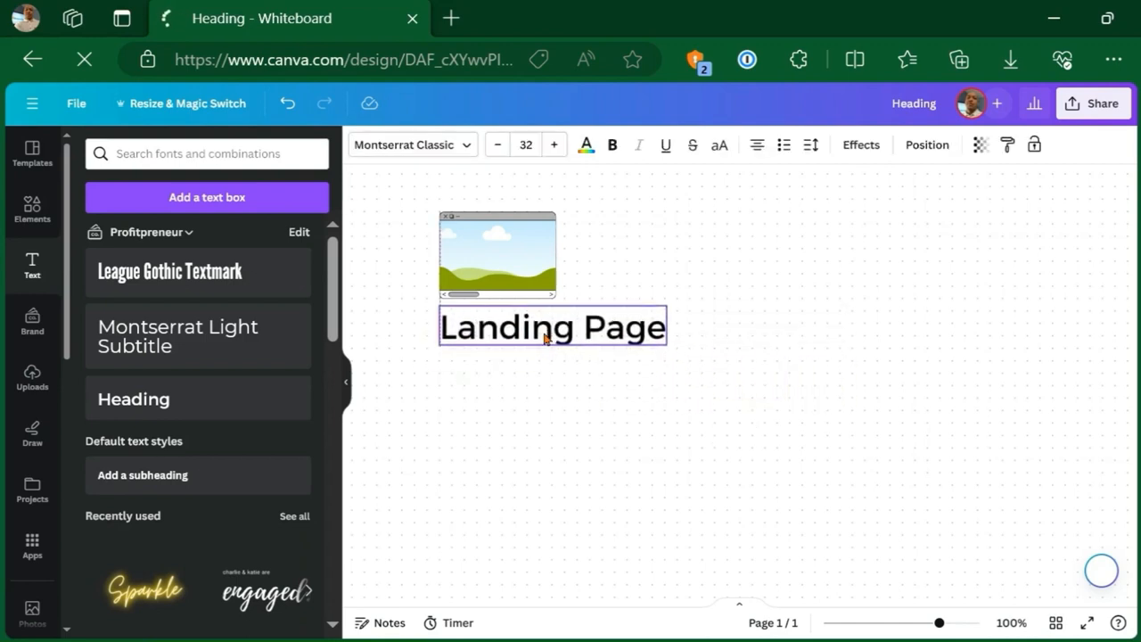
pyautogui.click(553, 324)
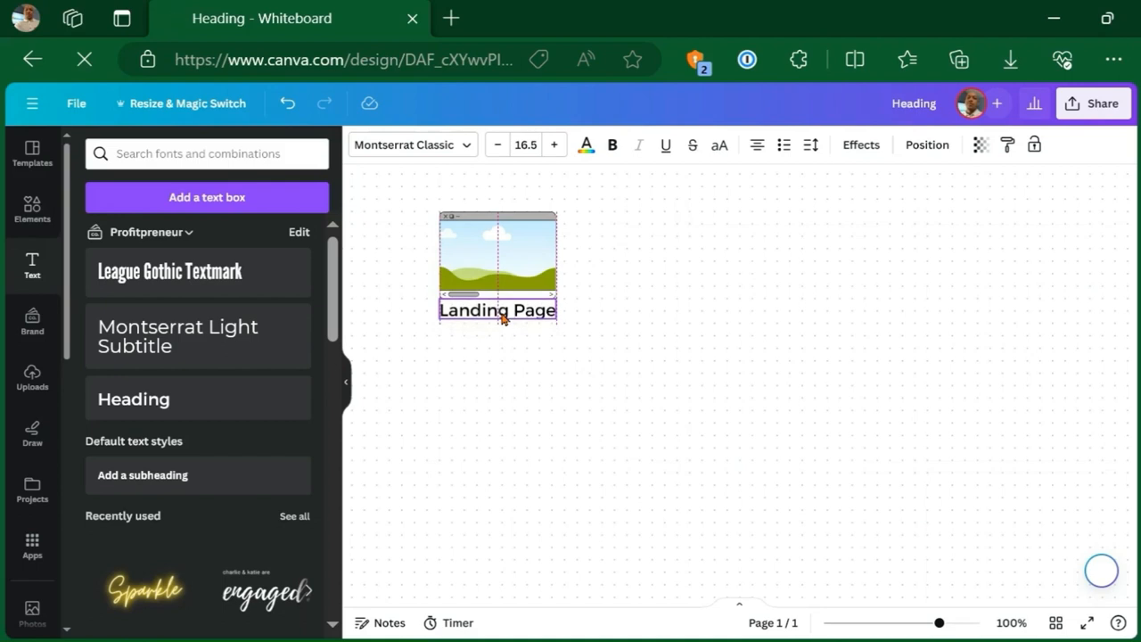
pyautogui.click(641, 453)
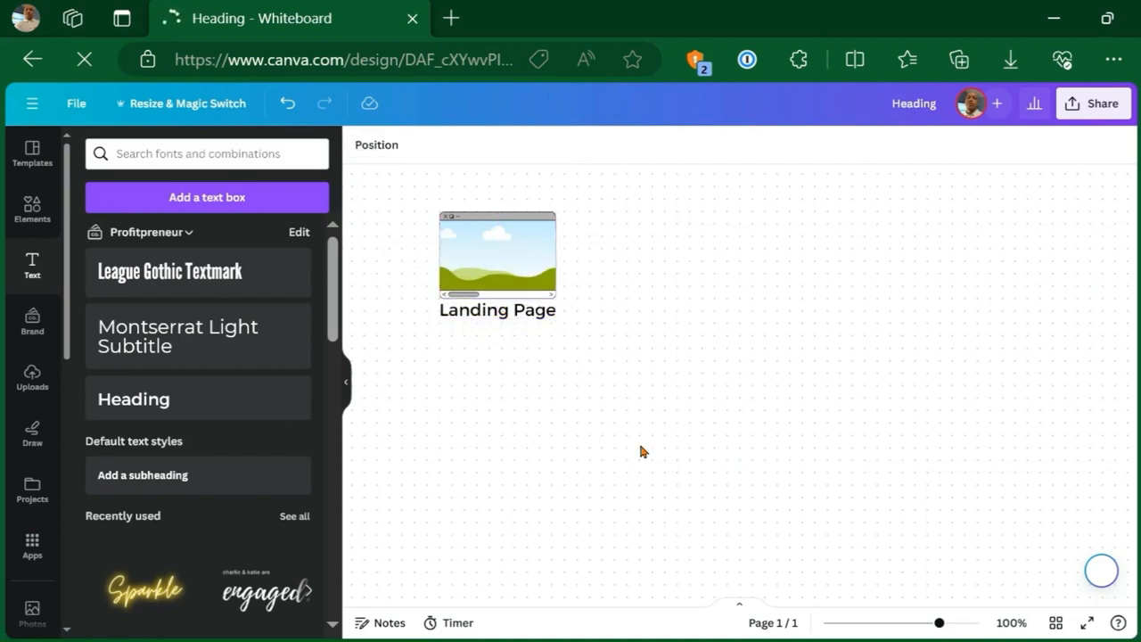
# - Duplicate the captioned frame twice and line the copies up in a level row to the right
pyautogui.click(497, 264)
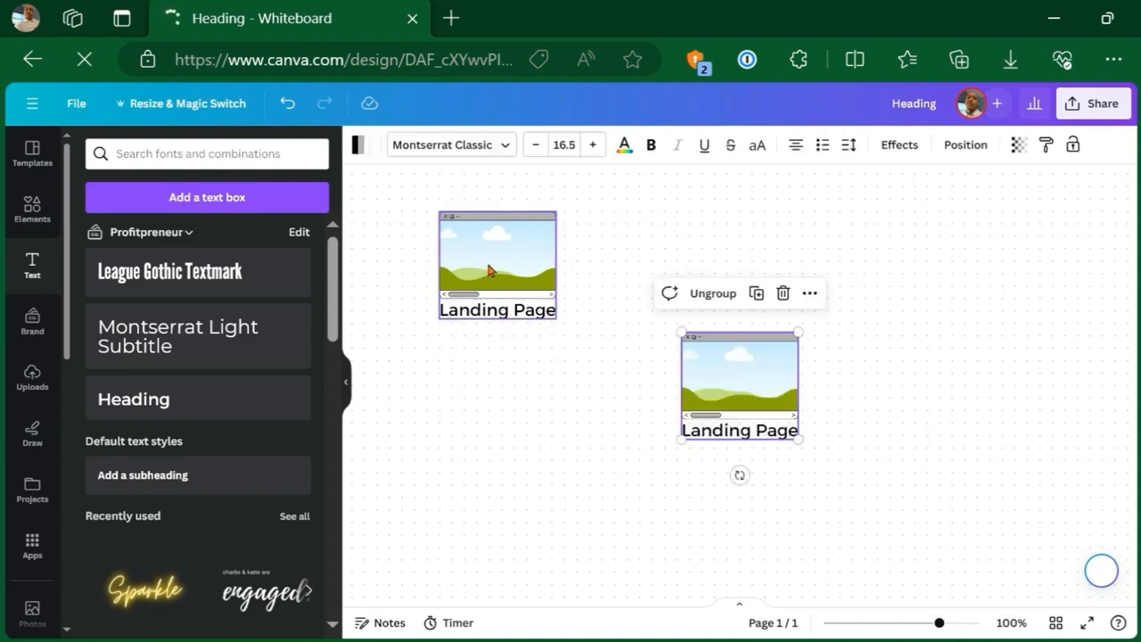
pyautogui.moveTo(740, 384); pyautogui.dragTo(657, 282)
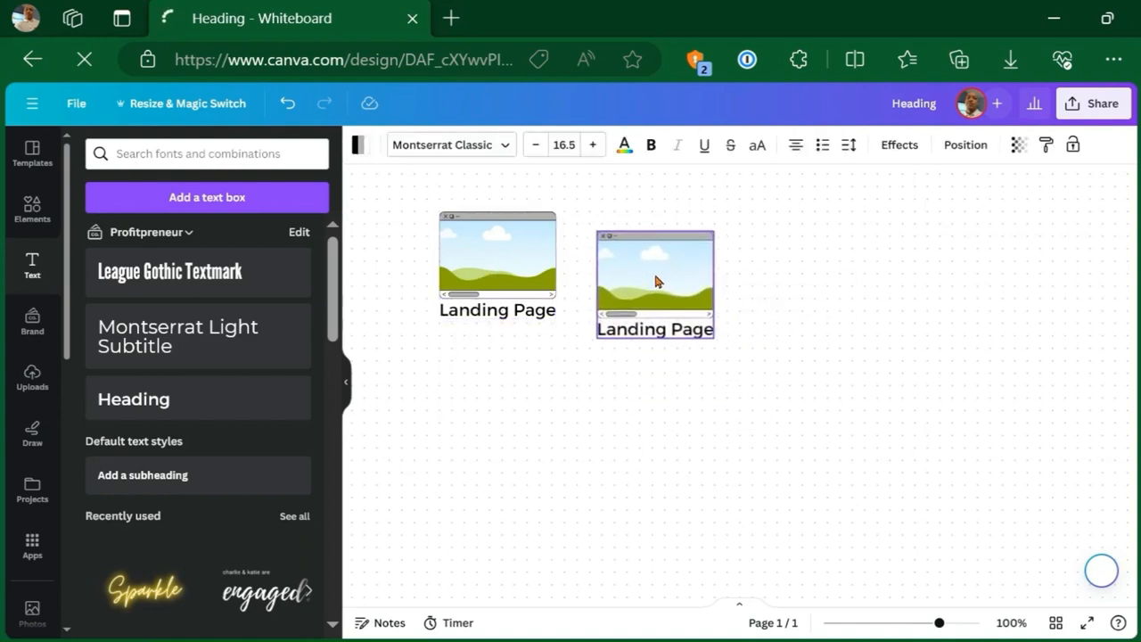
pyautogui.moveTo(654, 282); pyautogui.dragTo(667, 260)
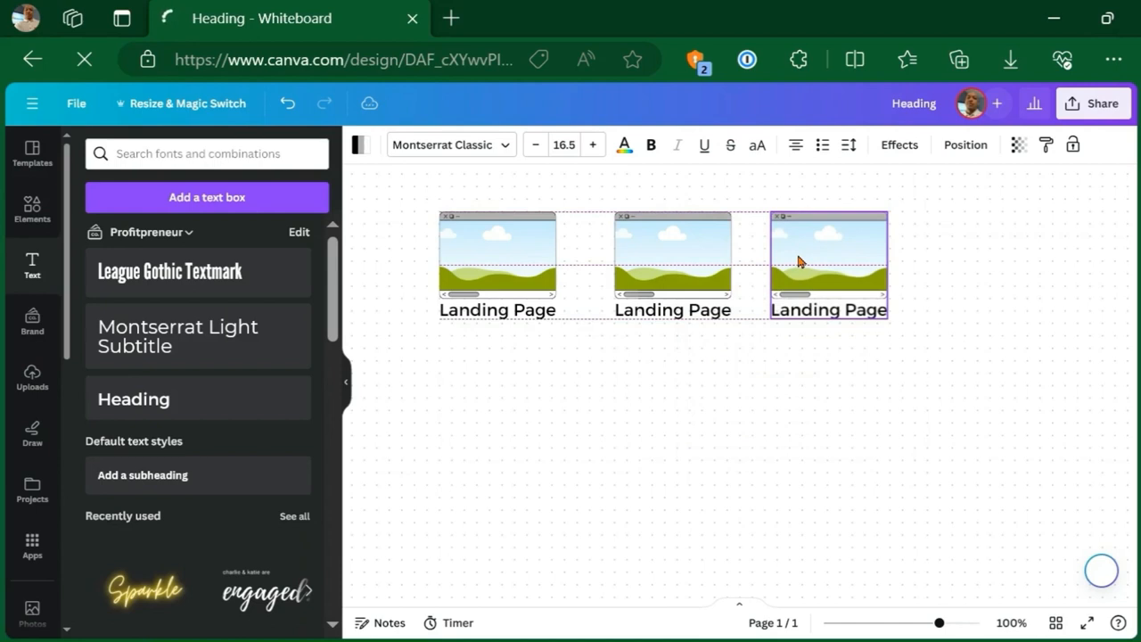
pyautogui.click(827, 263)
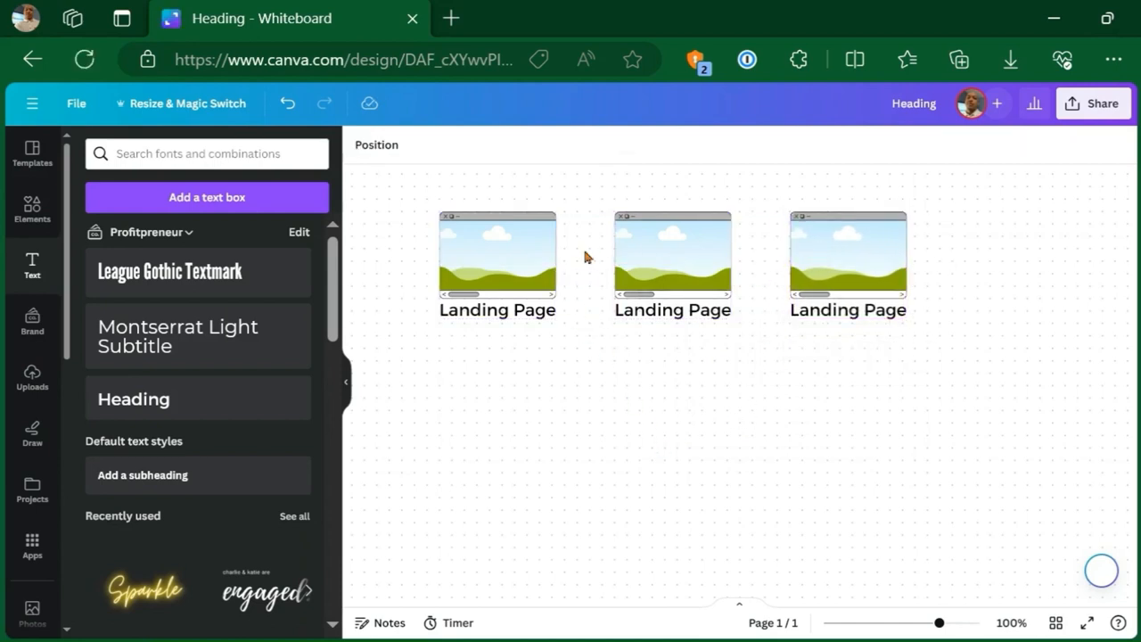
# - Replace the middle frame's caption text with 'Thank You + Upsell'
pyautogui.click(496, 258)
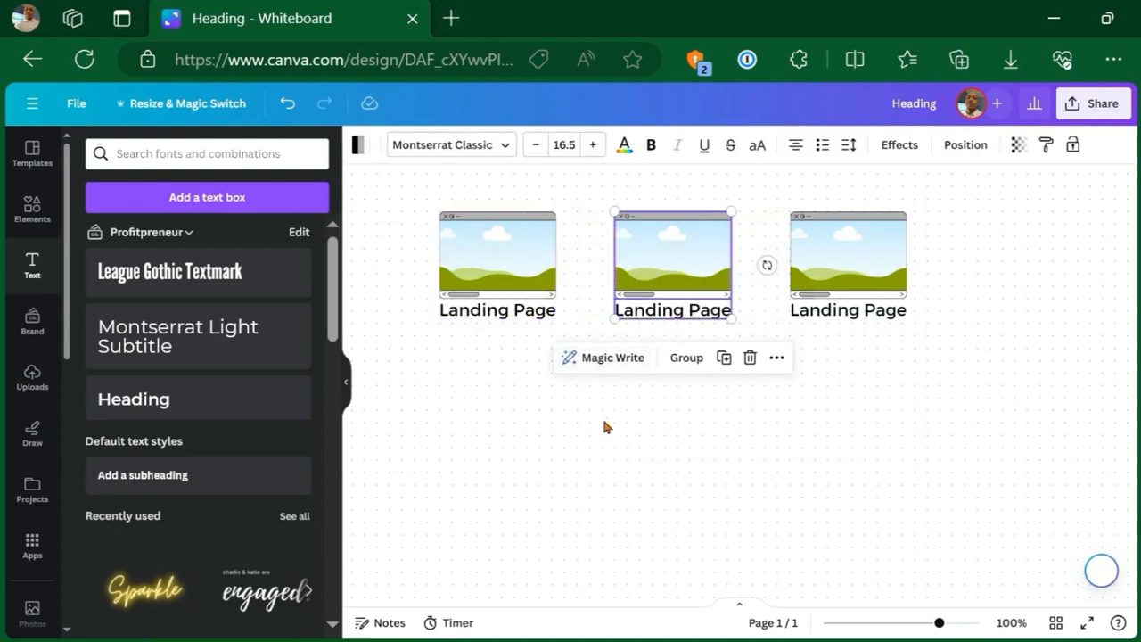
pyautogui.doubleClick(672, 310)
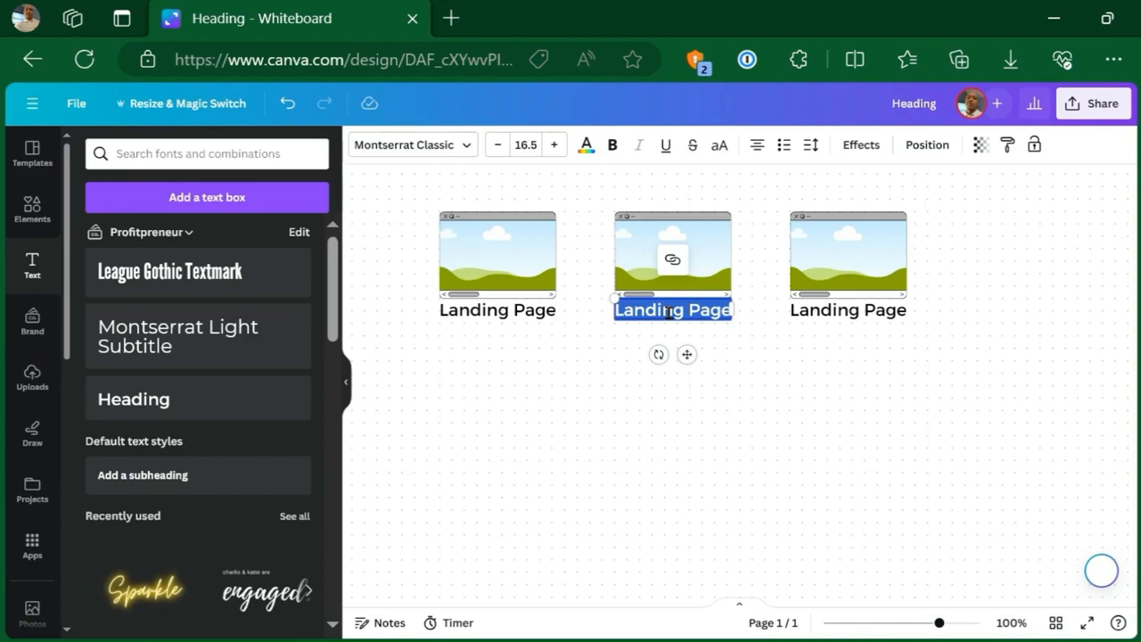
pyautogui.write('Ups')
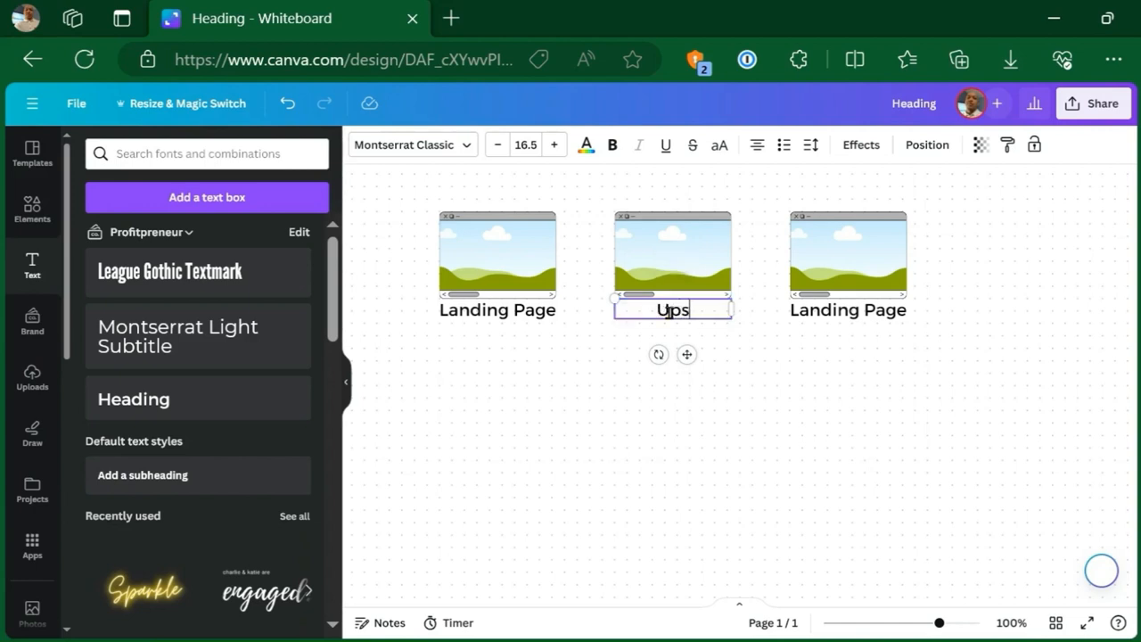
pyautogui.write('ell')
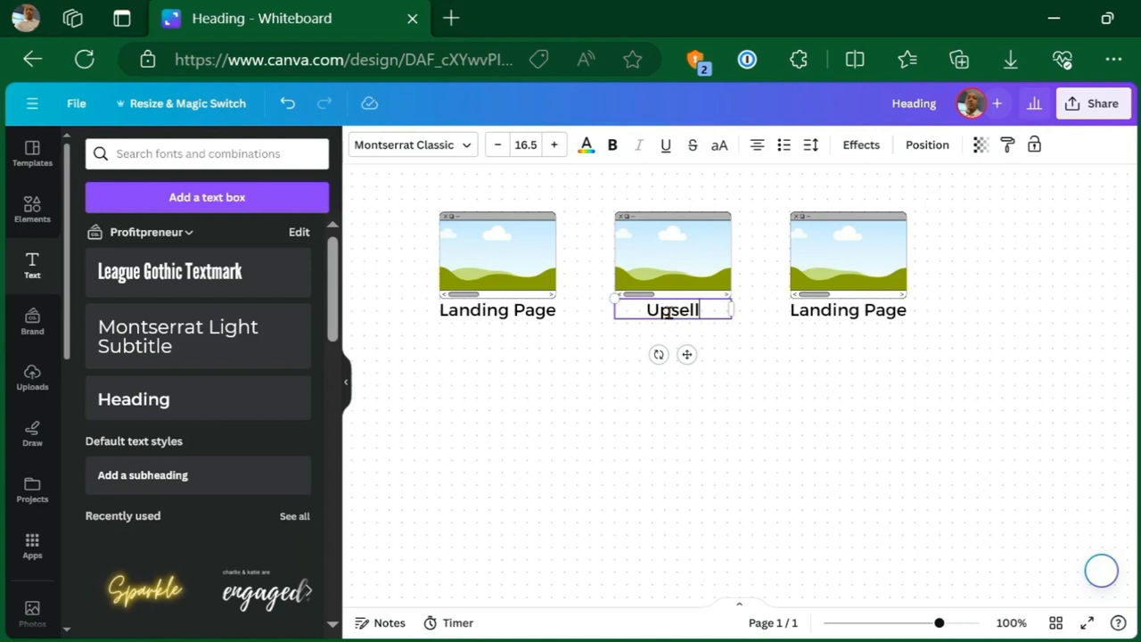
pyautogui.write('T')
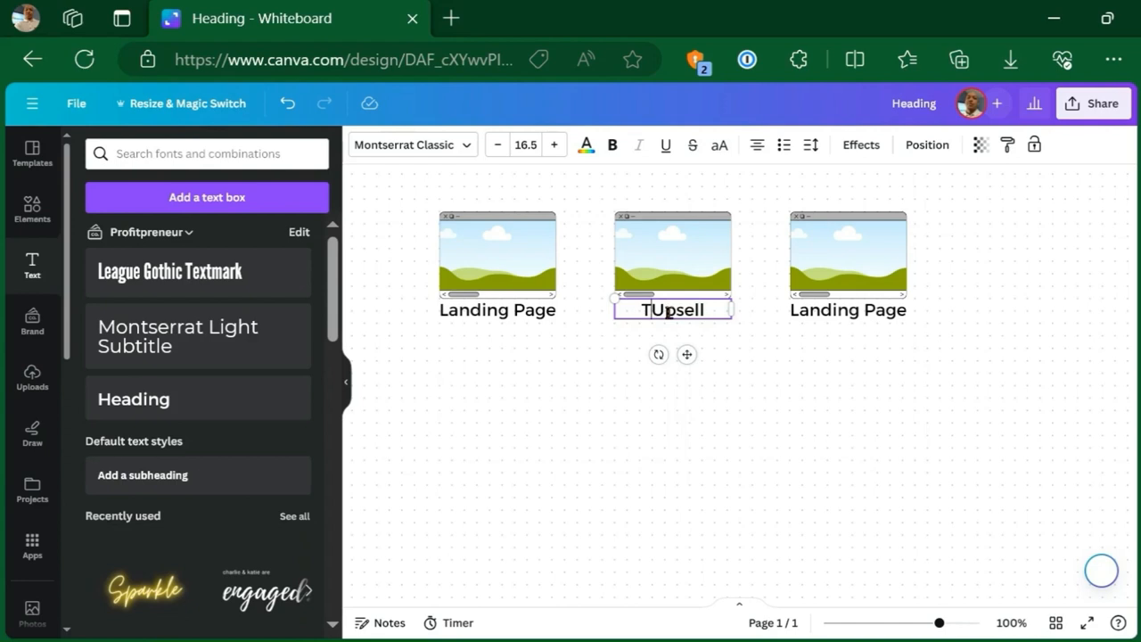
pyautogui.write('Thank You +')
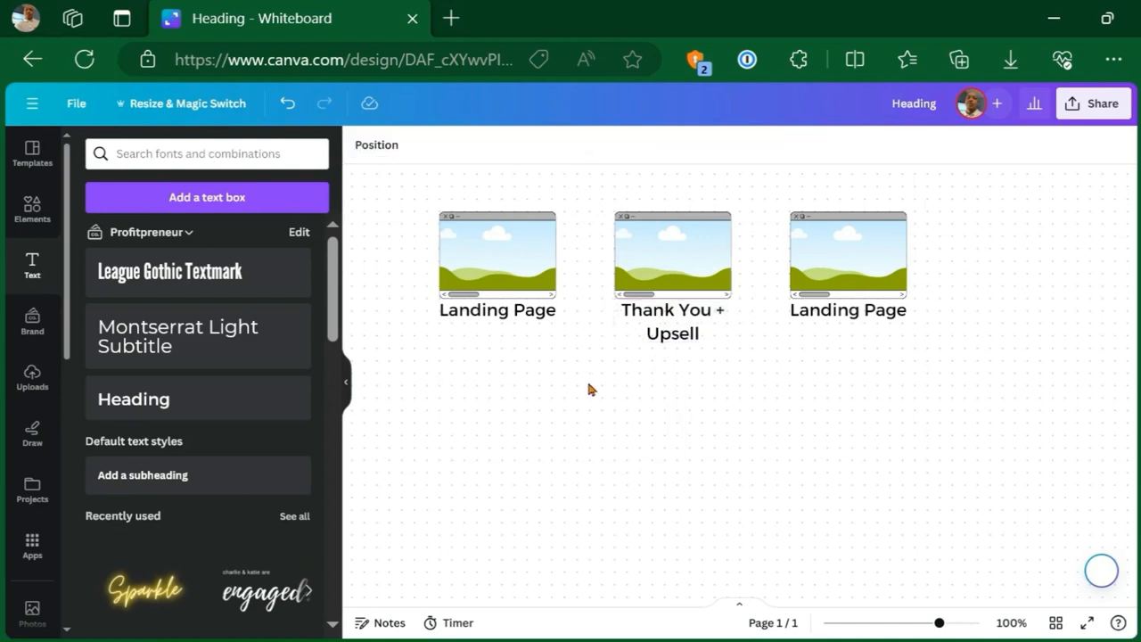
# - Clear the third frame's caption and reselect labels in preparation for renaming
pyautogui.click(849, 310)
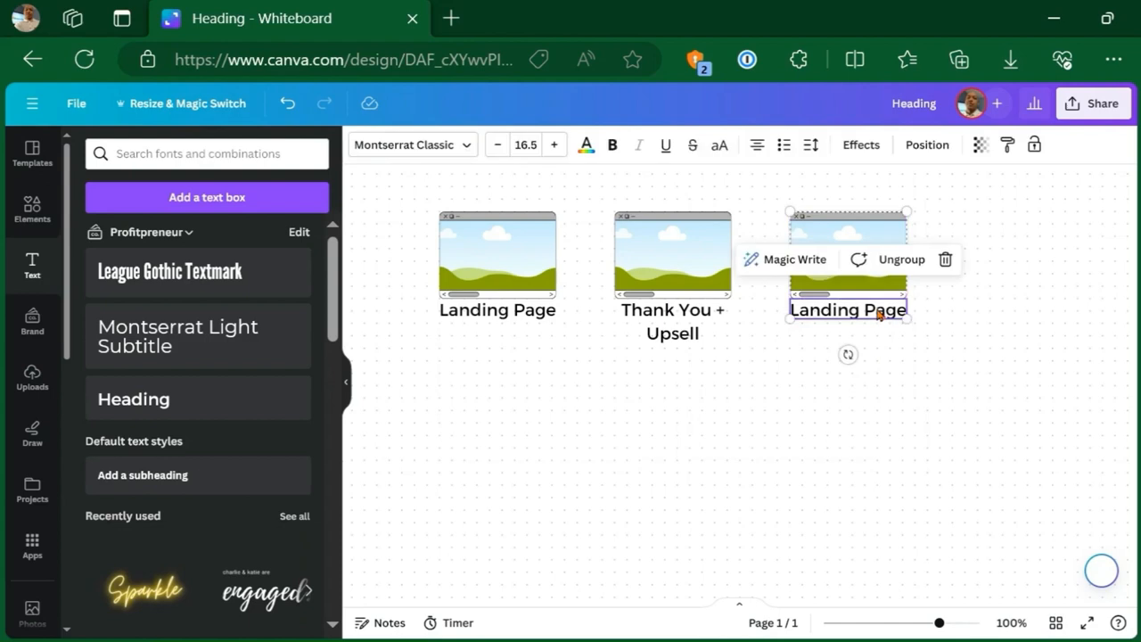
pyautogui.click(676, 420)
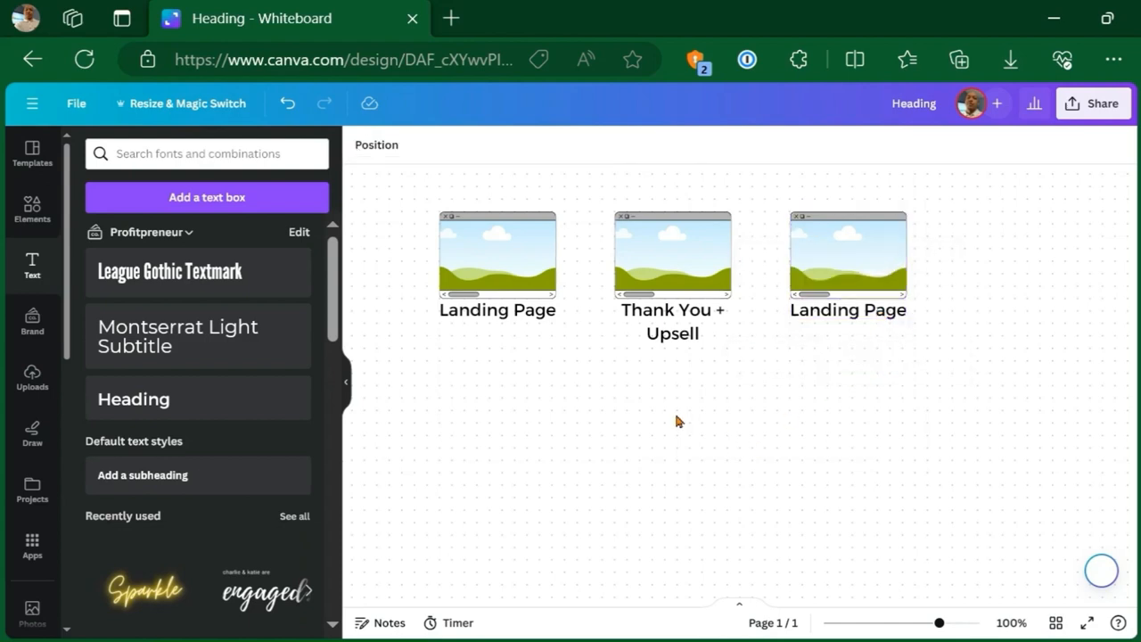
pyautogui.click(672, 321)
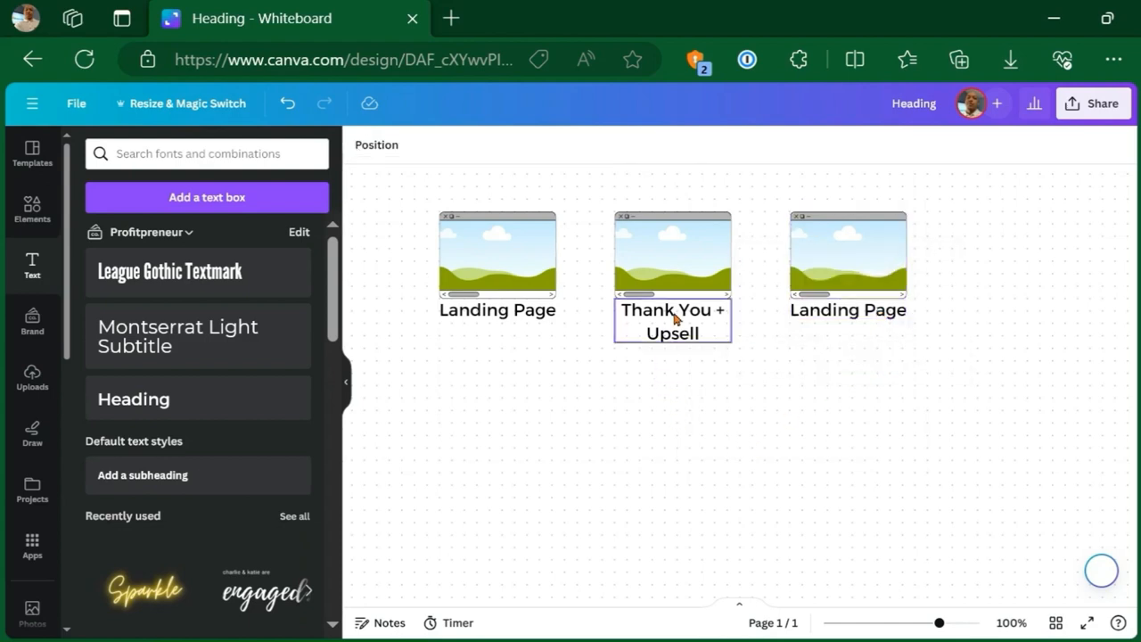
pyautogui.click(673, 321)
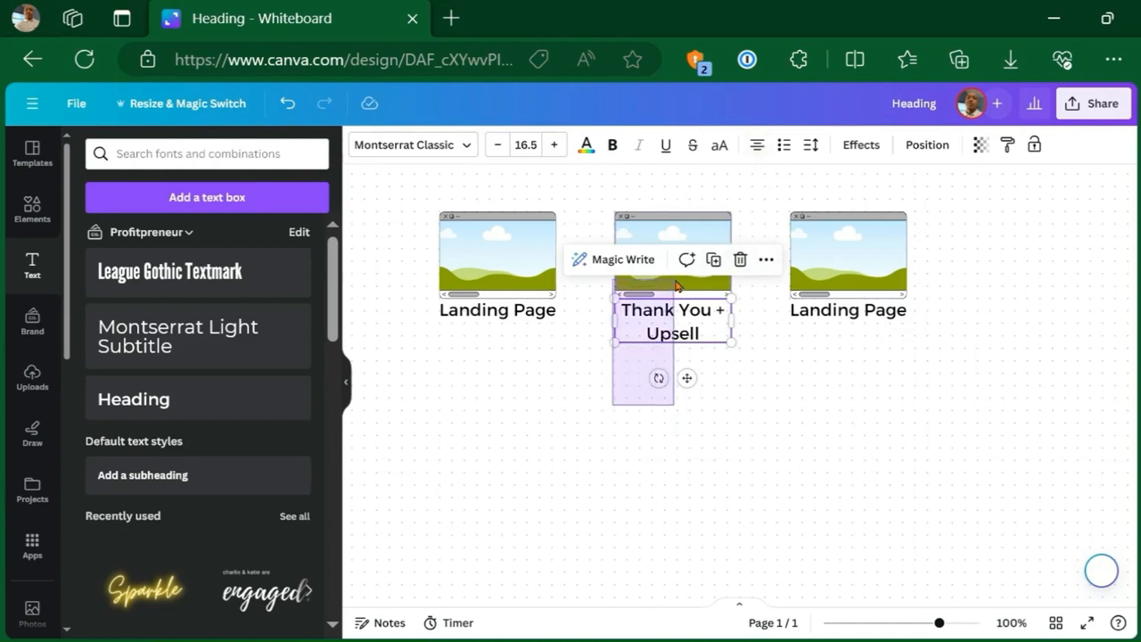
pyautogui.click(849, 311)
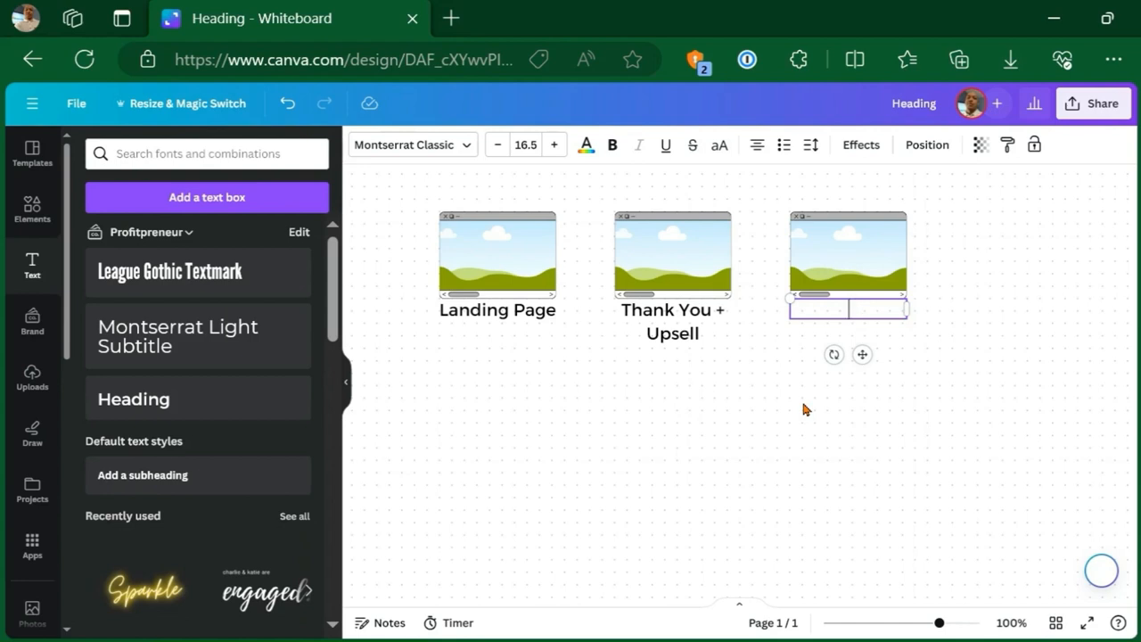
# - Caption the third frame 'Checkout w/Order Bump' and finish editing
pyautogui.write('Checkout')
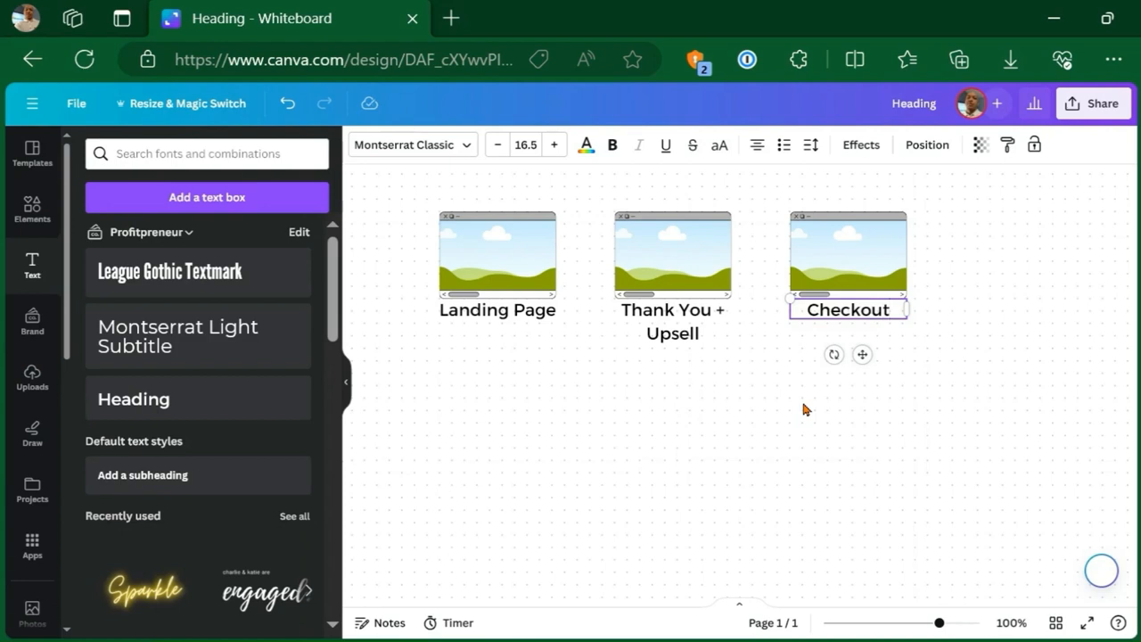
pyautogui.write('w/Order Bump')
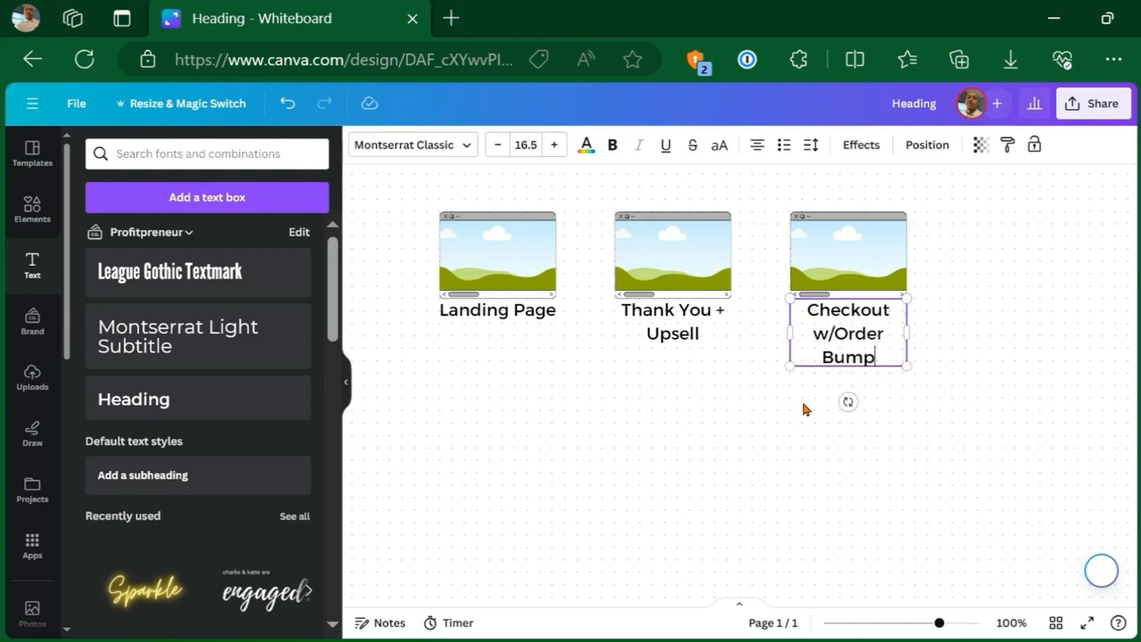
pyautogui.click(961, 352)
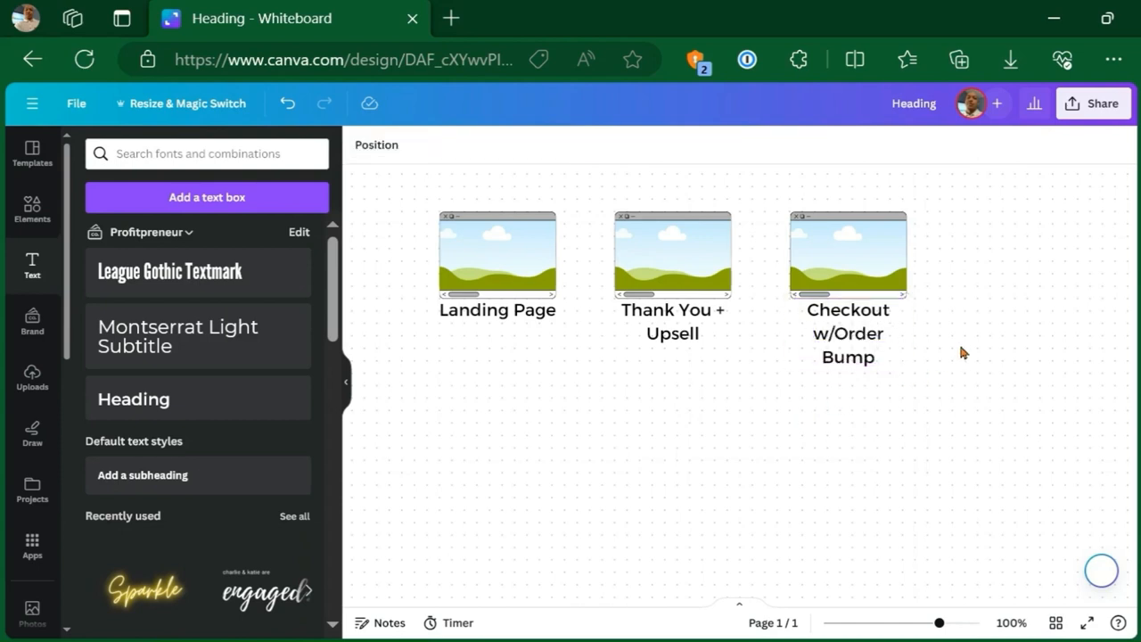
# - Lower the Checkout and Thank You + Upsell labels' font size to about 12
pyautogui.click(847, 334)
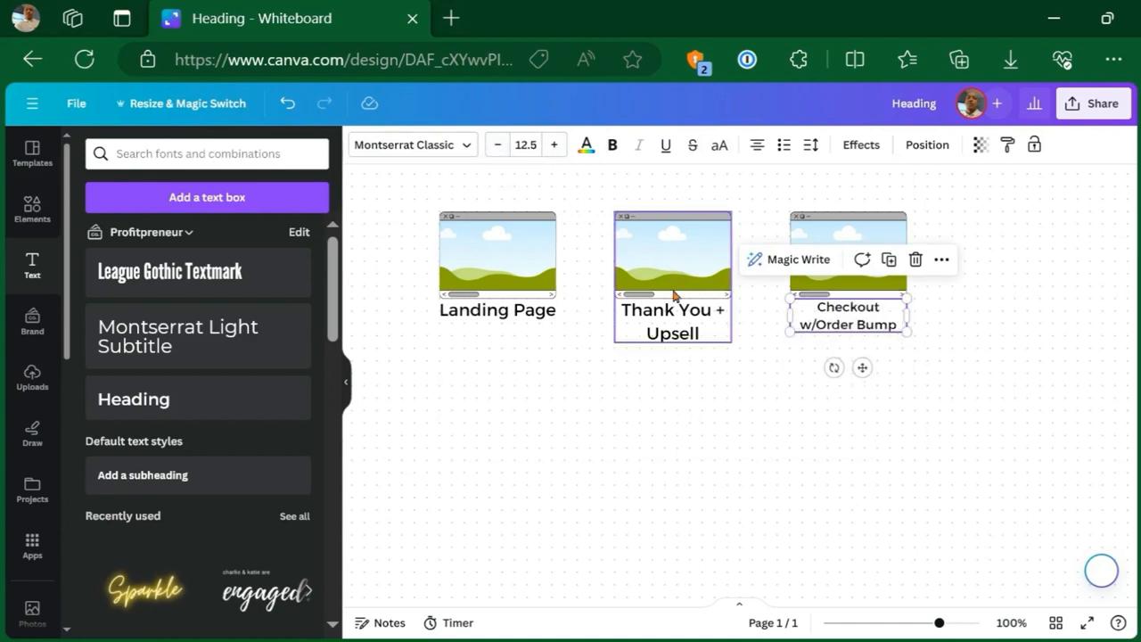
pyautogui.click(524, 145)
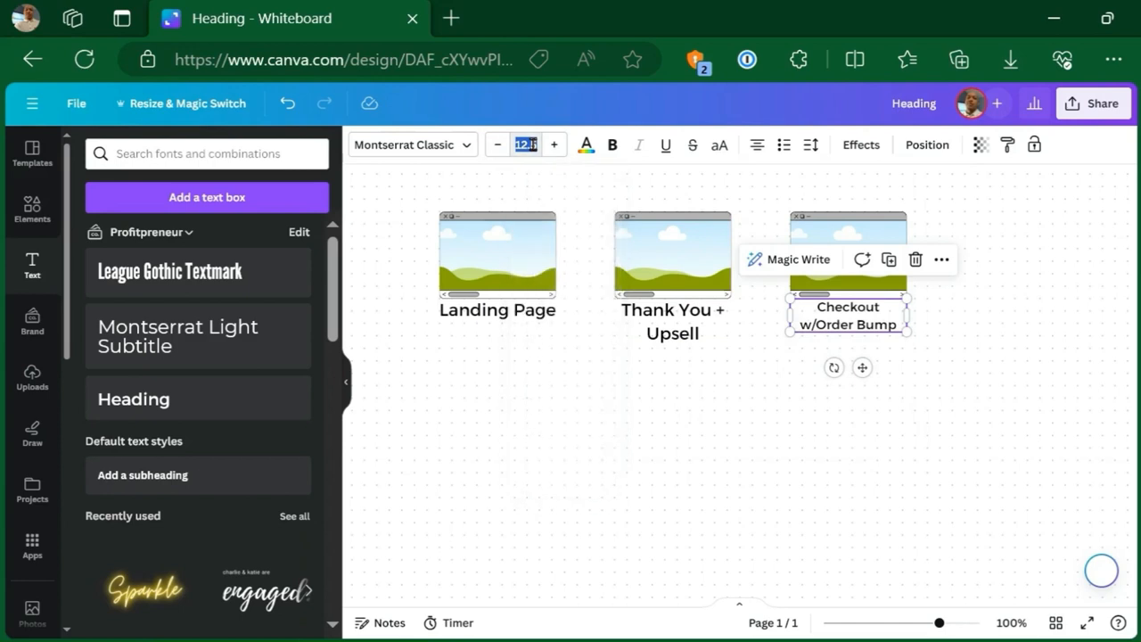
pyautogui.click(524, 144)
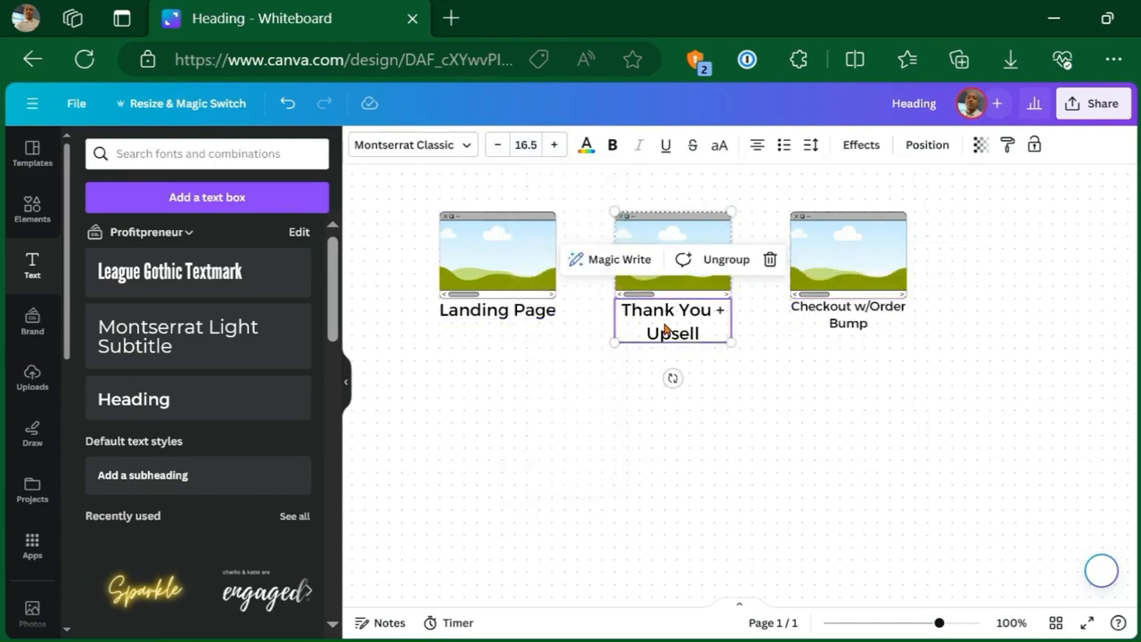
pyautogui.click(524, 143)
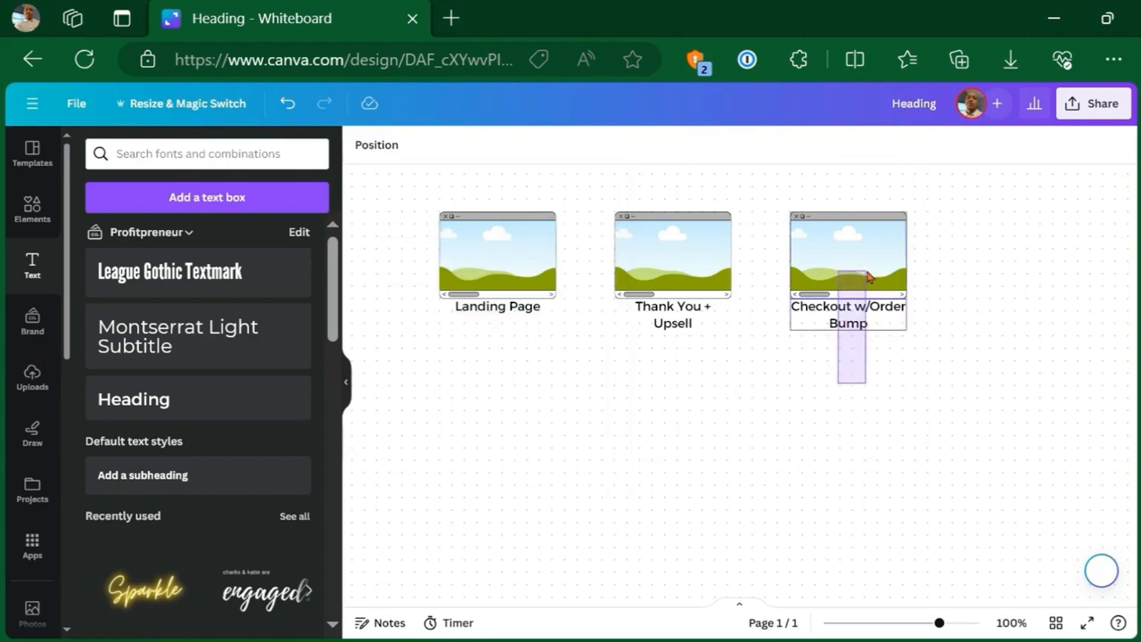
pyautogui.click(755, 367)
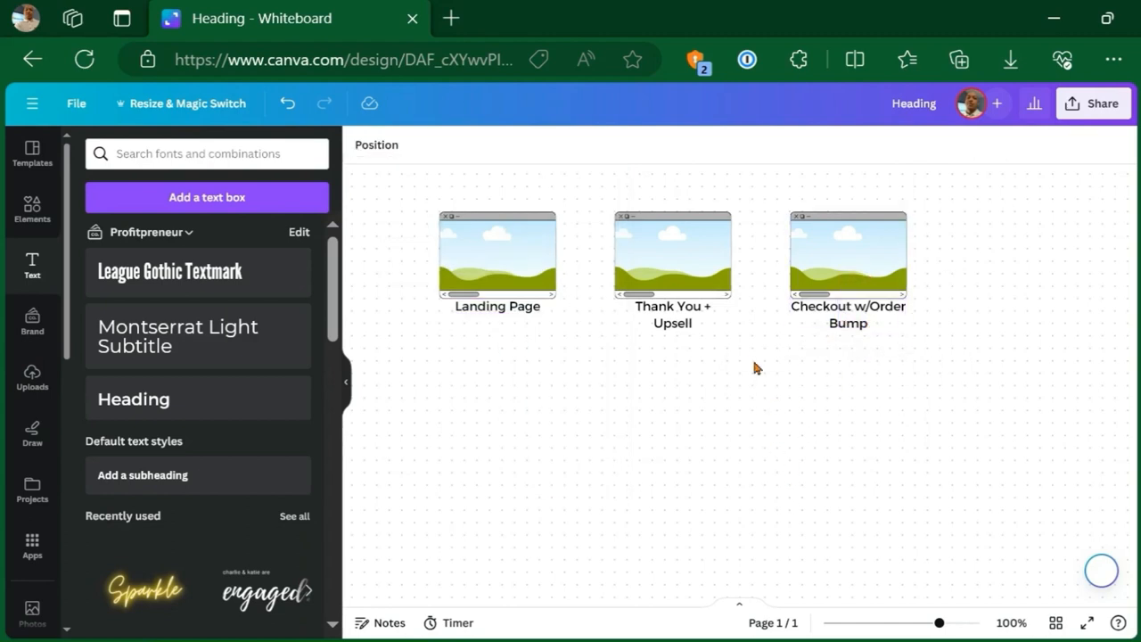
pyautogui.moveTo(753, 364)
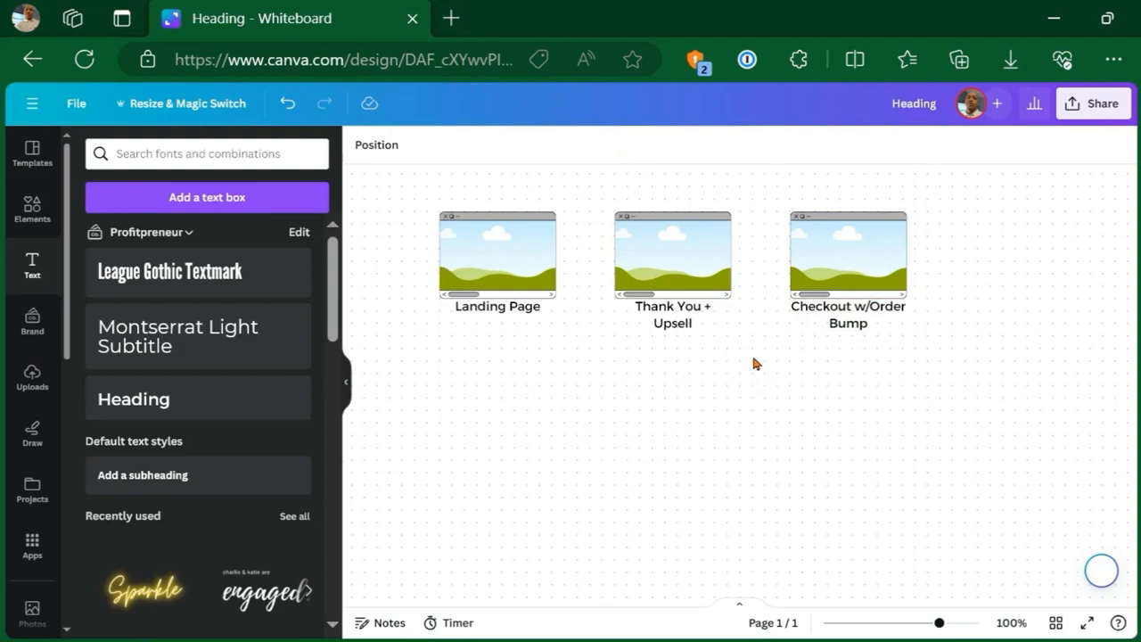
# - Duplicate a page frame into the top row and relabel it 'Downsell'
pyautogui.click(849, 253)
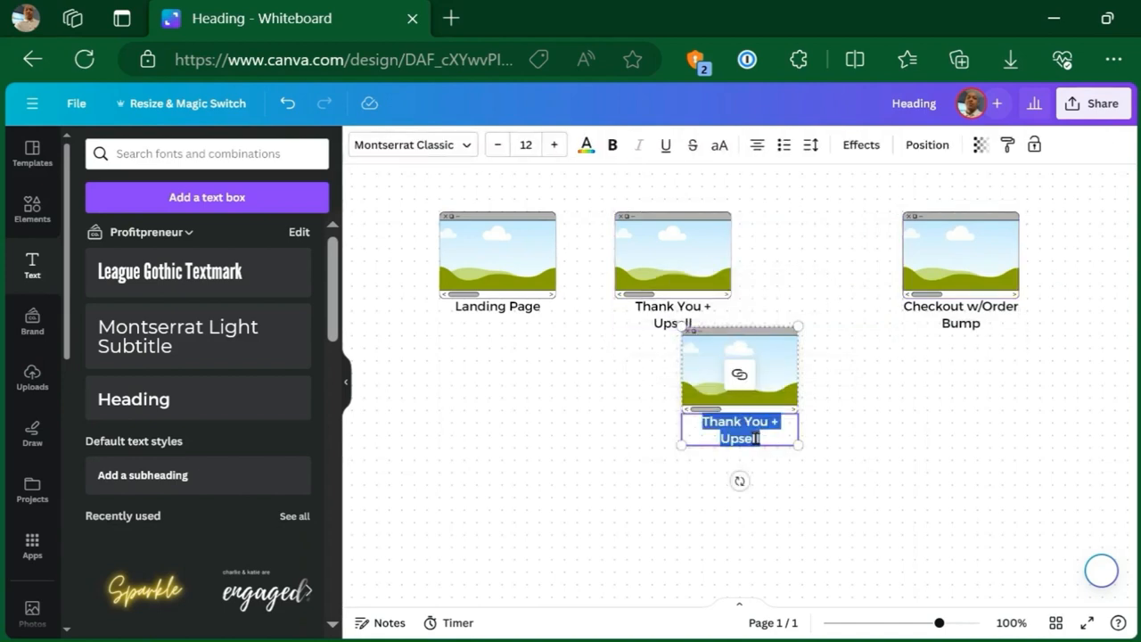
pyautogui.write('Downsell')
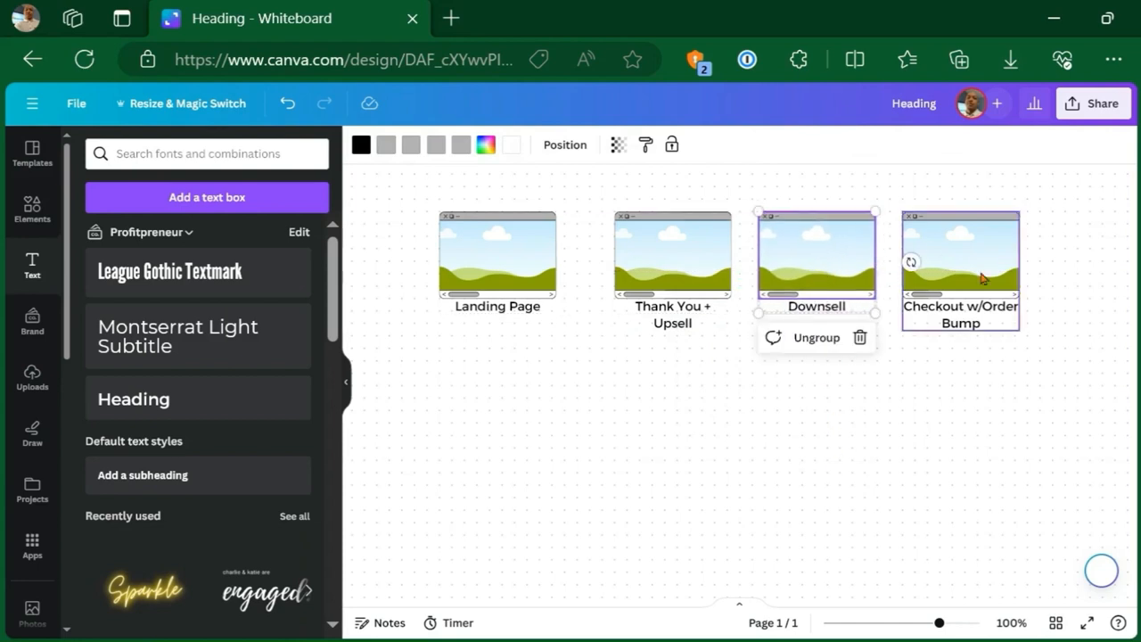
# - Add a fifth frame below the row captioned 'Thank You + Lead Magnet'
pyautogui.click(672, 253)
pyautogui.write('Thank You')
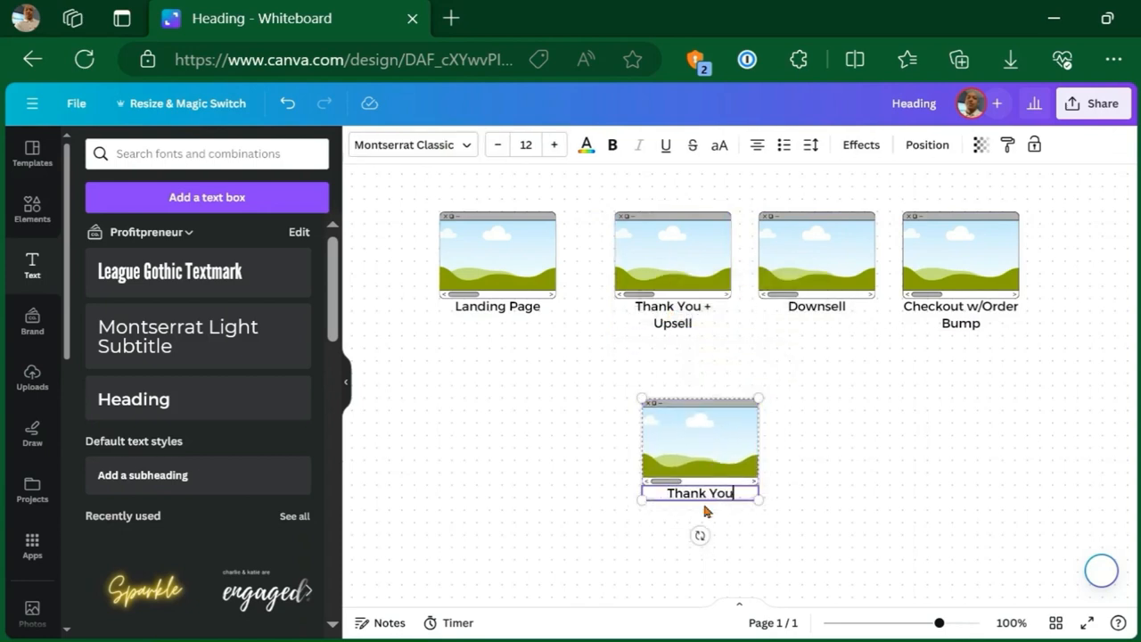
pyautogui.write('+')
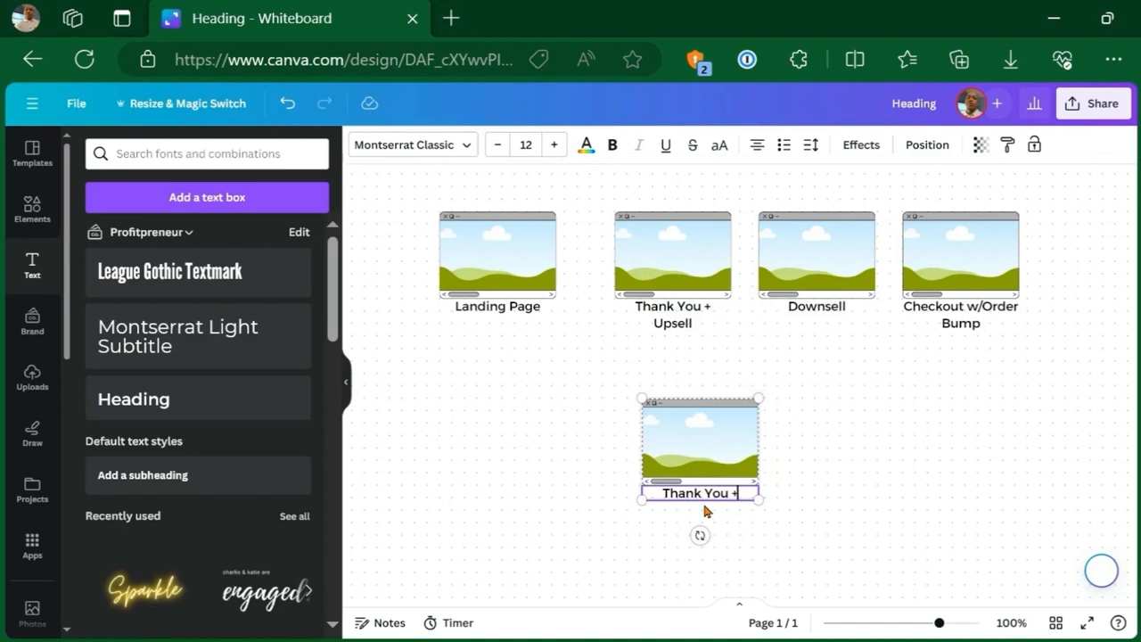
pyautogui.write('Lead Magnet')
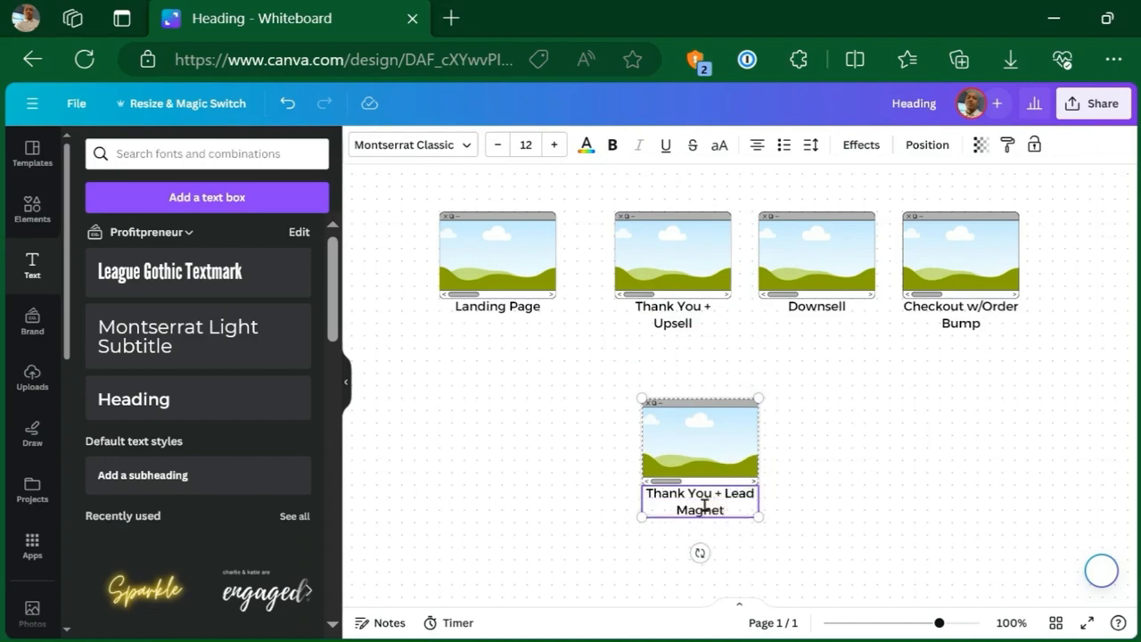
pyautogui.click(847, 471)
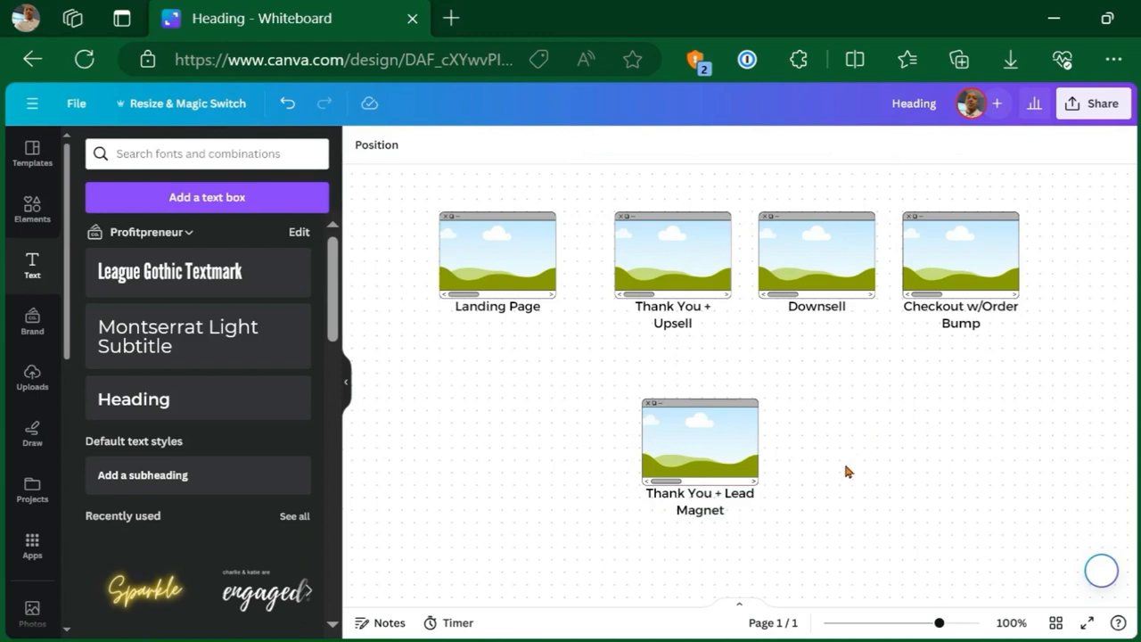
pyautogui.moveTo(913, 349)
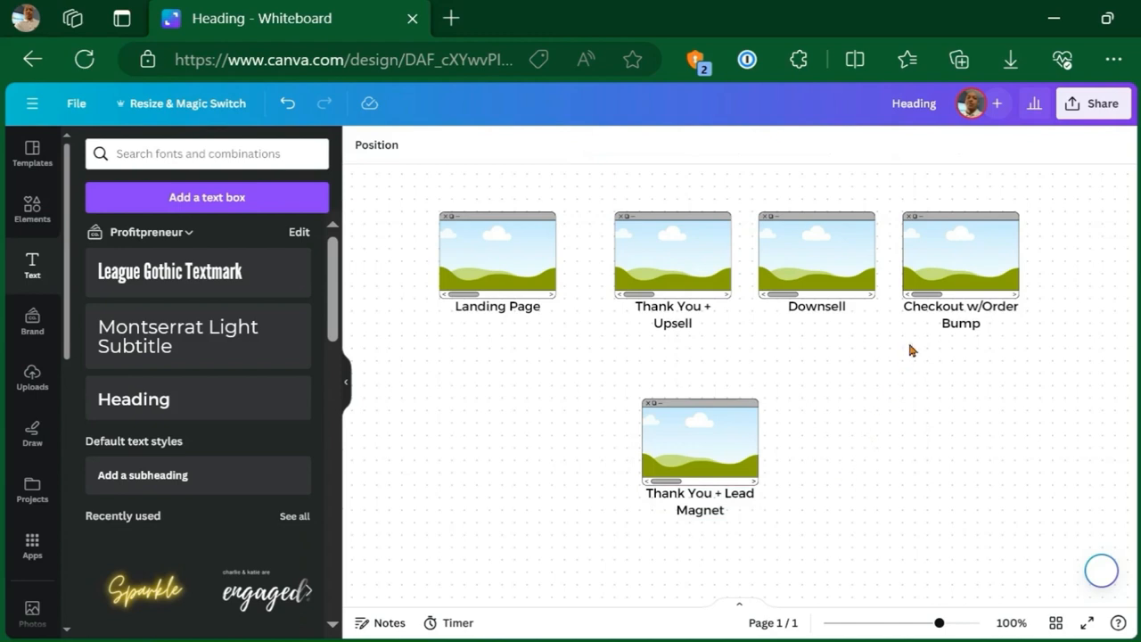
pyautogui.click(959, 257)
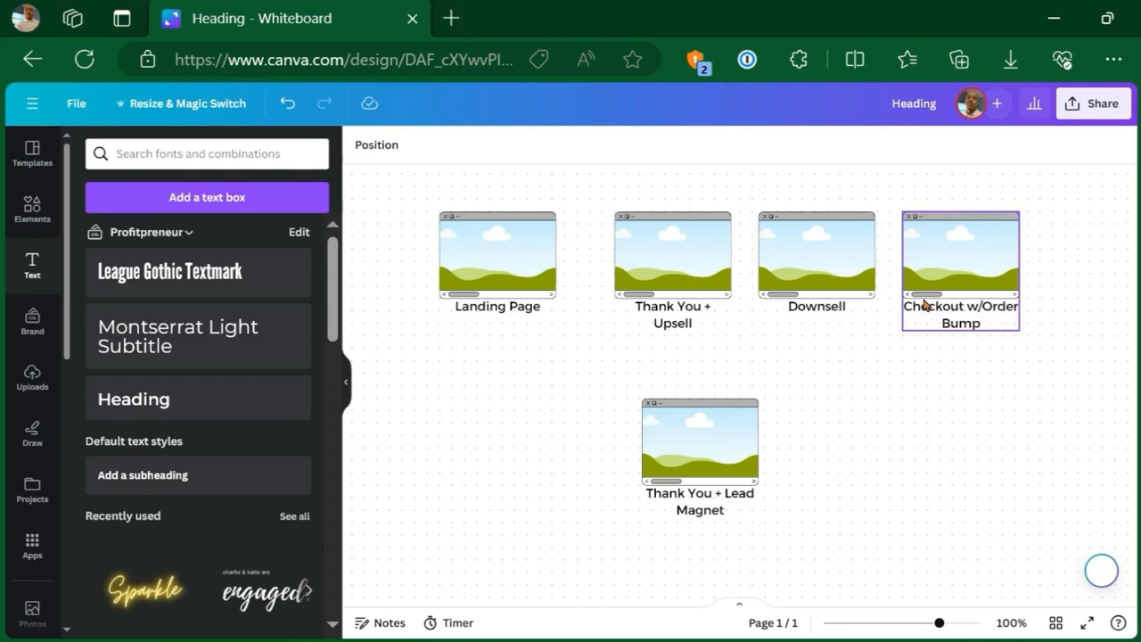
# - Shift Landing Page left and move the Thank You + Lead Magnet frame to the top row's end
pyautogui.click(699, 442)
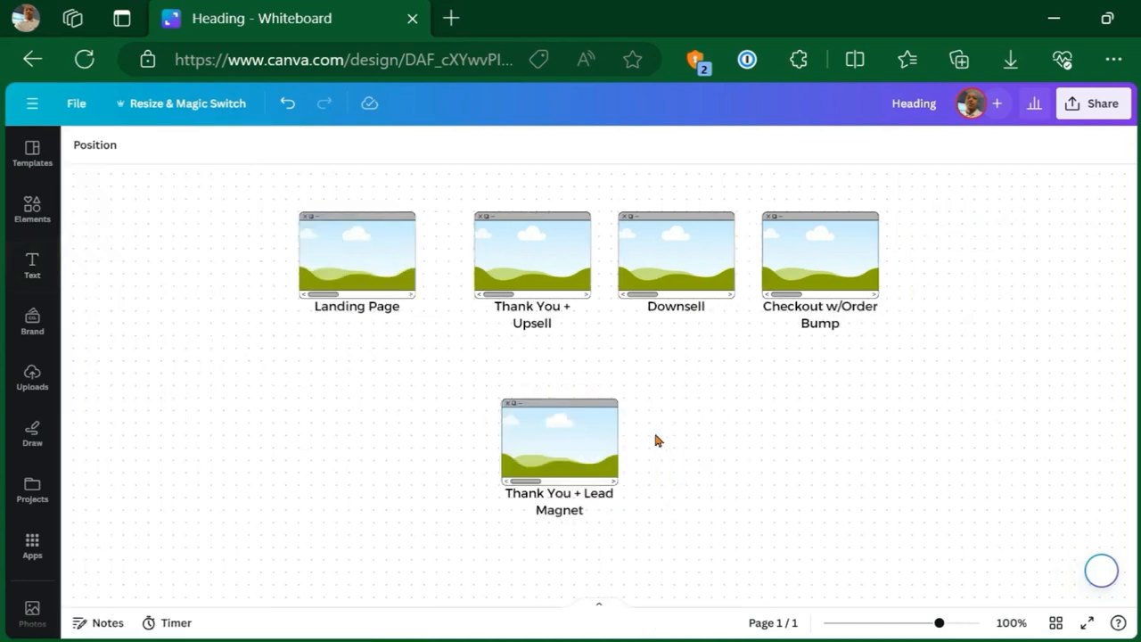
pyautogui.click(357, 253)
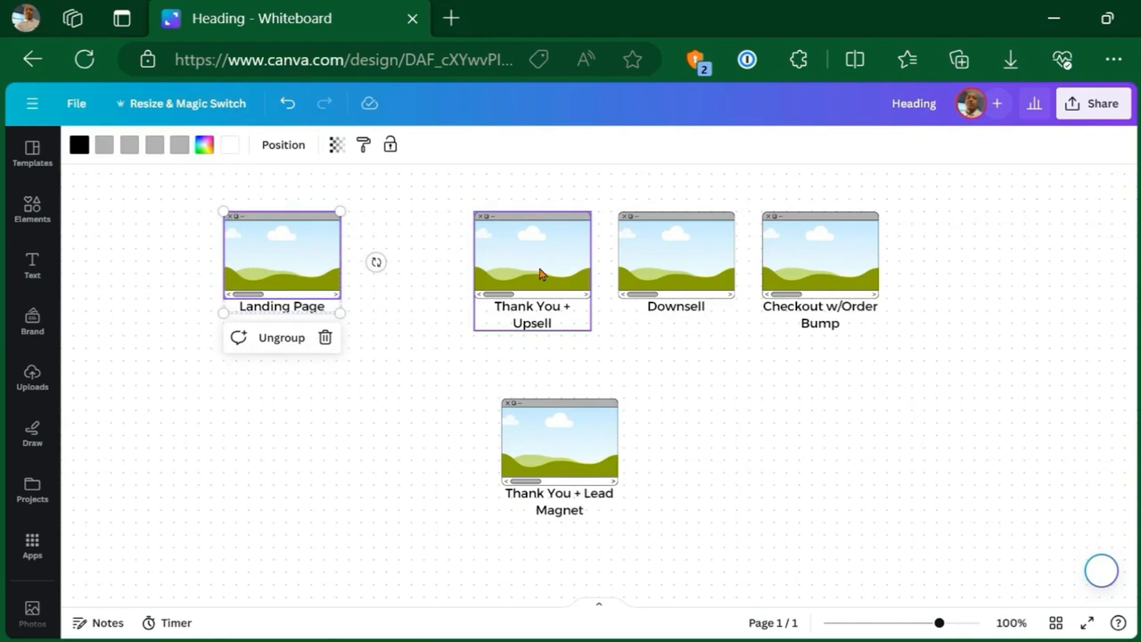
pyautogui.moveTo(560, 442); pyautogui.dragTo(786, 417)
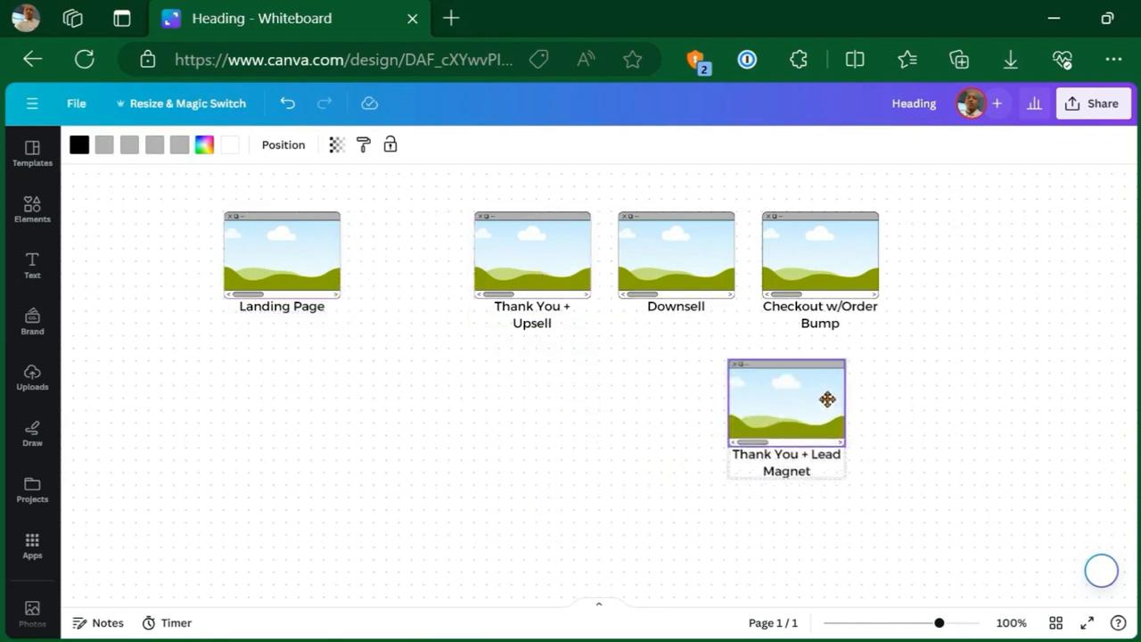
pyautogui.moveTo(784, 399); pyautogui.dragTo(980, 259)
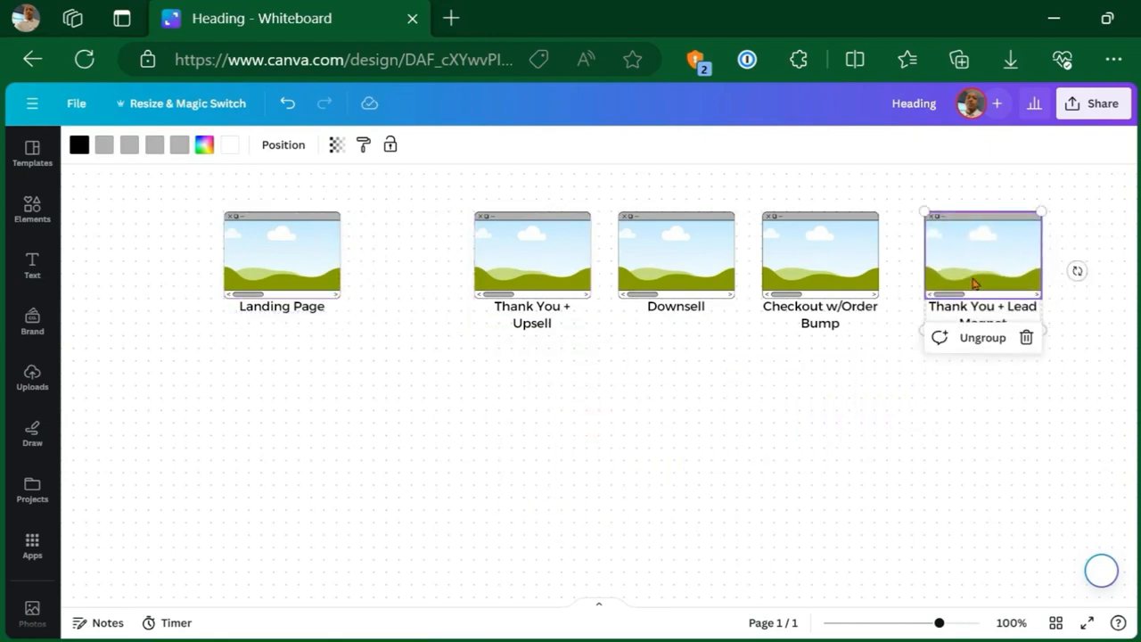
# - Drag the Downsell page down beneath the top row
pyautogui.click(531, 253)
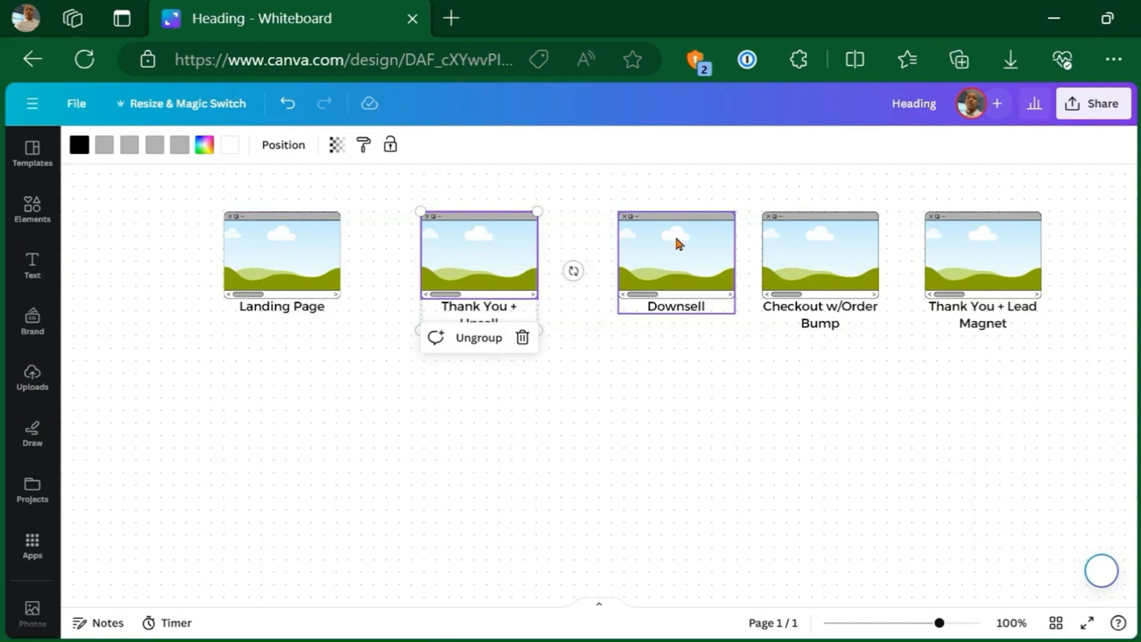
pyautogui.click(675, 259)
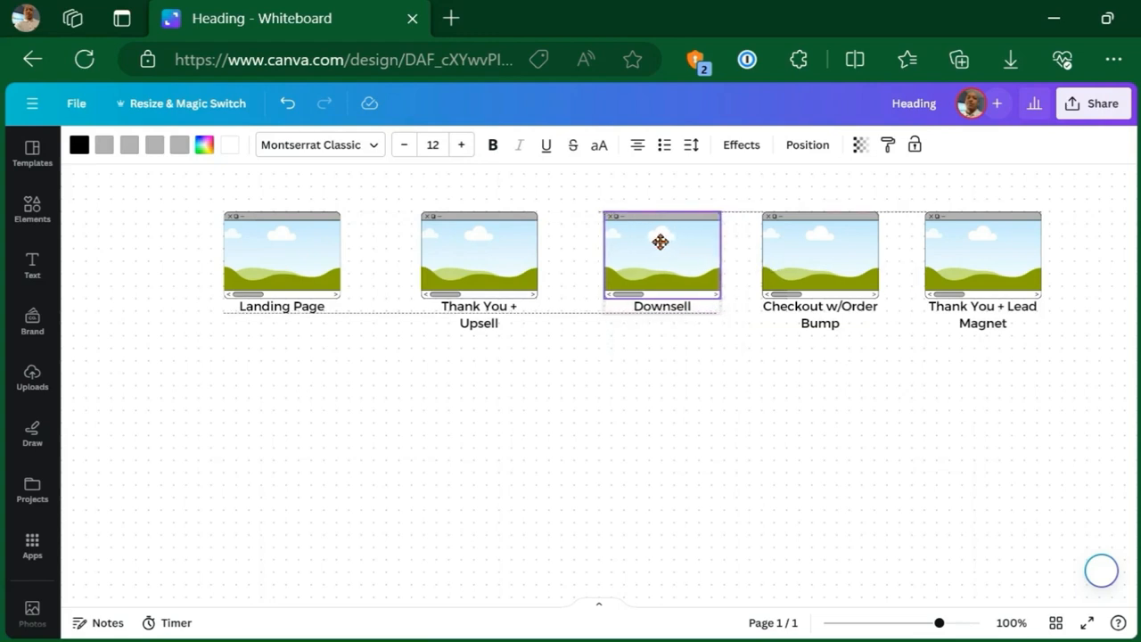
pyautogui.moveTo(660, 258); pyautogui.dragTo(660, 414)
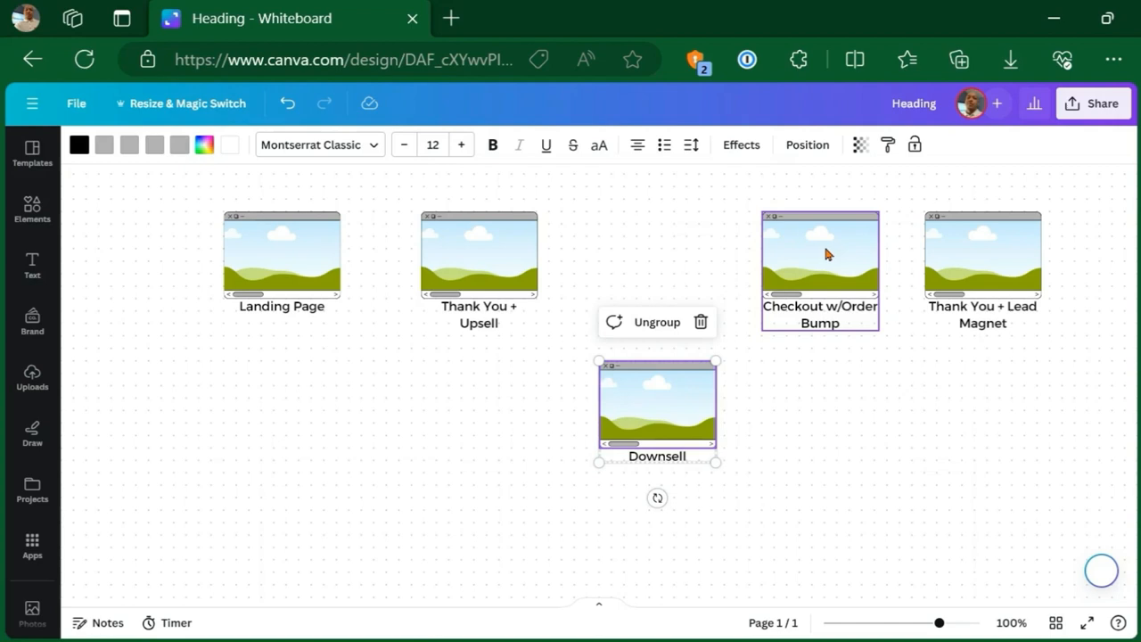
pyautogui.moveTo(820, 257)
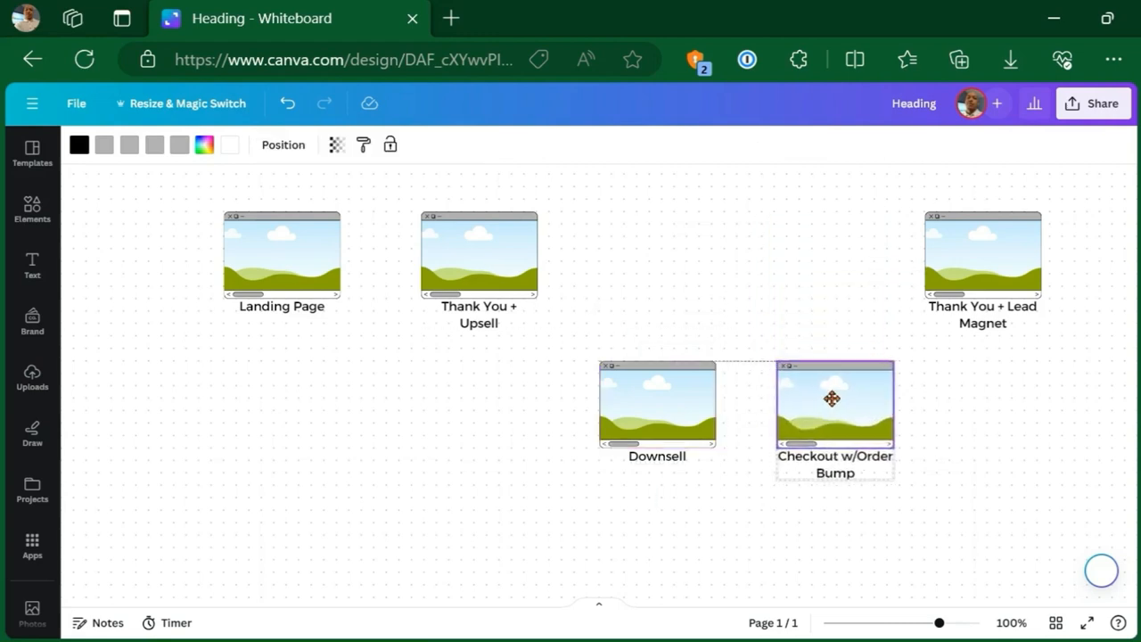
# - Move Landing Page down-left and line Thank You + Upsell up beside it
pyautogui.moveTo(282, 253); pyautogui.dragTo(239, 347)
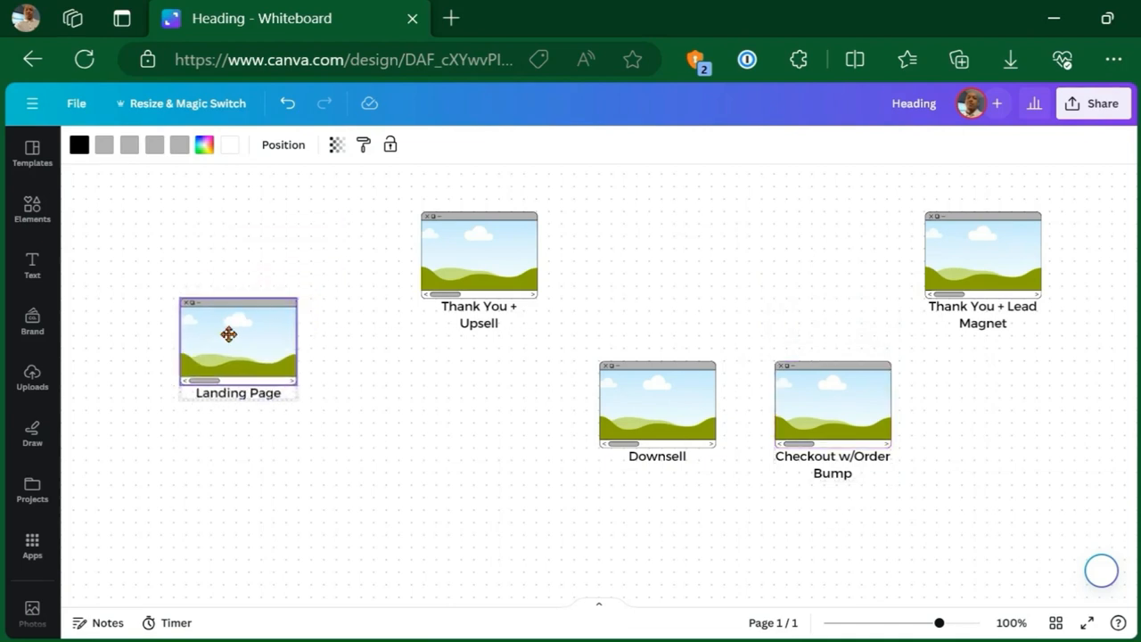
pyautogui.click(237, 348)
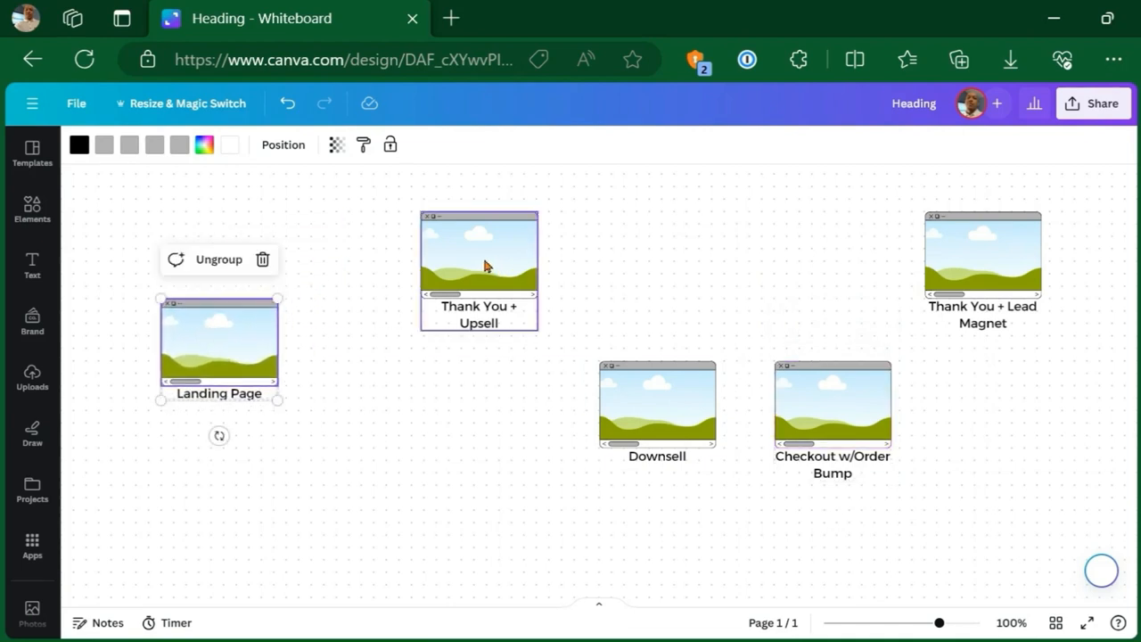
pyautogui.moveTo(478, 271); pyautogui.dragTo(399, 346)
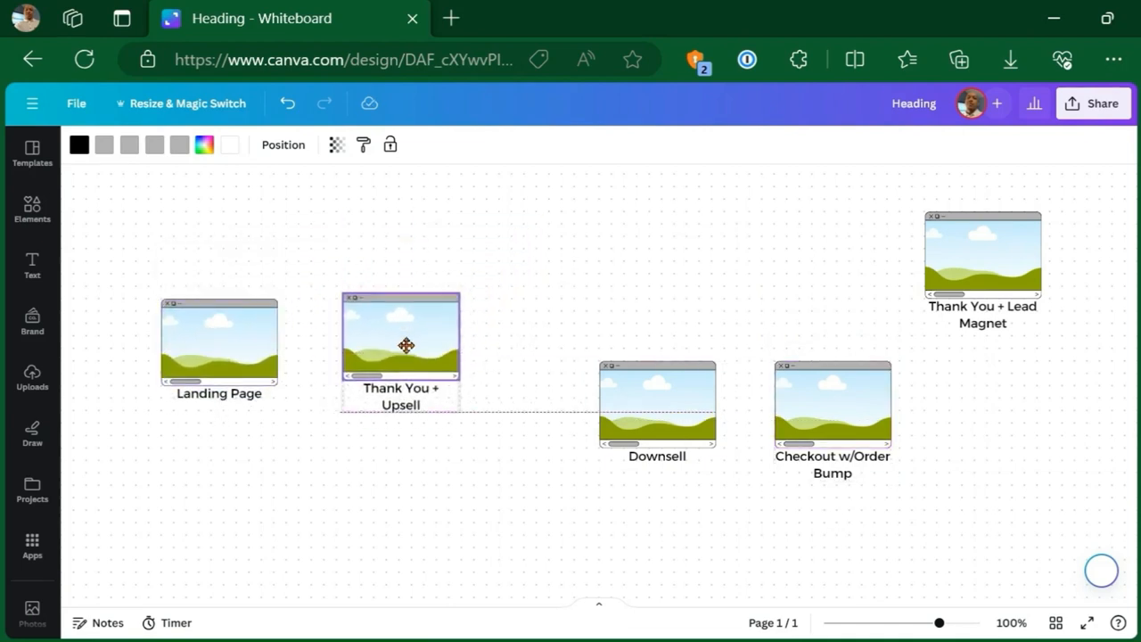
pyautogui.moveTo(407, 346); pyautogui.dragTo(403, 346)
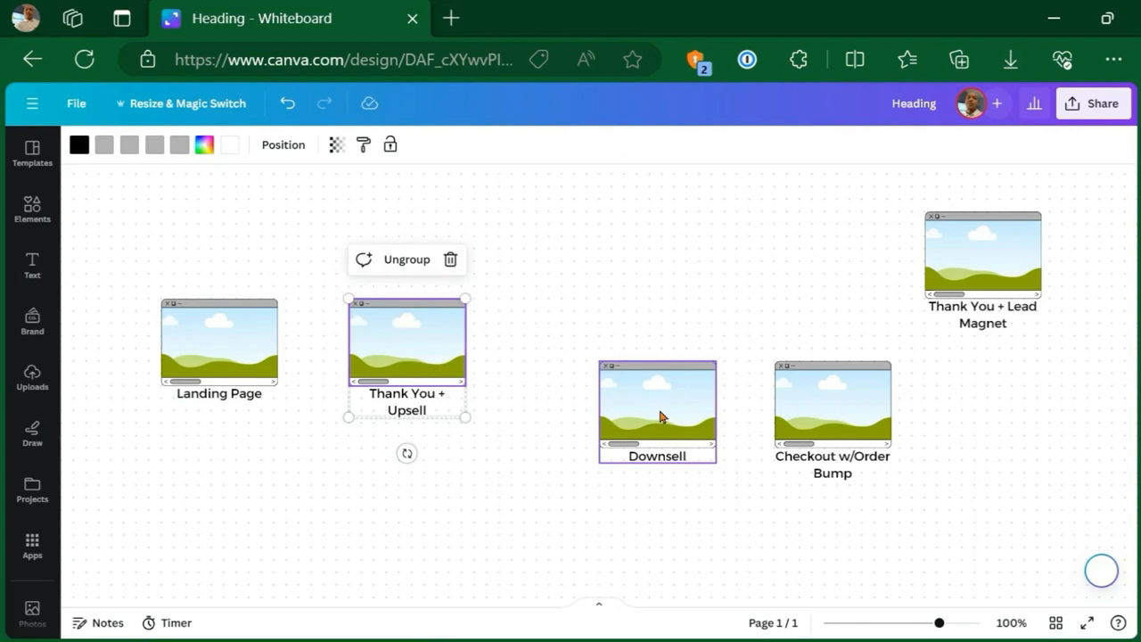
# - Place Downsell above the middle row and Checkout w/Order Bump directly below it
pyautogui.moveTo(656, 410); pyautogui.dragTo(570, 260)
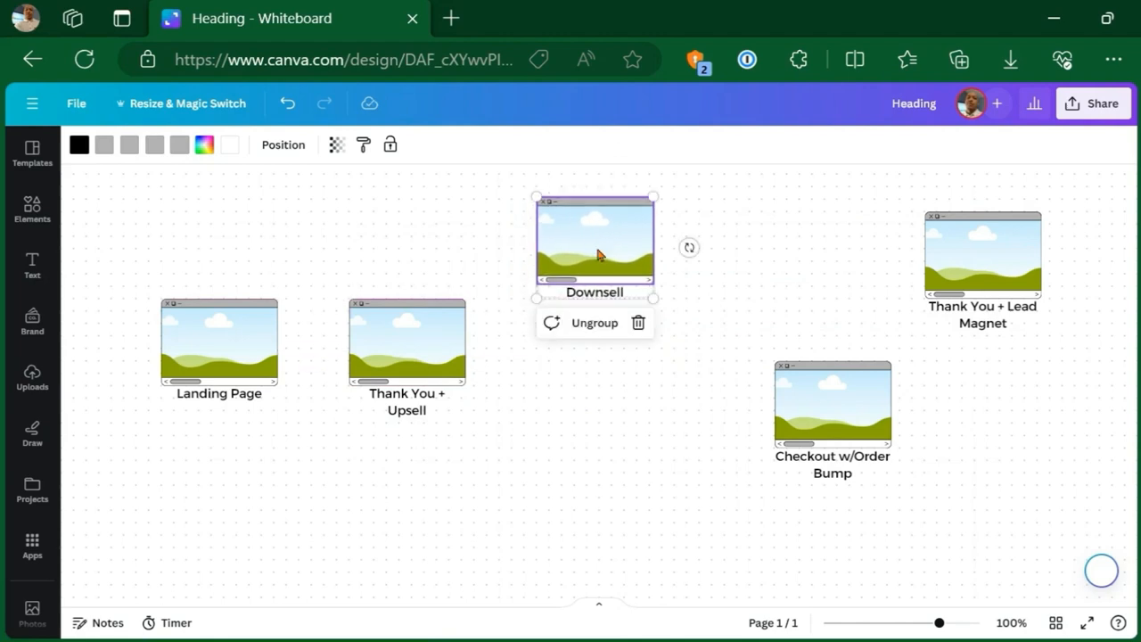
pyautogui.click(831, 403)
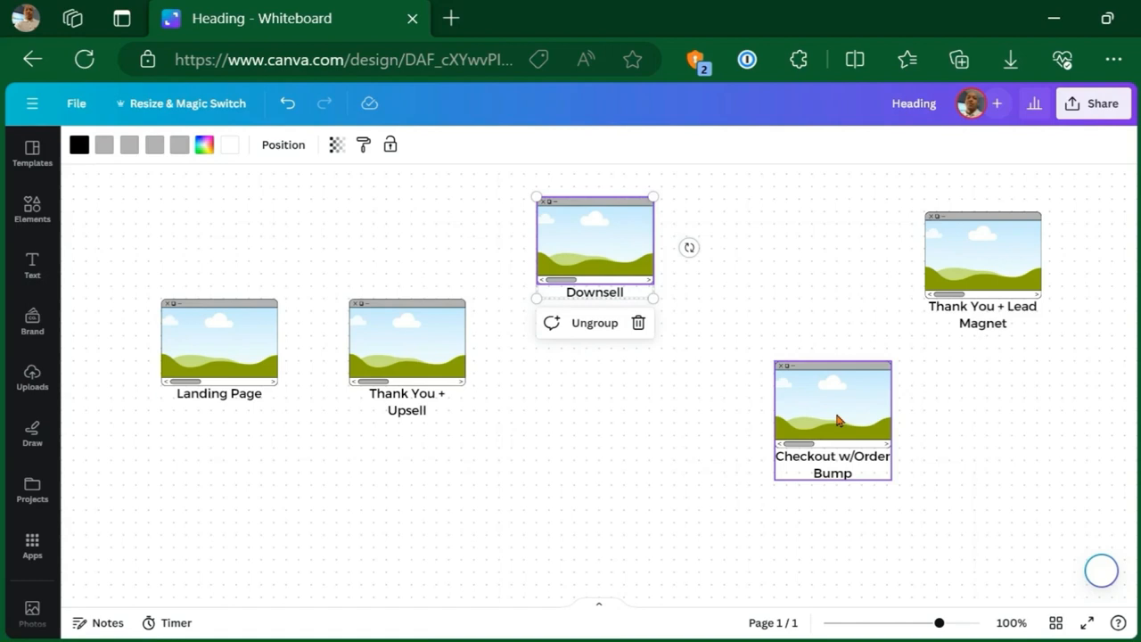
pyautogui.click(831, 410)
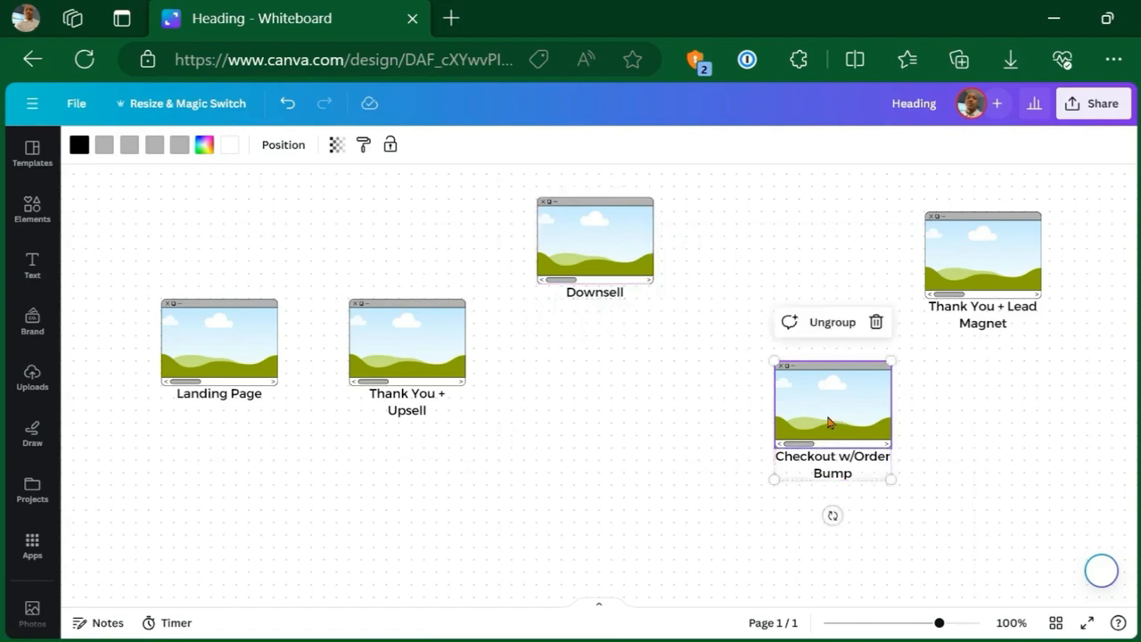
pyautogui.moveTo(833, 420); pyautogui.dragTo(595, 463)
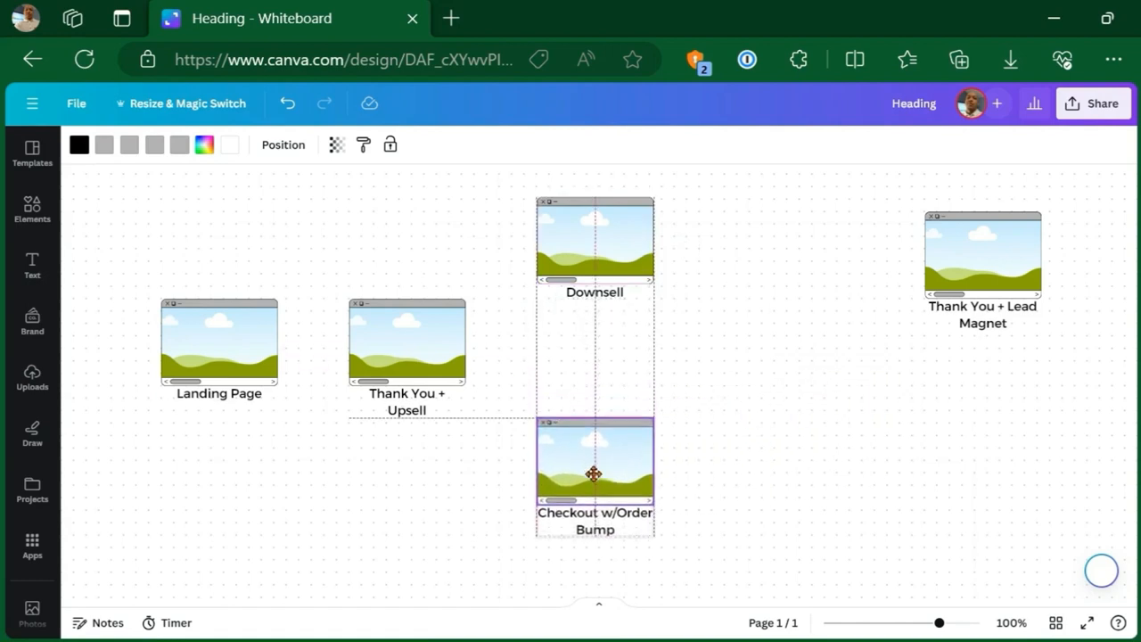
pyautogui.click(596, 460)
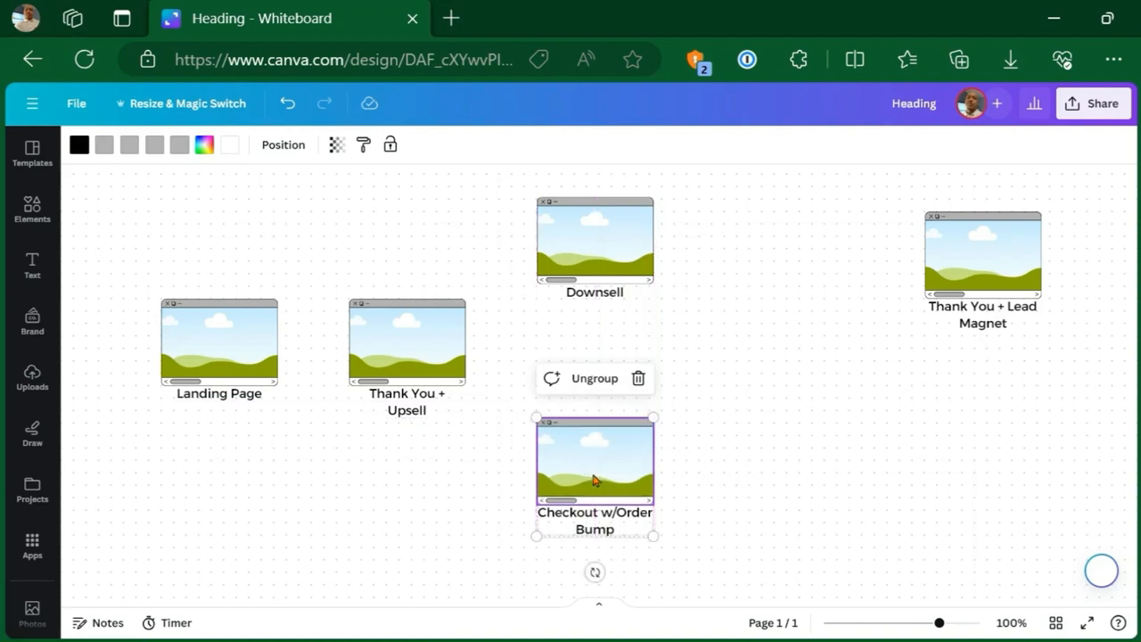
pyautogui.moveTo(859, 317)
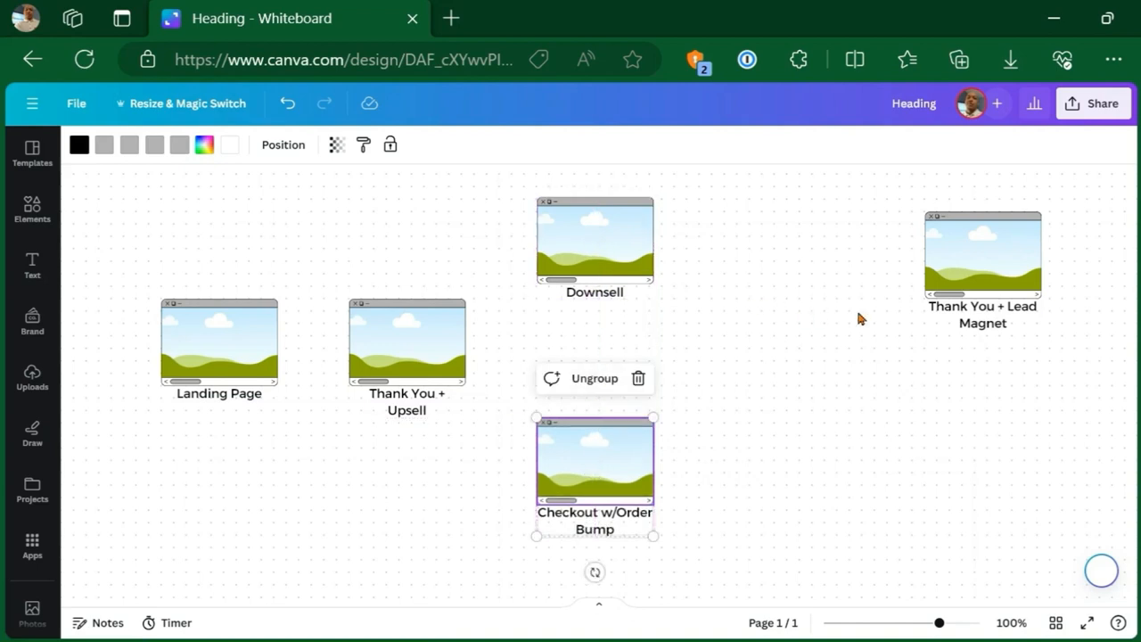
# - Bring Thank You + Lead Magnet in and align it with the middle row on the right
pyautogui.moveTo(981, 254); pyautogui.dragTo(824, 342)
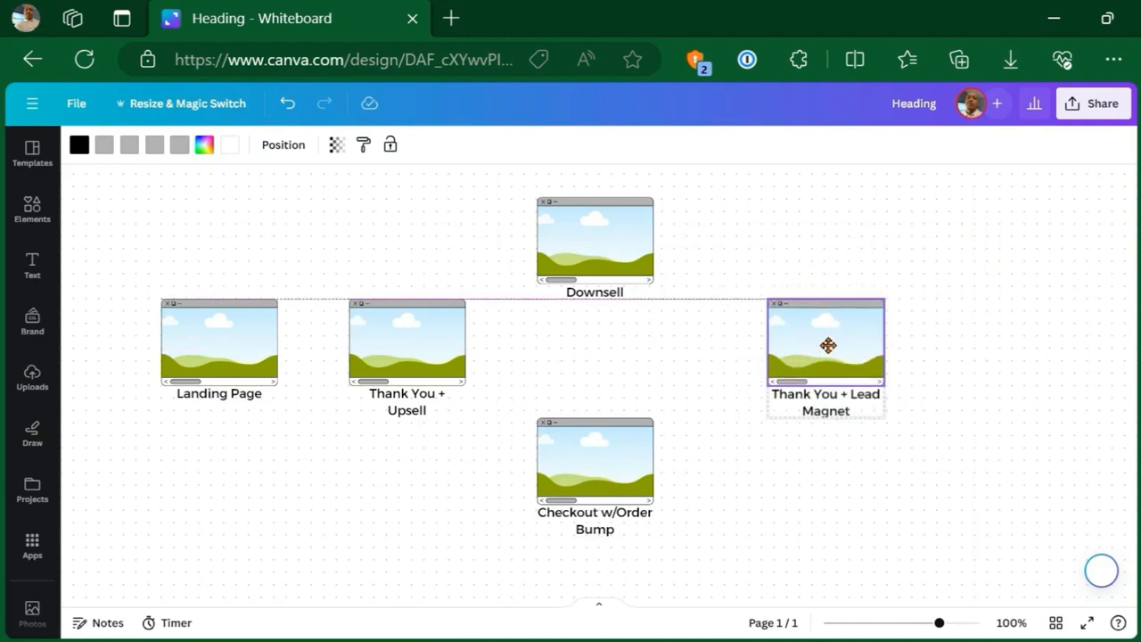
pyautogui.moveTo(828, 346); pyautogui.dragTo(844, 342)
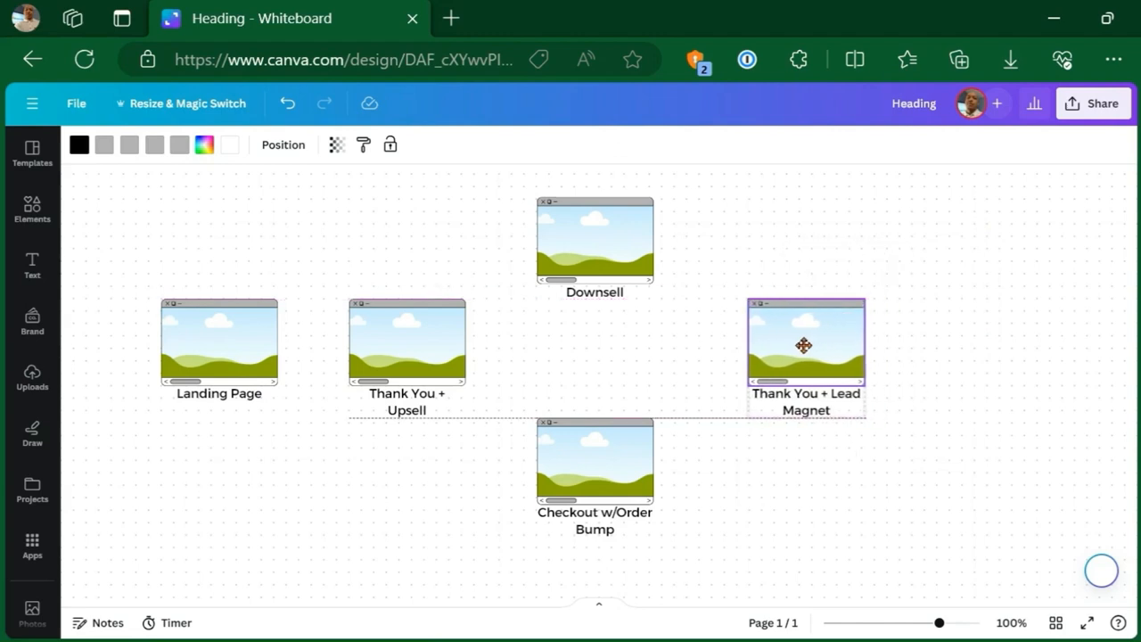
# - Deselect the whiteboard and bring up the Elements library of graphics and shapes
pyautogui.click(806, 356)
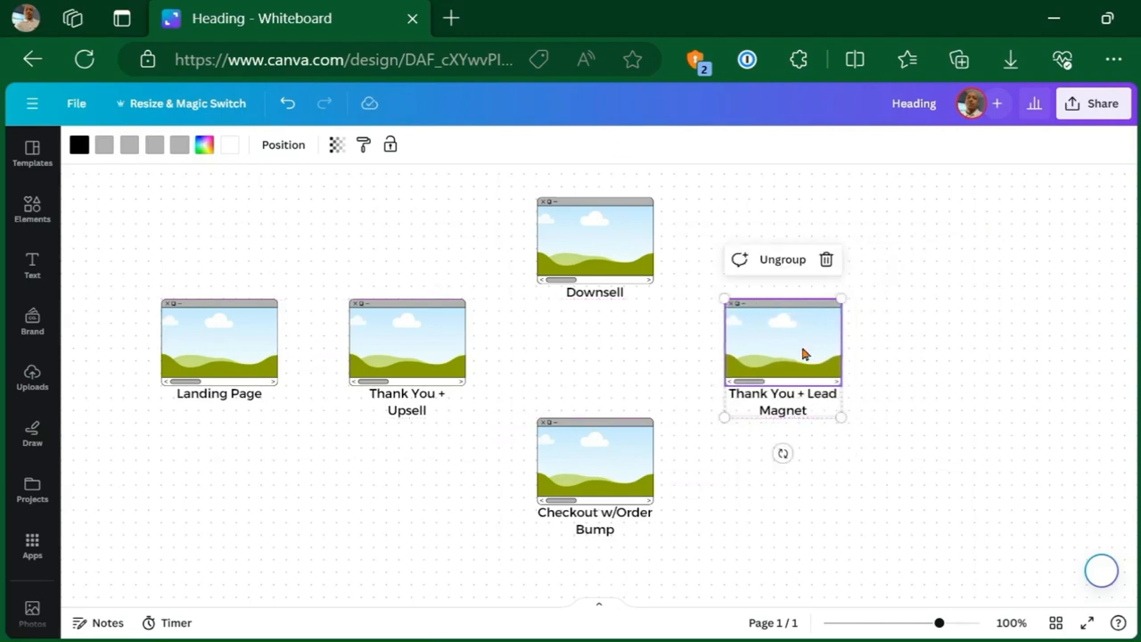
pyautogui.click(471, 485)
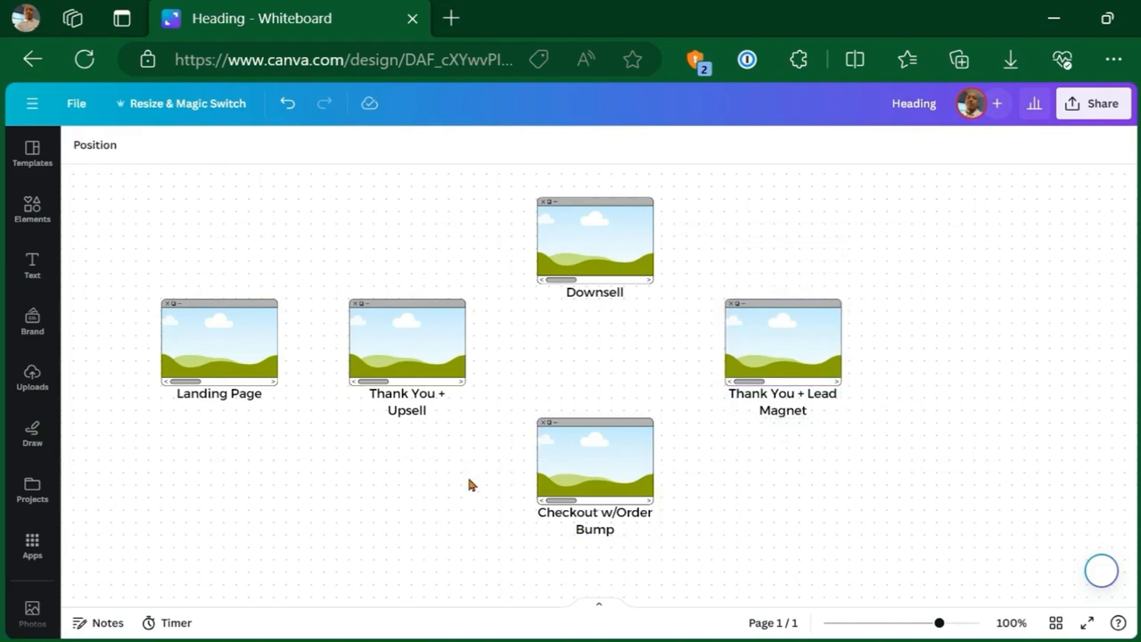
pyautogui.moveTo(32, 210)
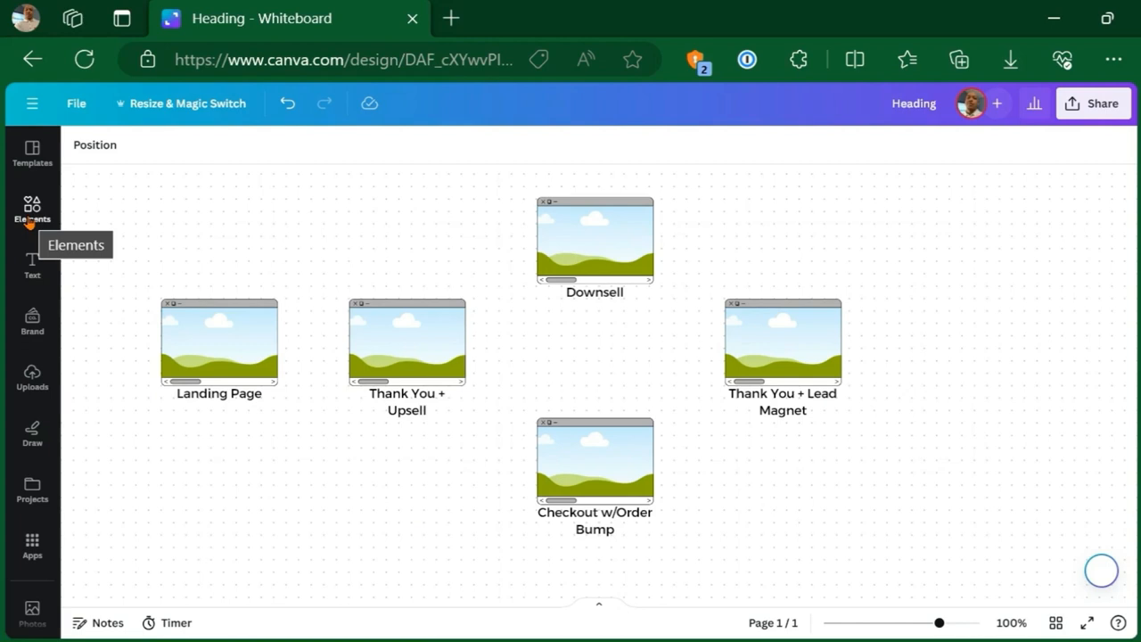
pyautogui.click(32, 207)
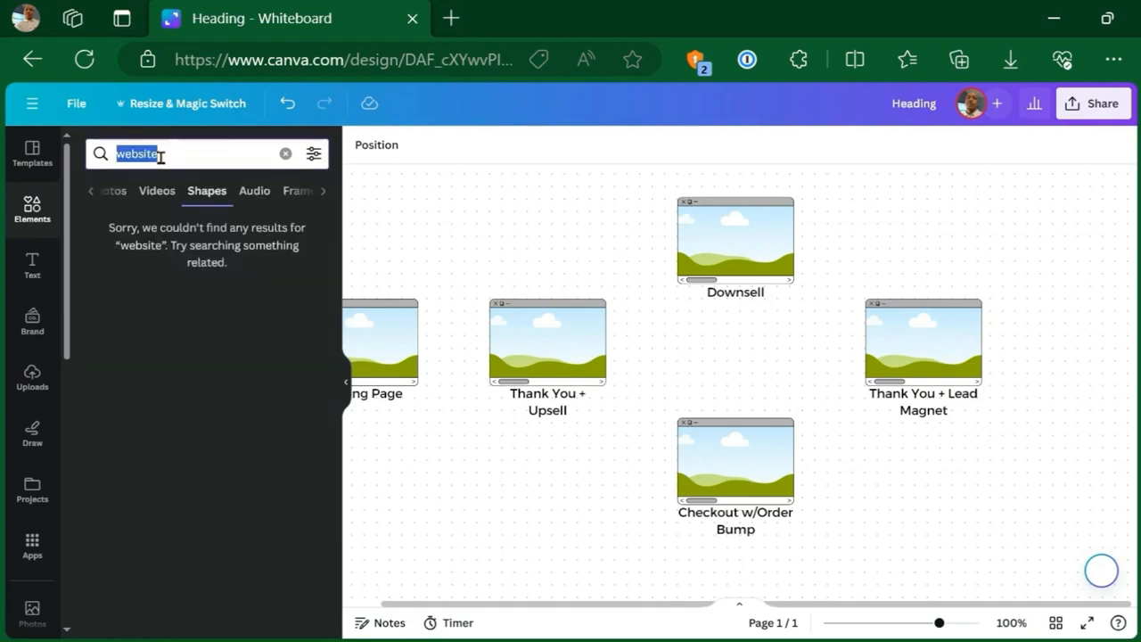
# - Add an arrow line from Landing Page and shorten it to end at Thank You + Upsell
pyautogui.click(285, 154)
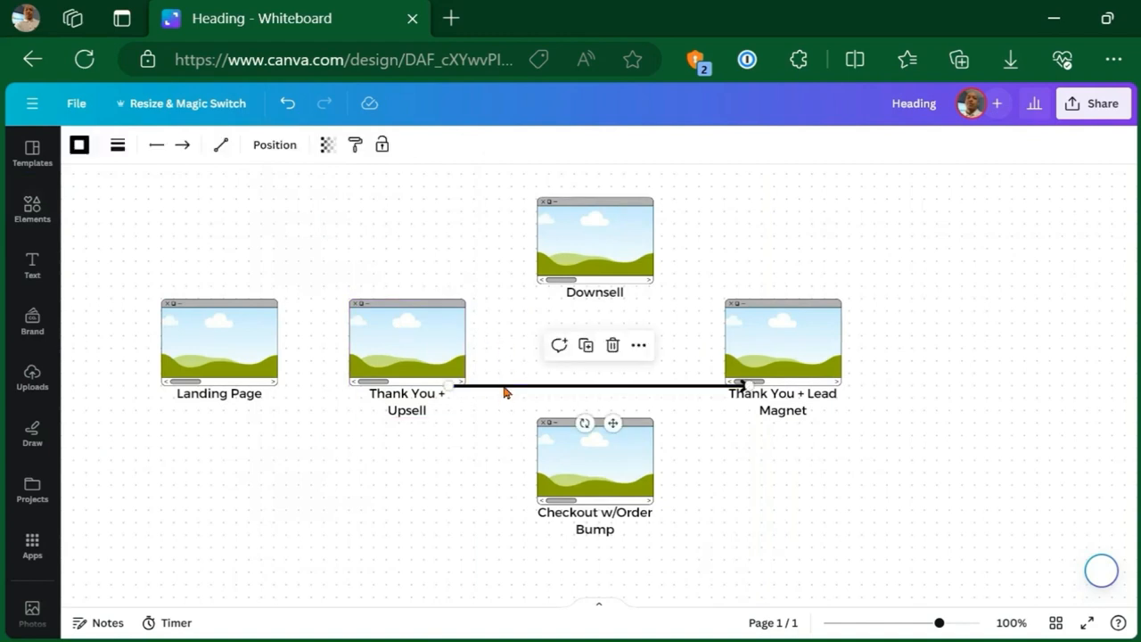
pyautogui.click(32, 210)
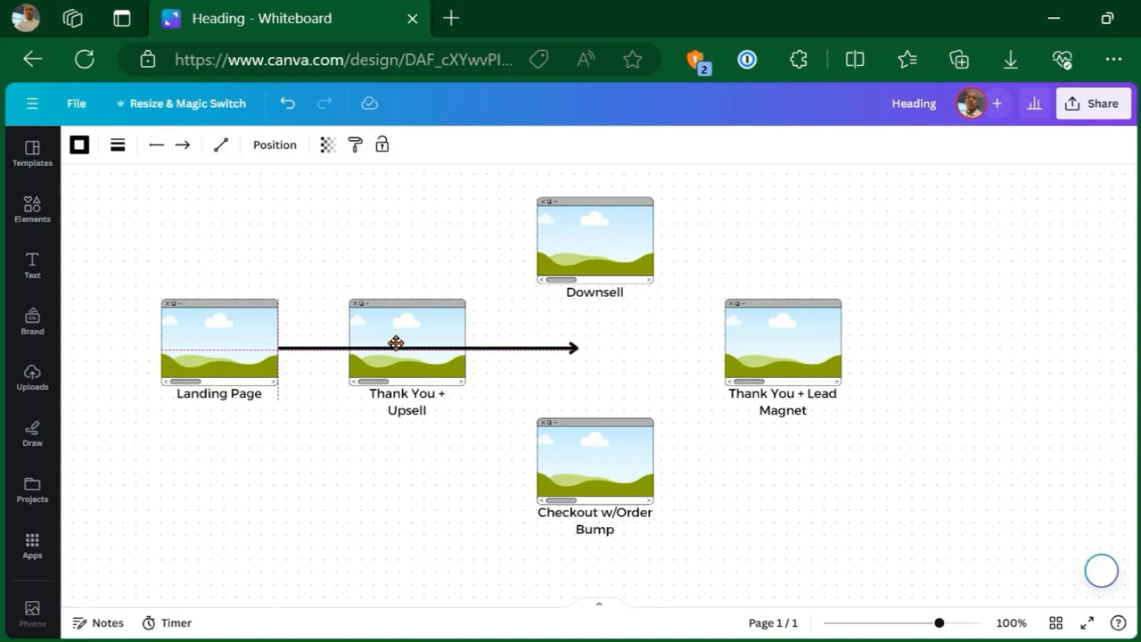
pyautogui.click(428, 348)
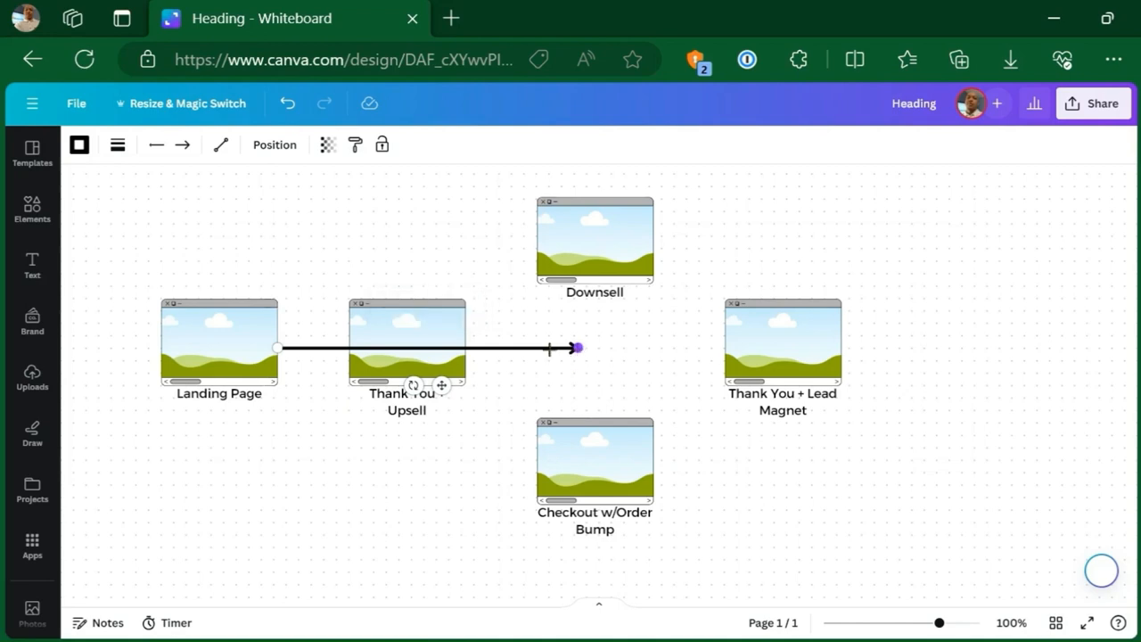
pyautogui.moveTo(577, 348); pyautogui.dragTo(348, 348)
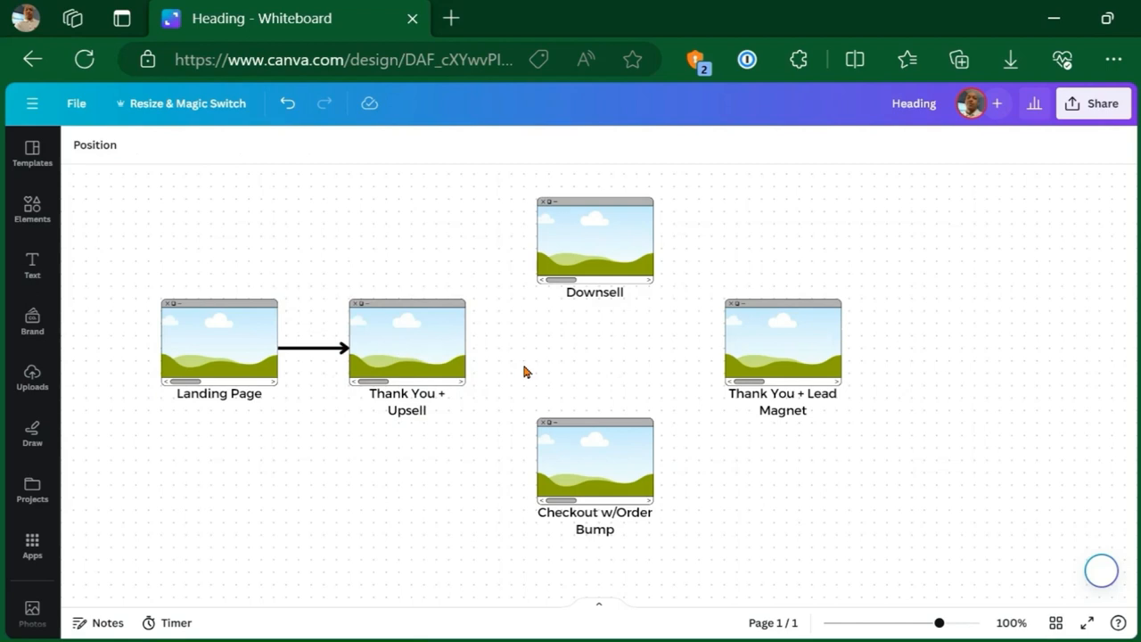
pyautogui.moveTo(437, 287)
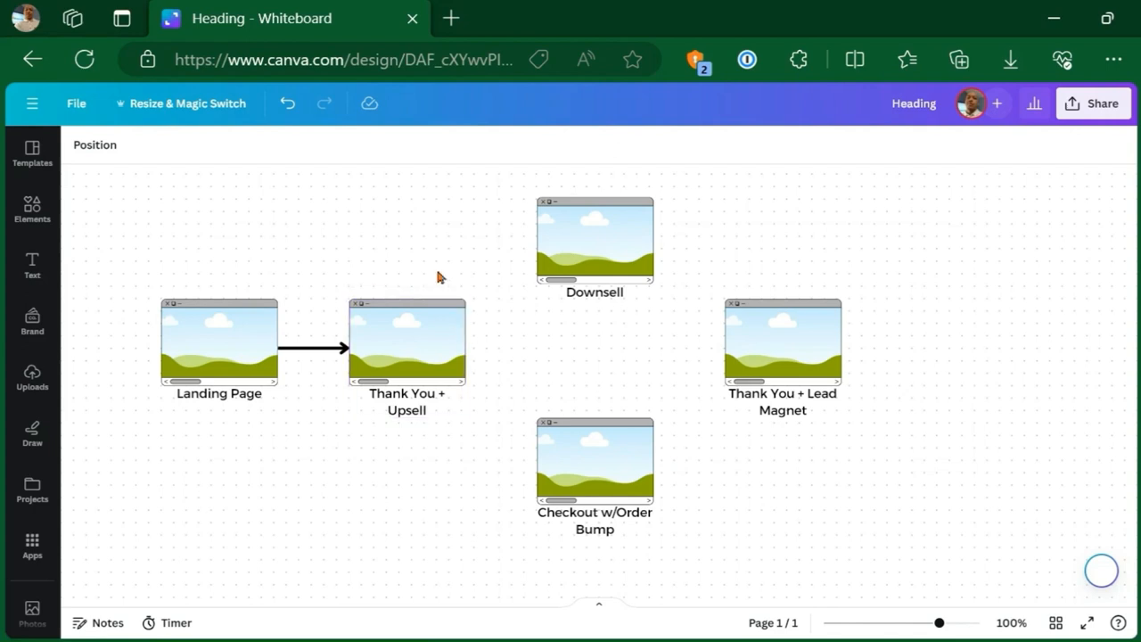
pyautogui.moveTo(410, 299)
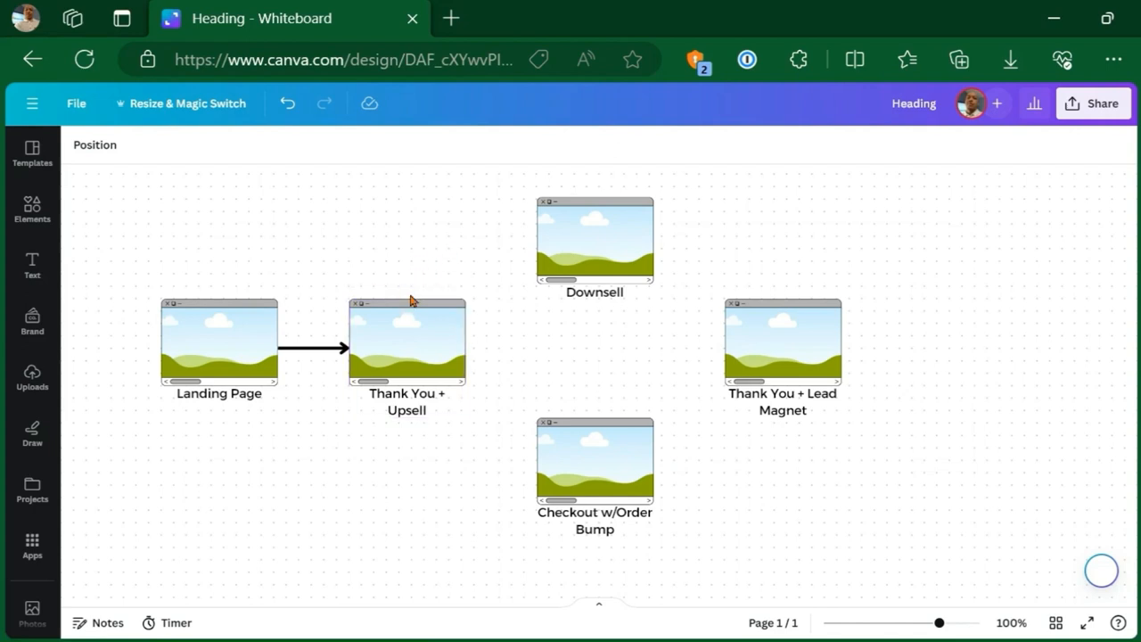
# - Search Elements for 'decision', then 'yes', and browse the yes/checkmark graphics
pyautogui.write('decision')
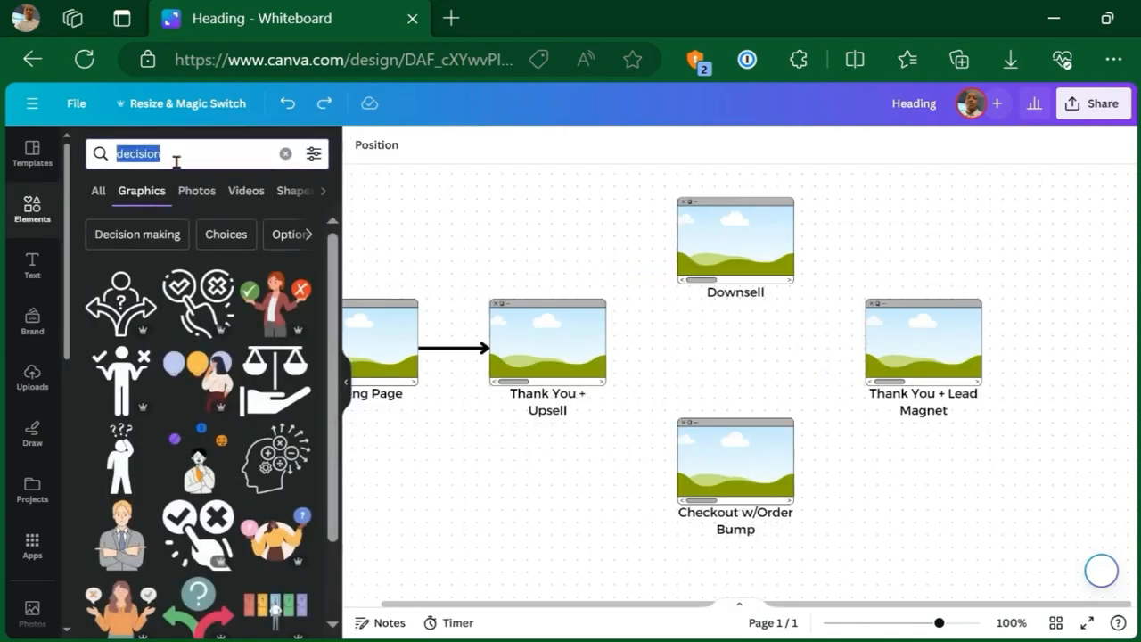
pyautogui.write('yes')
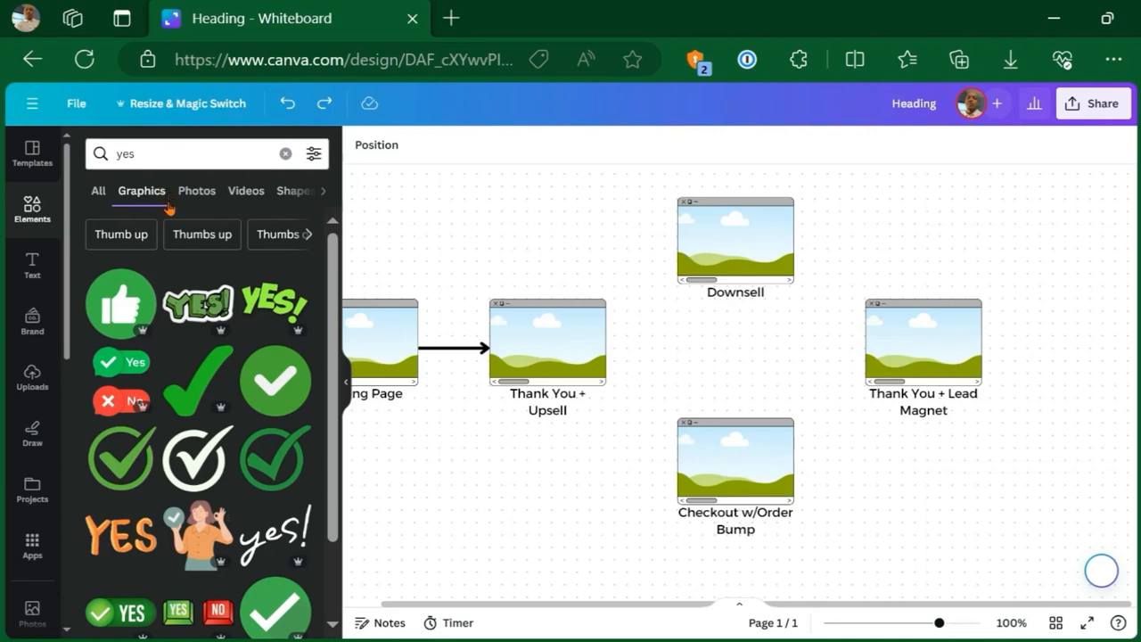
pyautogui.scroll(-3)
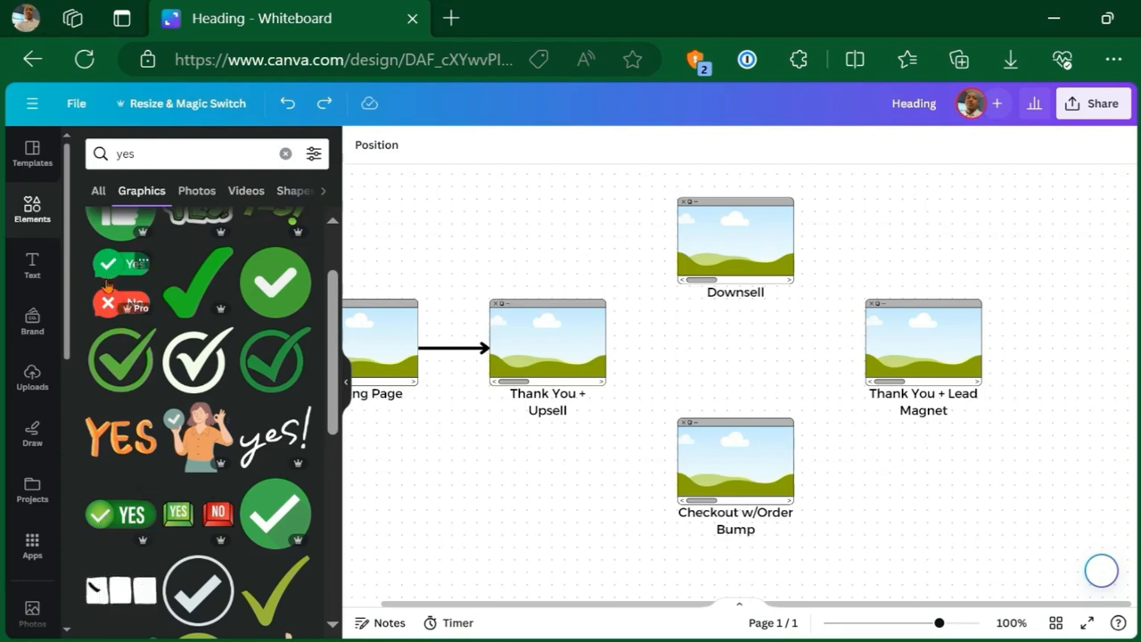
# - Add the Yes/No badge graphic, shrink the green Yes and place it below Thank You + Upsell
pyautogui.click(121, 264)
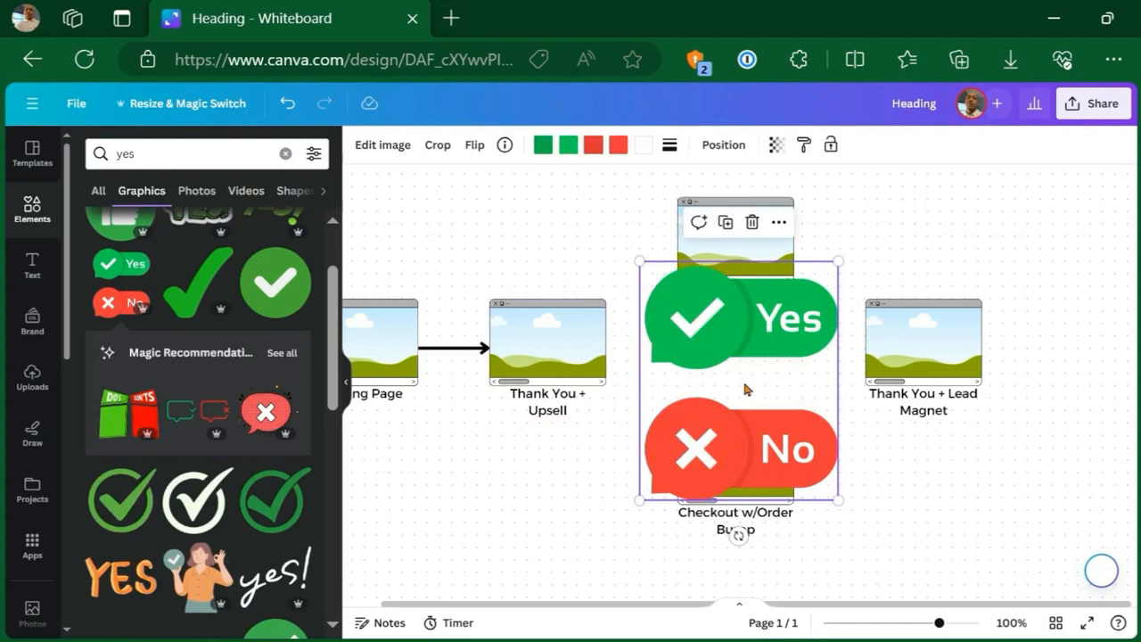
pyautogui.moveTo(742, 346)
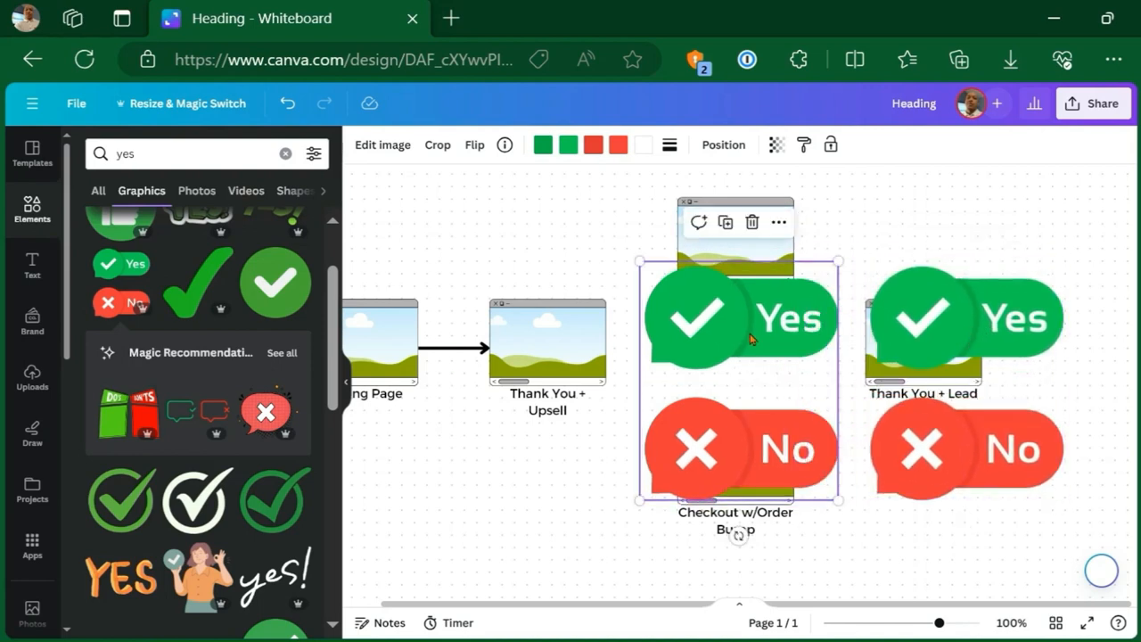
pyautogui.click(437, 144)
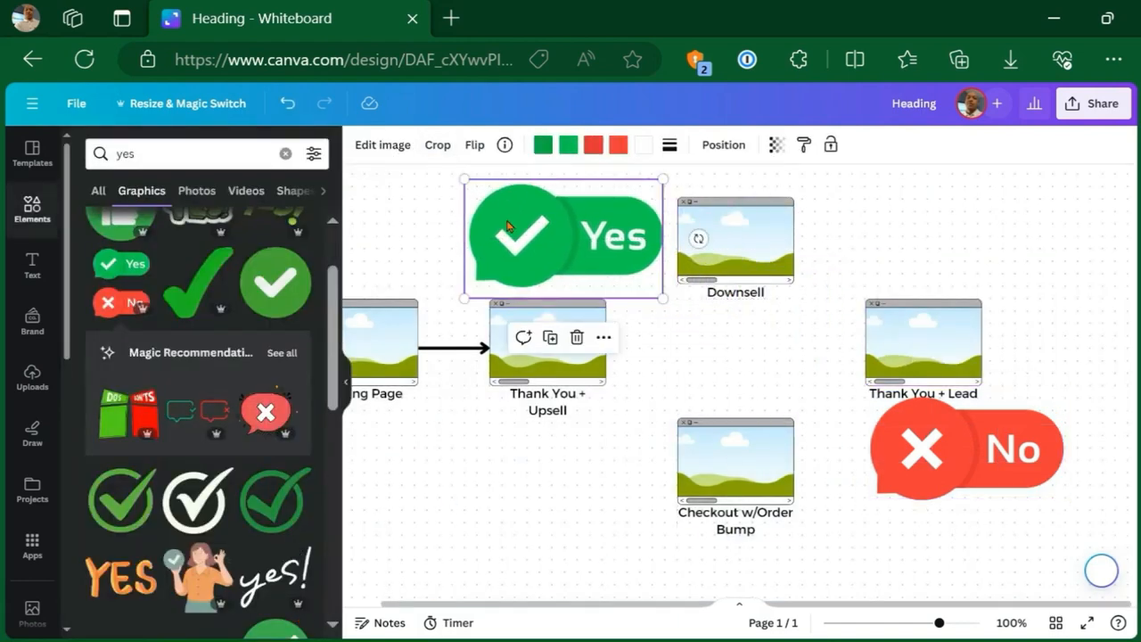
pyautogui.moveTo(663, 303); pyautogui.dragTo(606, 264)
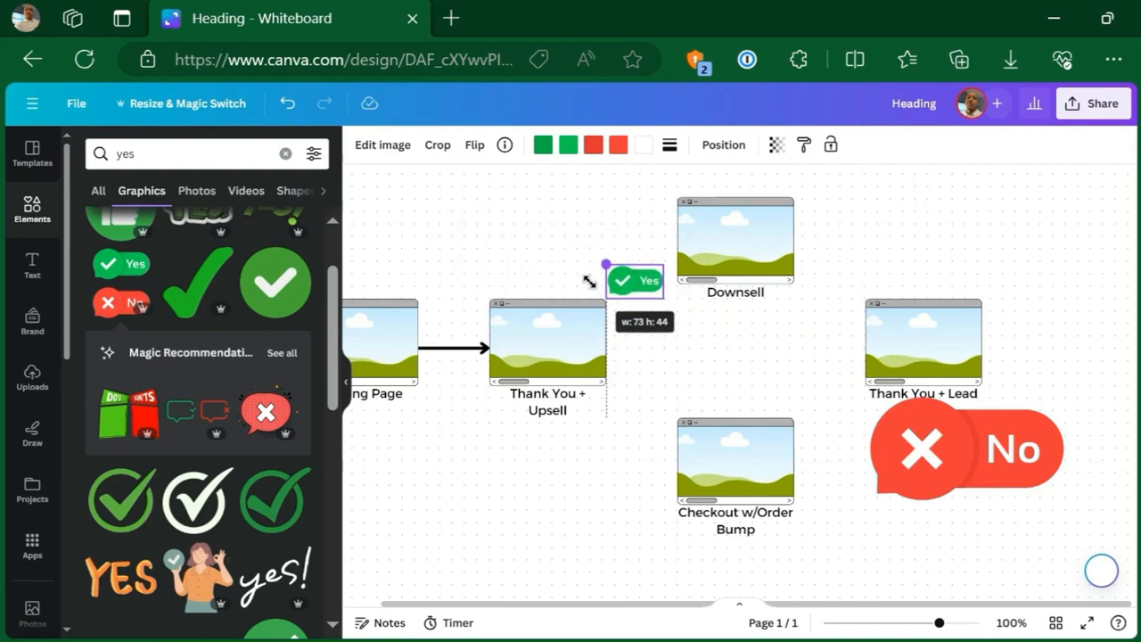
pyautogui.click(633, 280)
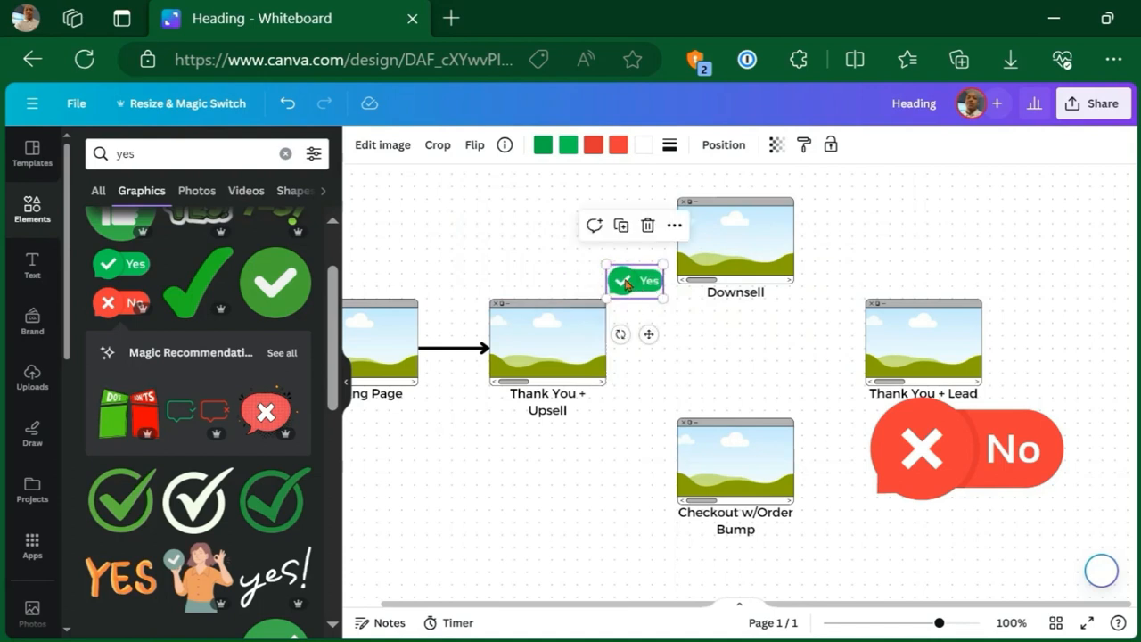
pyautogui.moveTo(633, 282); pyautogui.dragTo(627, 435)
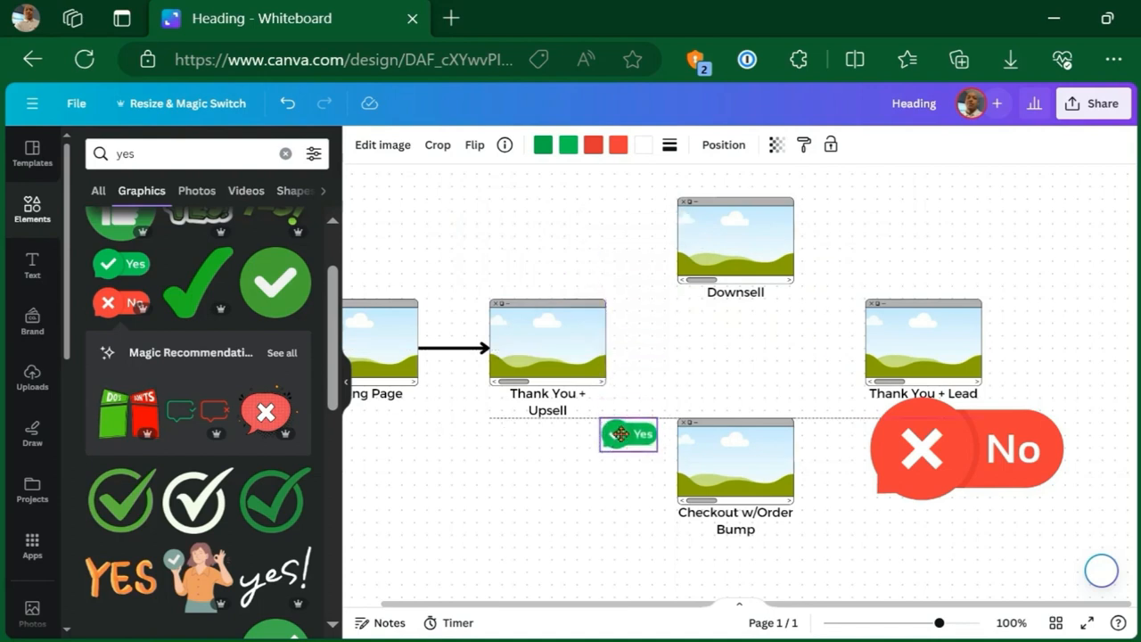
pyautogui.moveTo(628, 436); pyautogui.dragTo(547, 468)
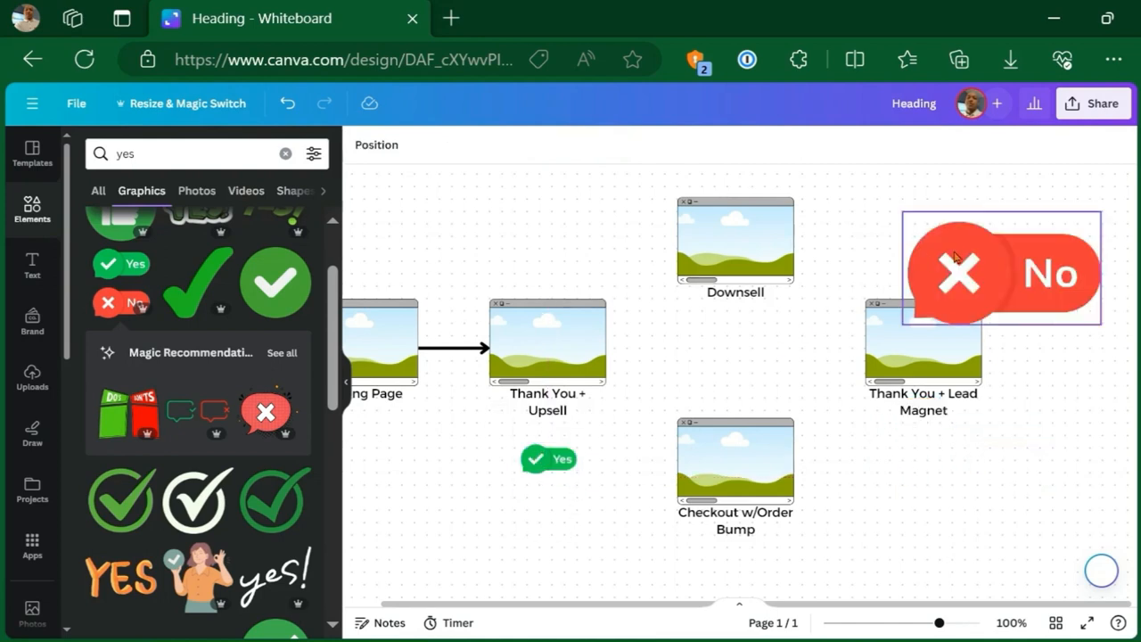
# - Shrink the red No label and place it above Thank You + Upsell
pyautogui.moveTo(1001, 267); pyautogui.dragTo(589, 268)
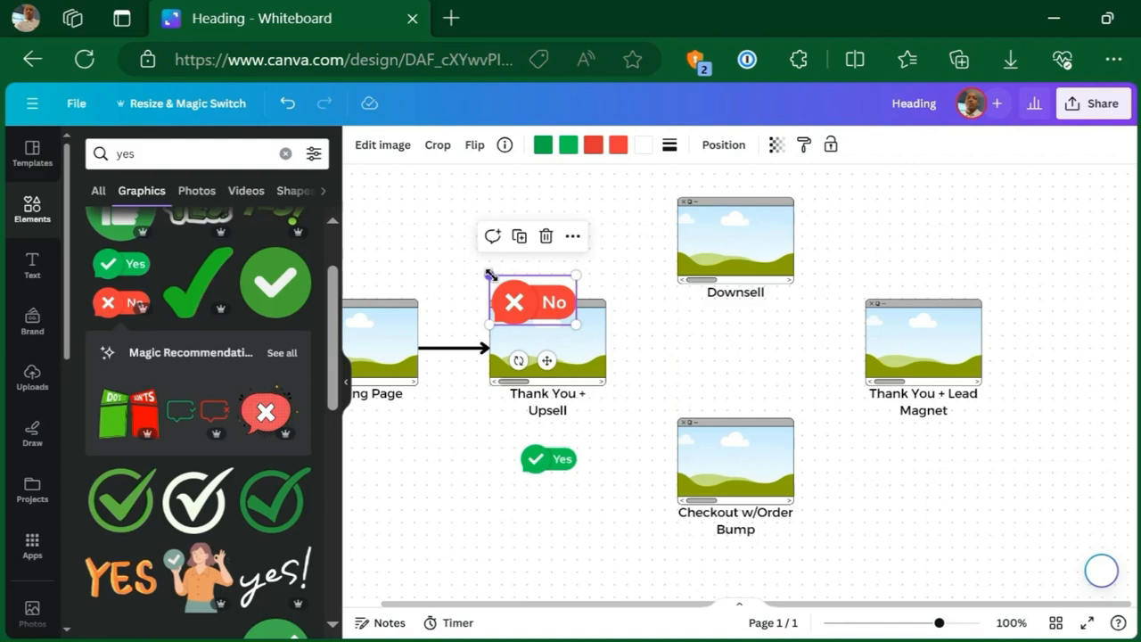
pyautogui.moveTo(531, 302); pyautogui.dragTo(557, 284)
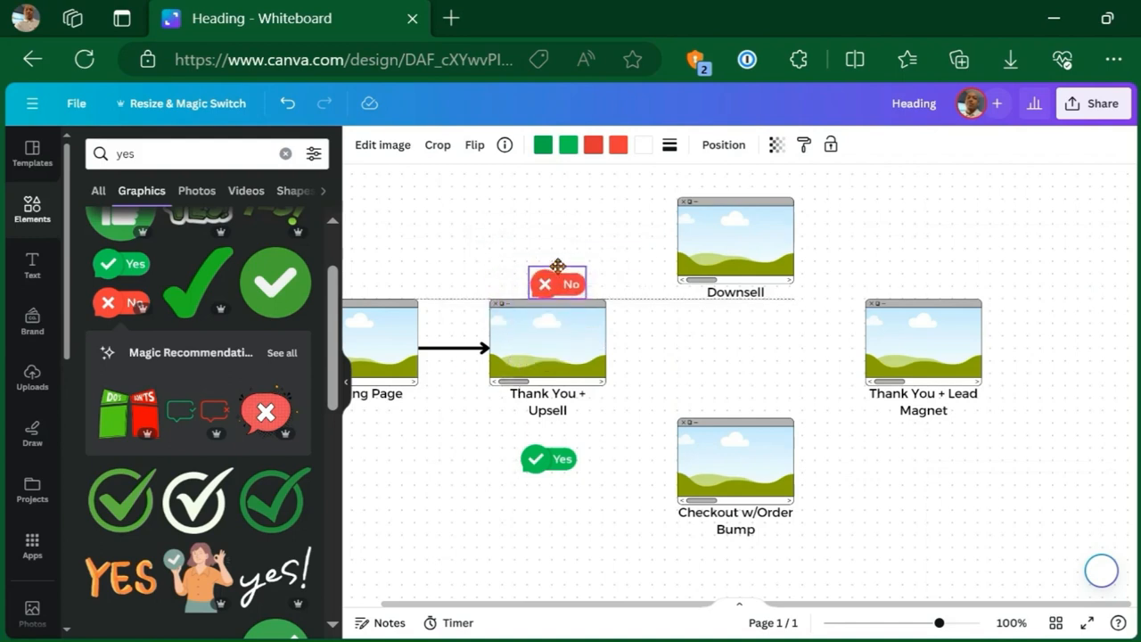
pyautogui.moveTo(557, 284); pyautogui.dragTo(547, 239)
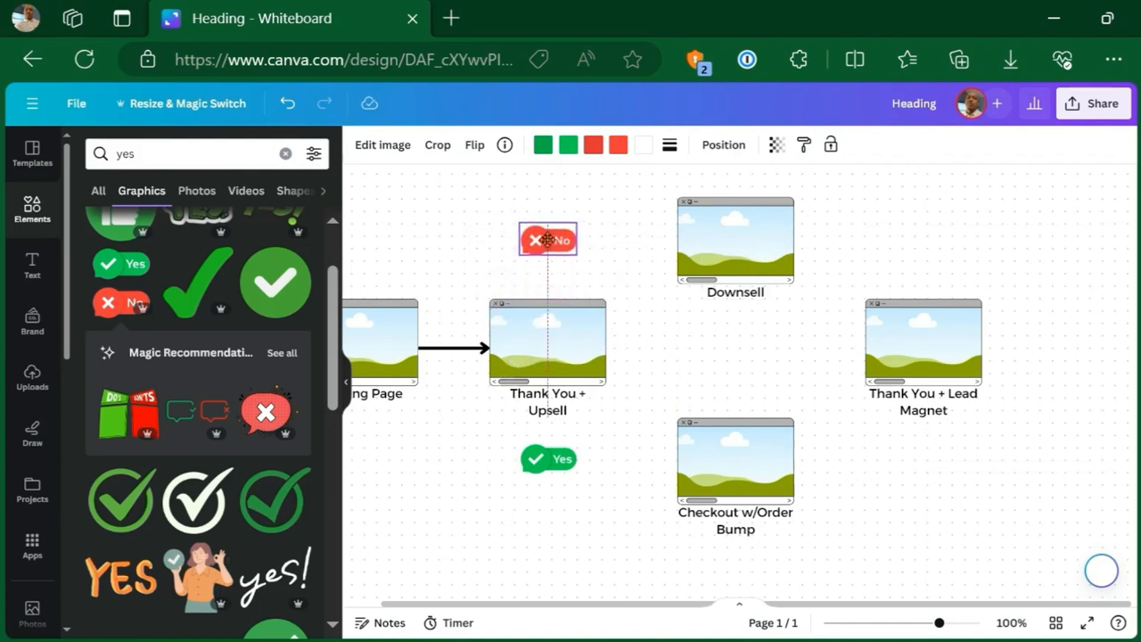
pyautogui.click(928, 264)
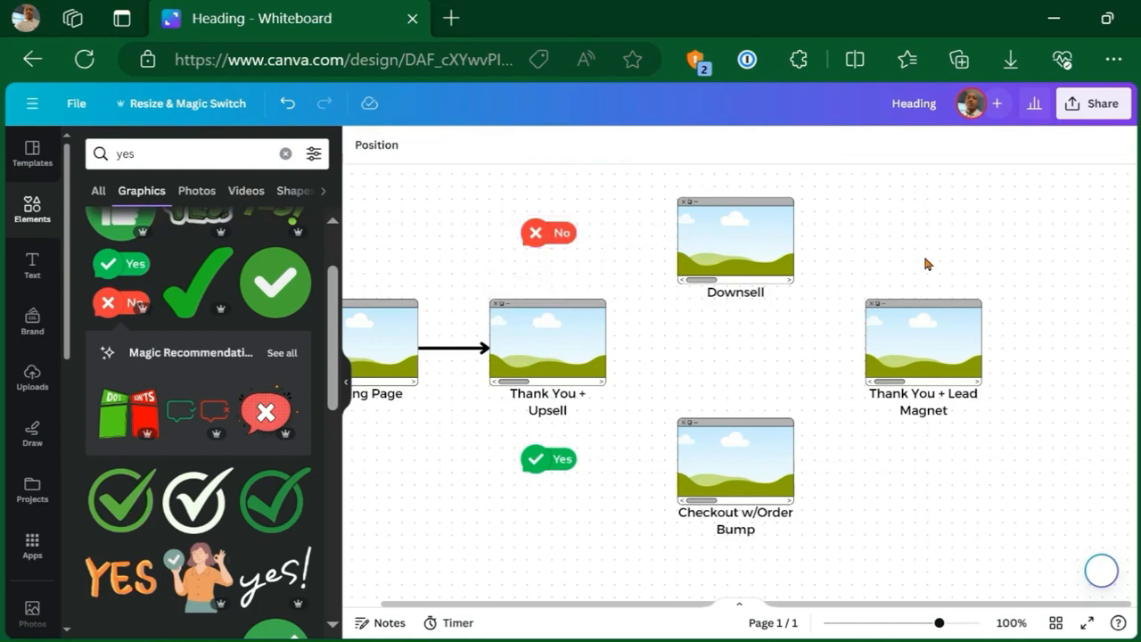
# - Add a dotted arrow from Thank You + Upsell to Downsell with the text label NO
pyautogui.click(286, 153)
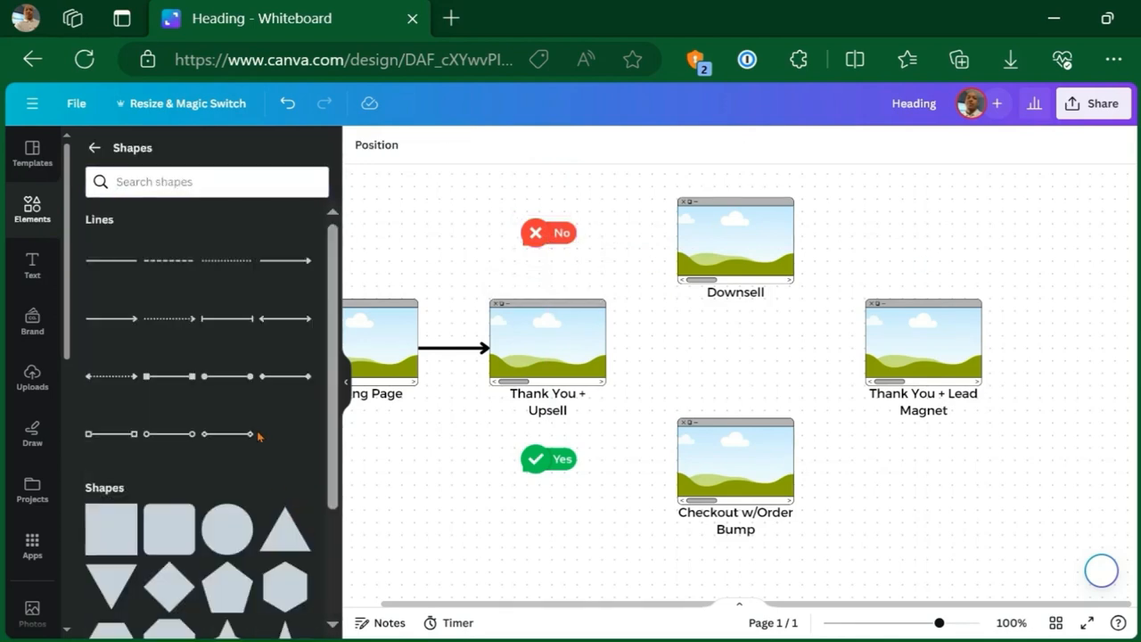
pyautogui.moveTo(175, 325)
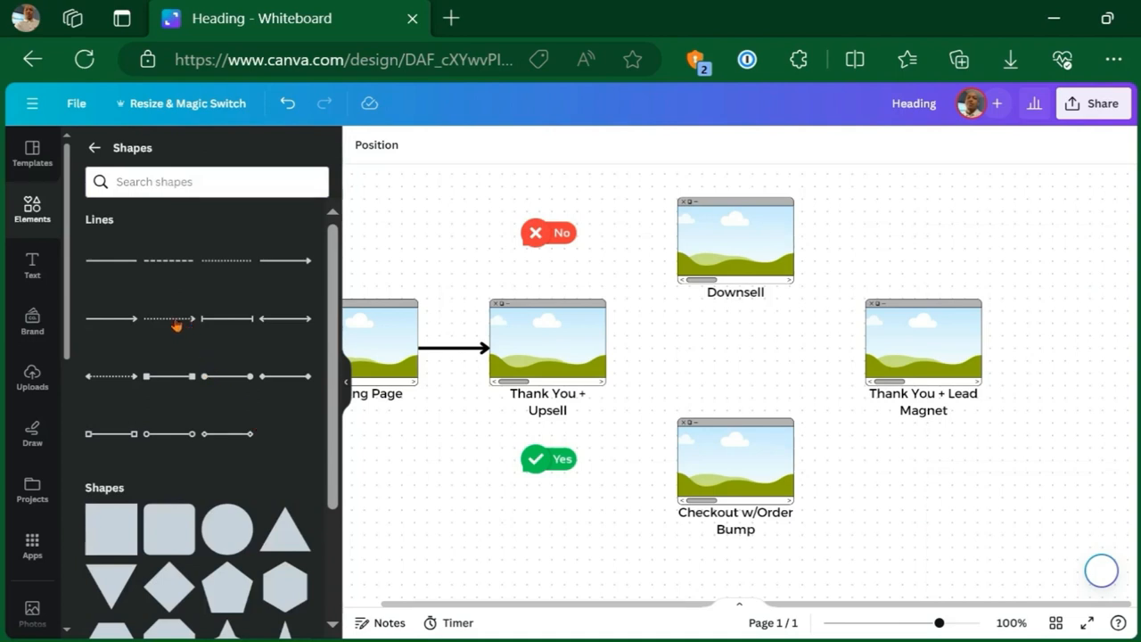
pyautogui.moveTo(588, 386); pyautogui.dragTo(882, 385)
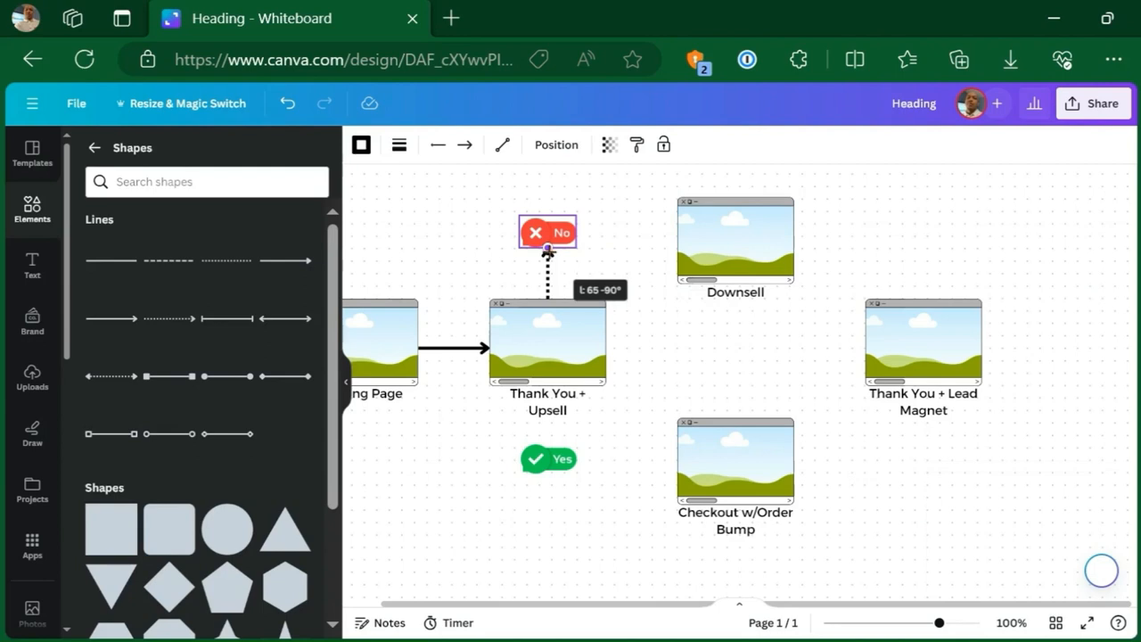
pyautogui.click(548, 247)
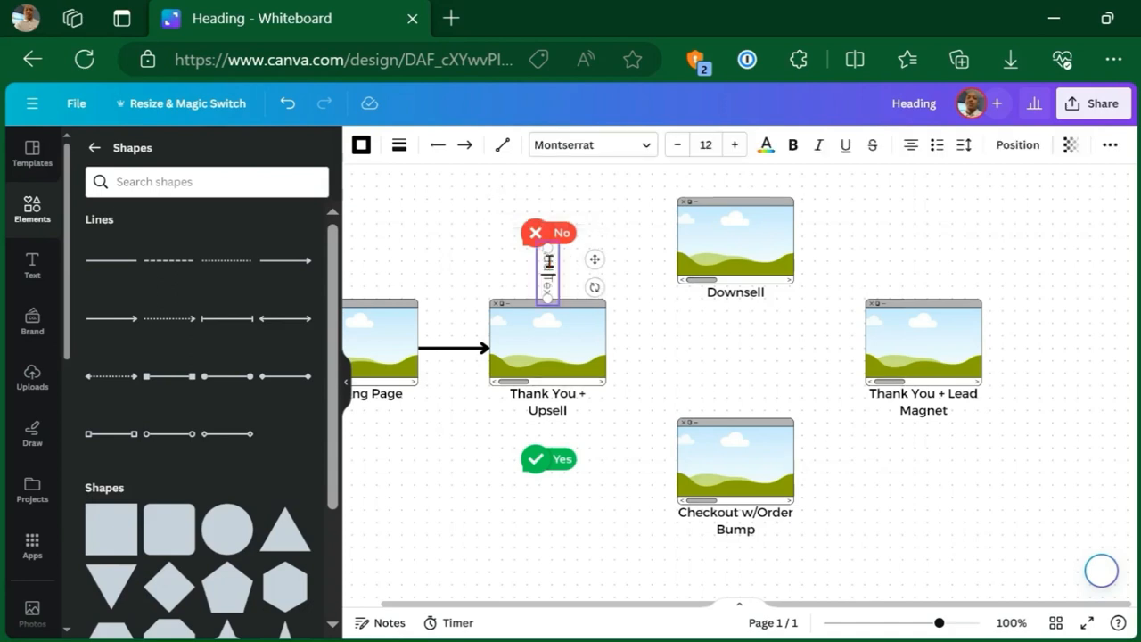
pyautogui.moveTo(620, 264)
pyautogui.write('NO')
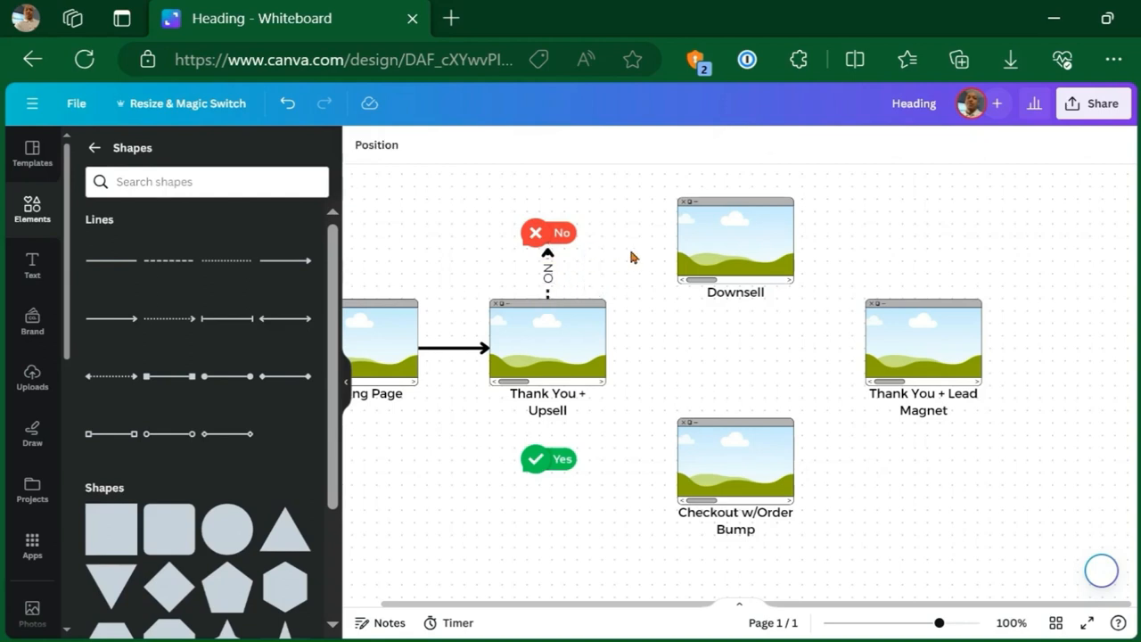
pyautogui.click(548, 272)
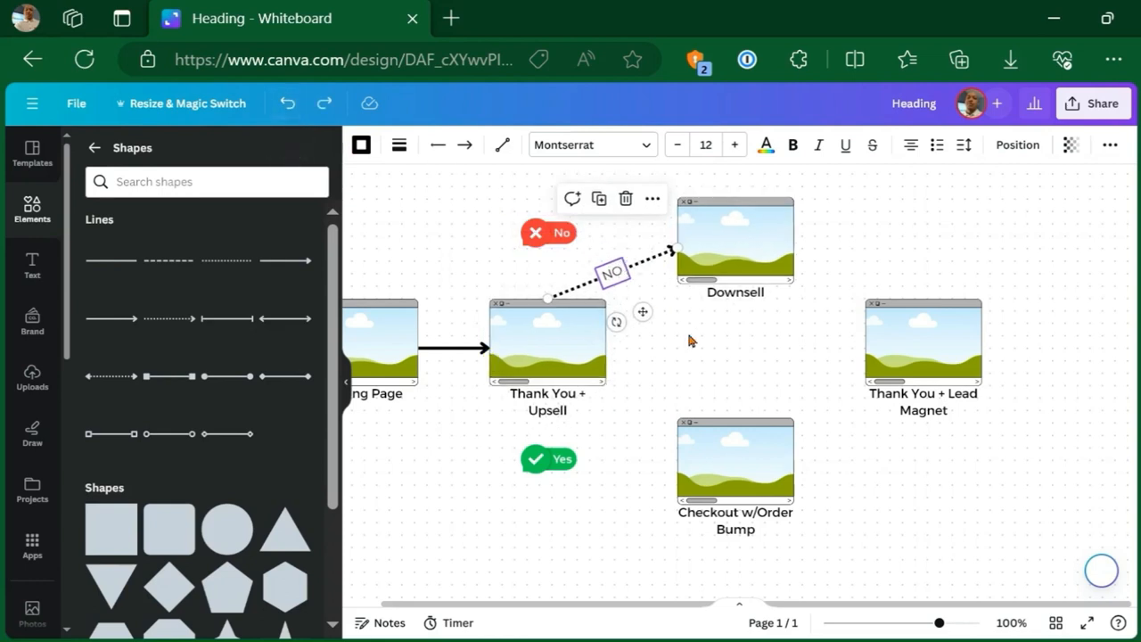
pyautogui.click(713, 357)
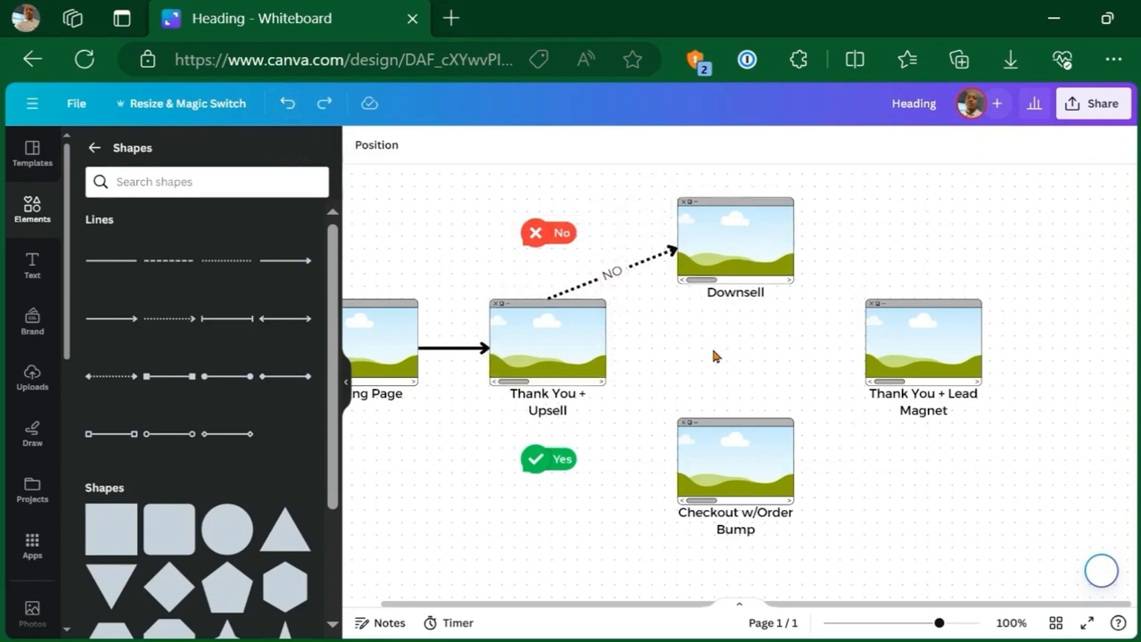
# - Move the red No badge onto the dotted arrow and bring it forward in front of the line
pyautogui.click(560, 234)
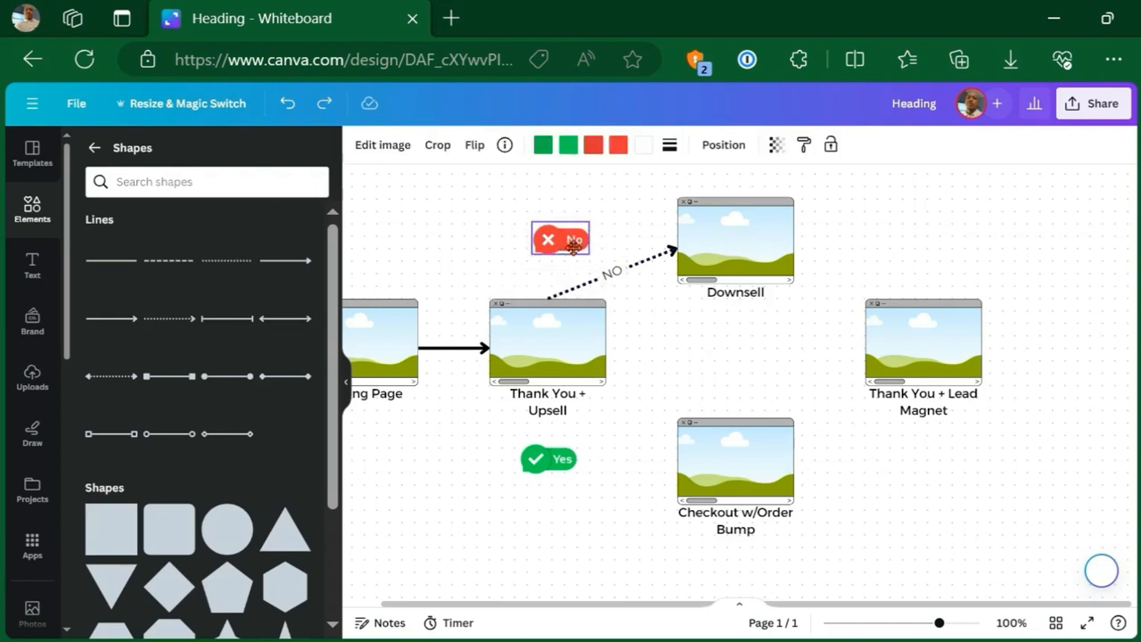
pyautogui.moveTo(560, 239); pyautogui.dragTo(615, 265)
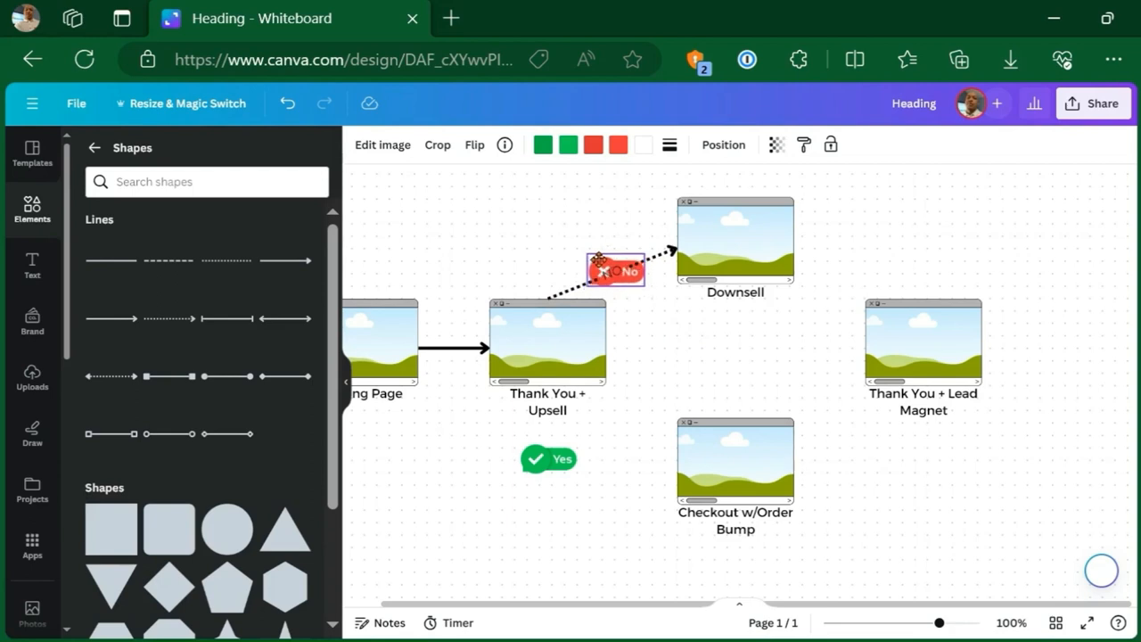
pyautogui.click(615, 269)
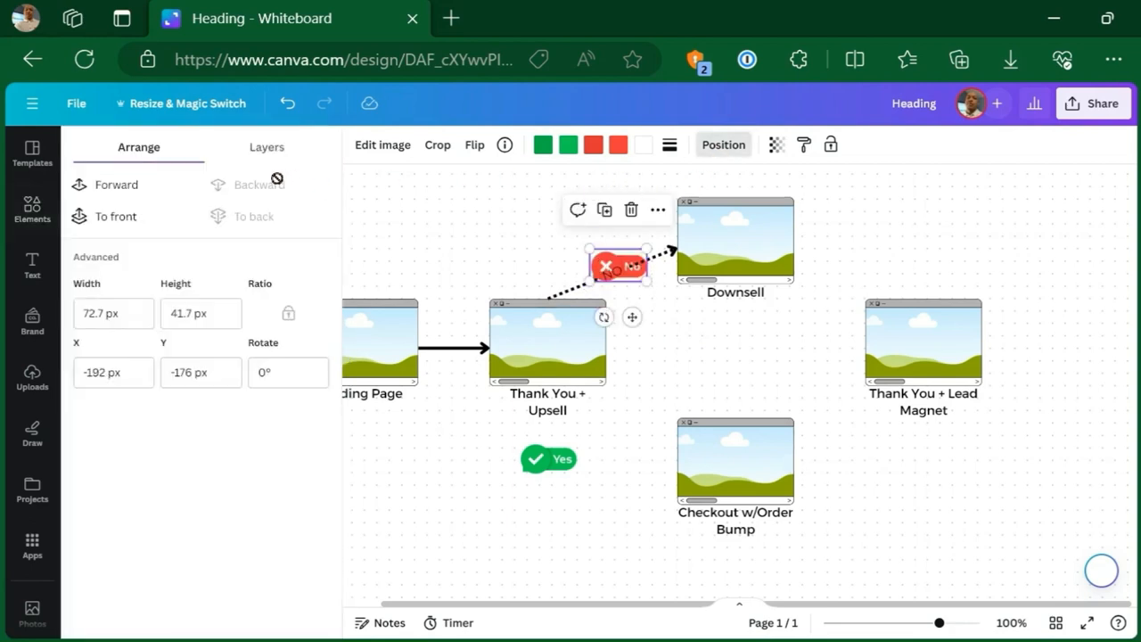
pyautogui.click(32, 209)
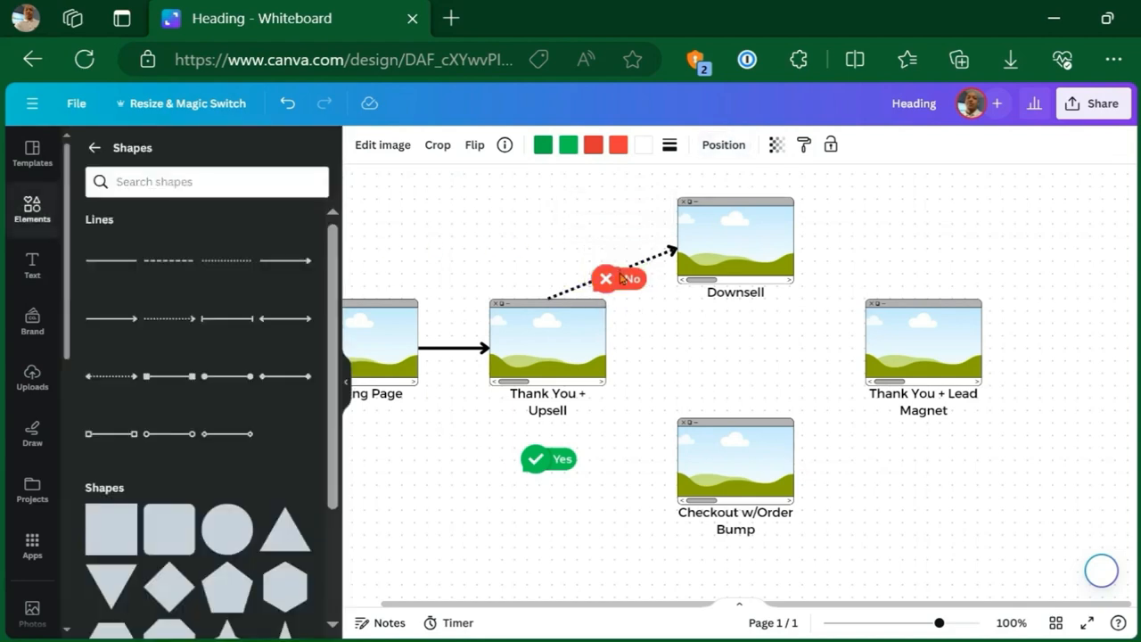
pyautogui.click(617, 267)
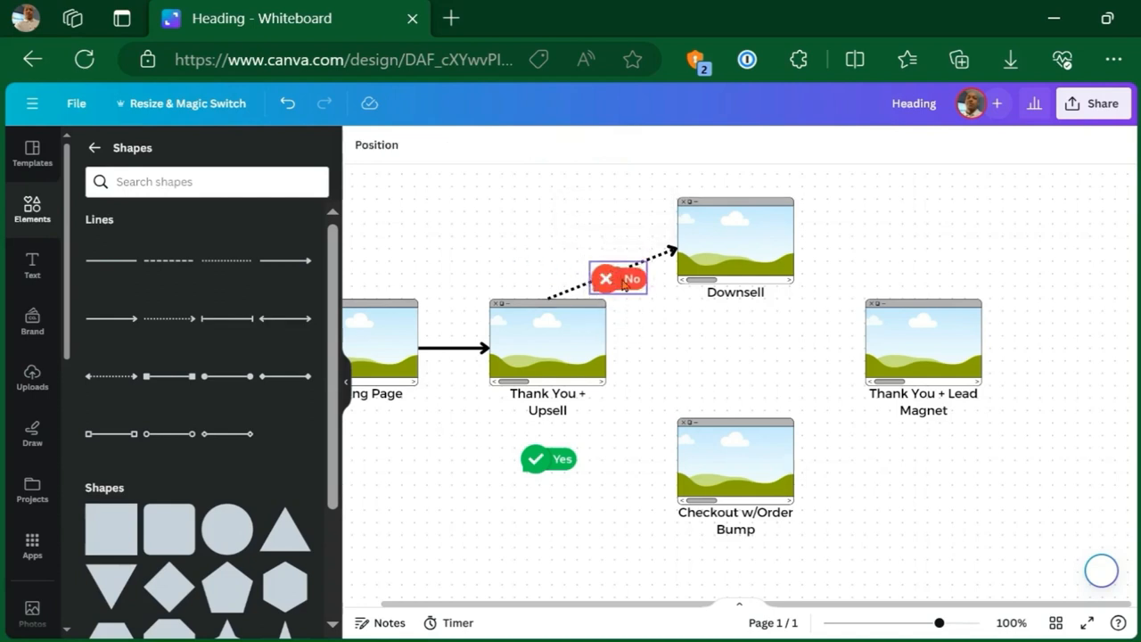
pyautogui.click(617, 278)
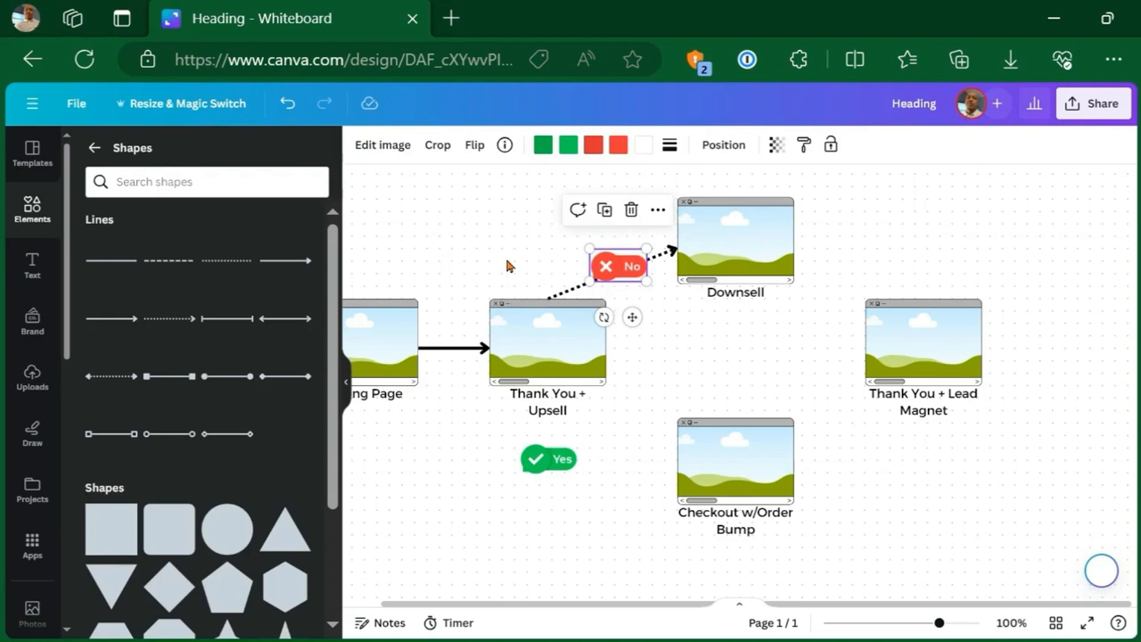
pyautogui.click(75, 103)
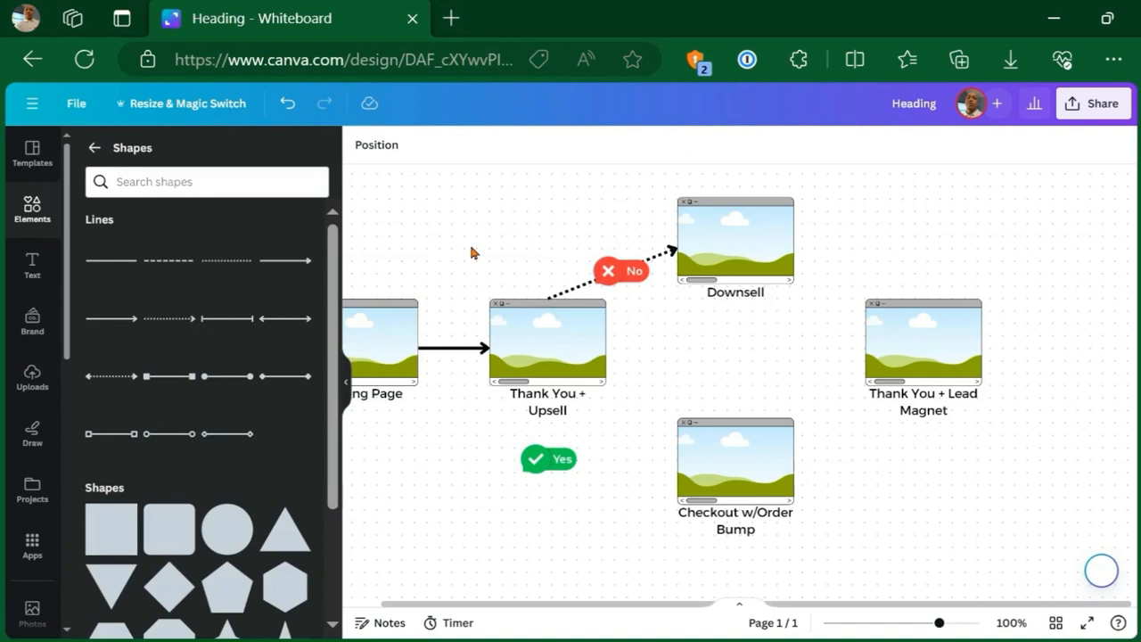
# - Toggle Snap to dot grid in File > Settings
pyautogui.click(77, 102)
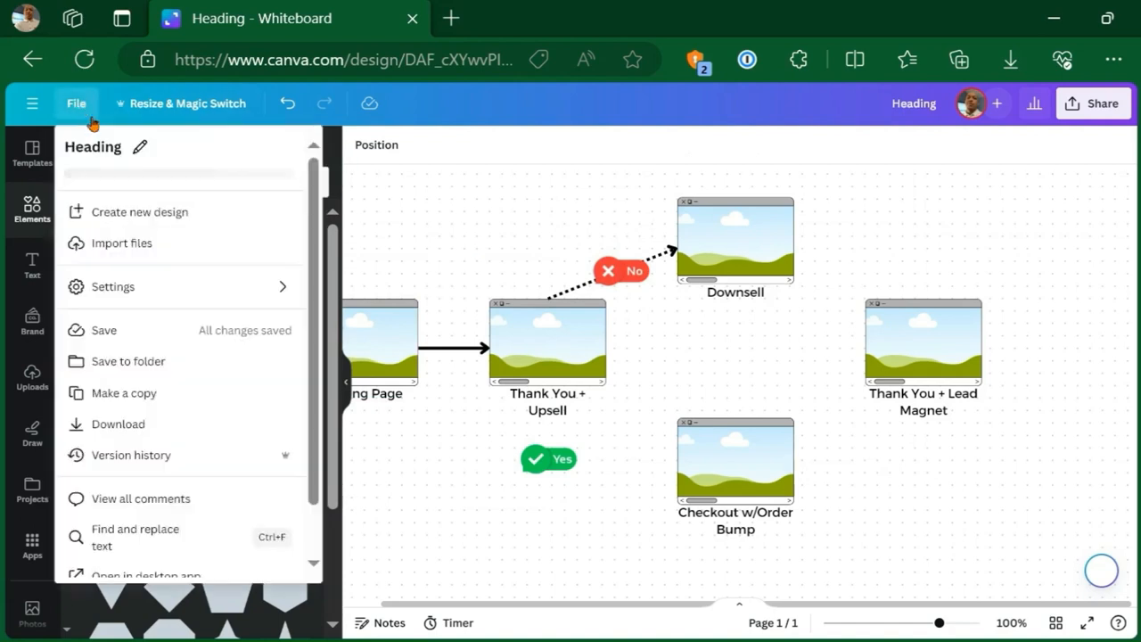
pyautogui.click(114, 285)
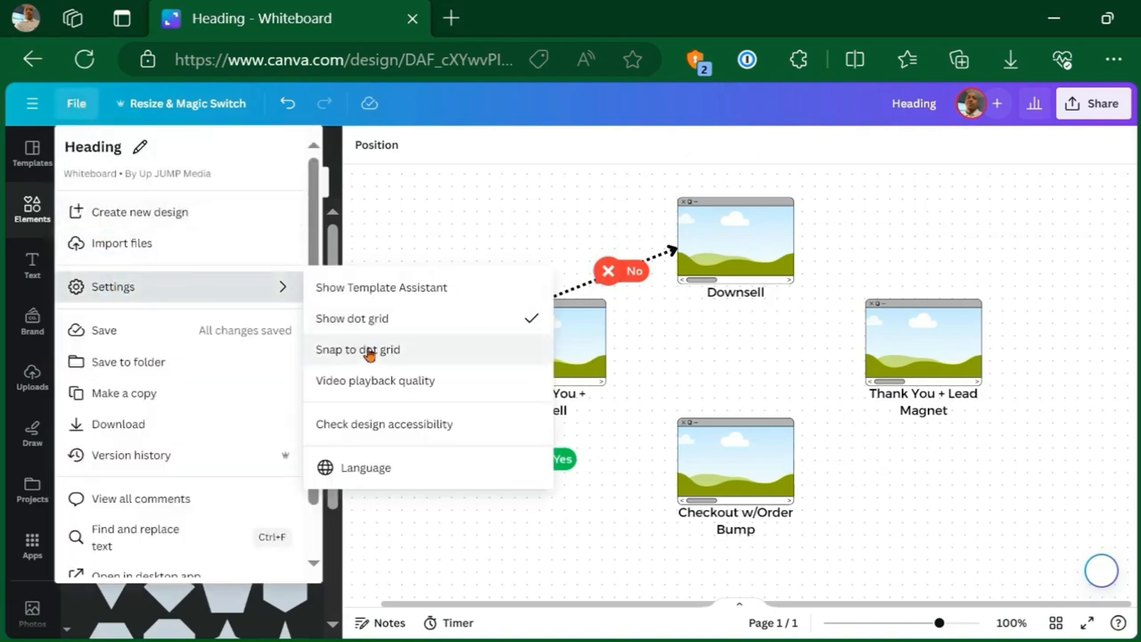
pyautogui.click(32, 205)
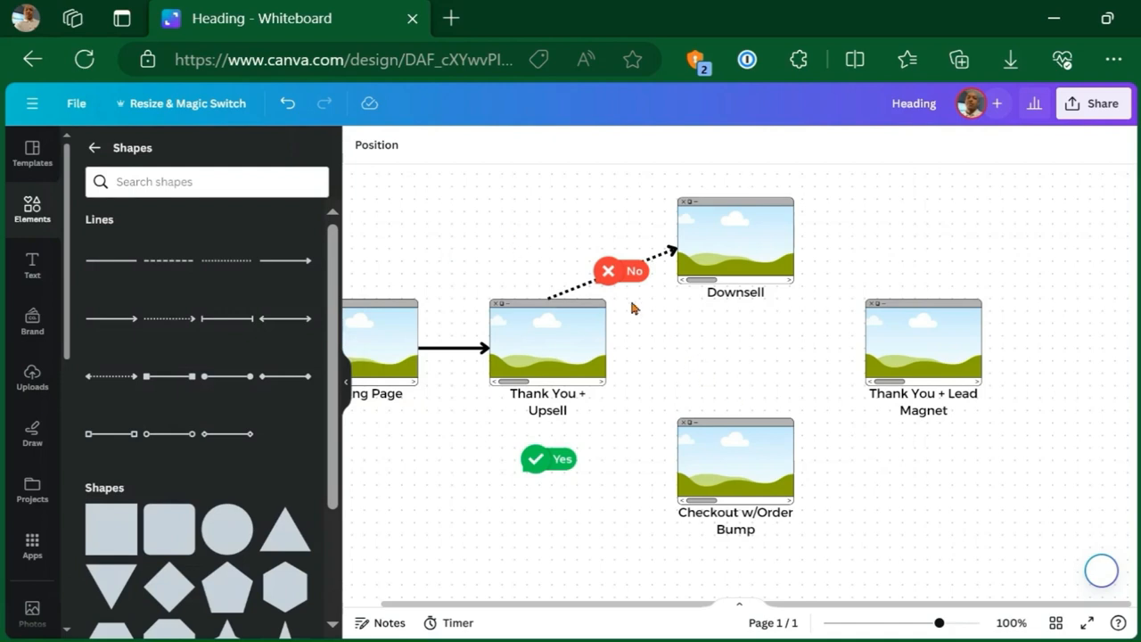
# - Delete the red No badge, leaving only the arrow's NO text
pyautogui.click(621, 271)
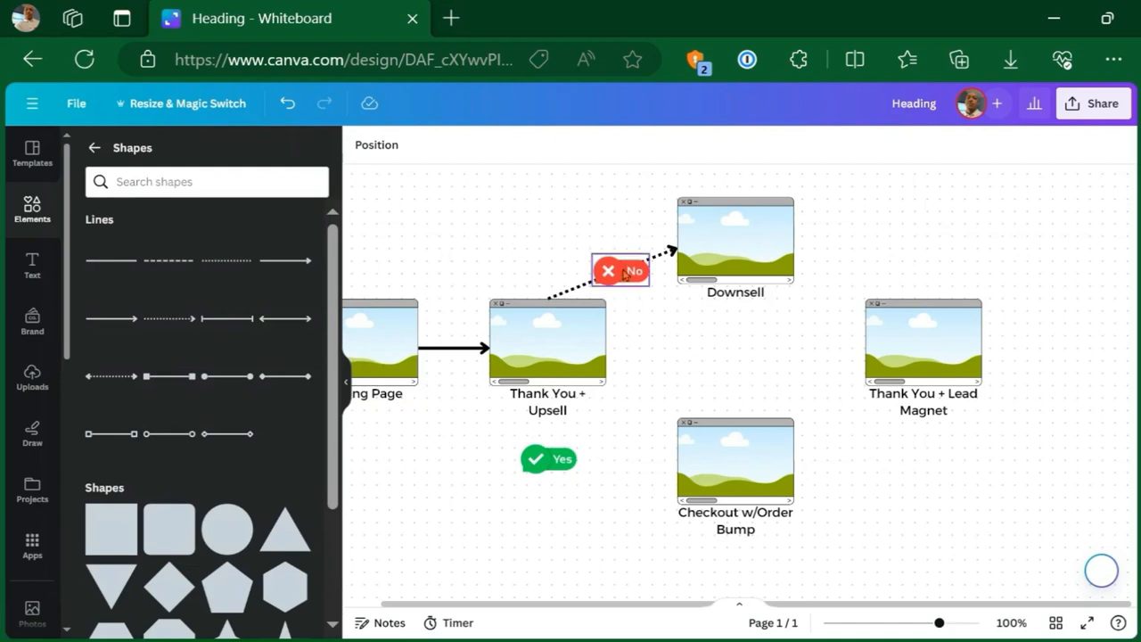
pyautogui.click(618, 271)
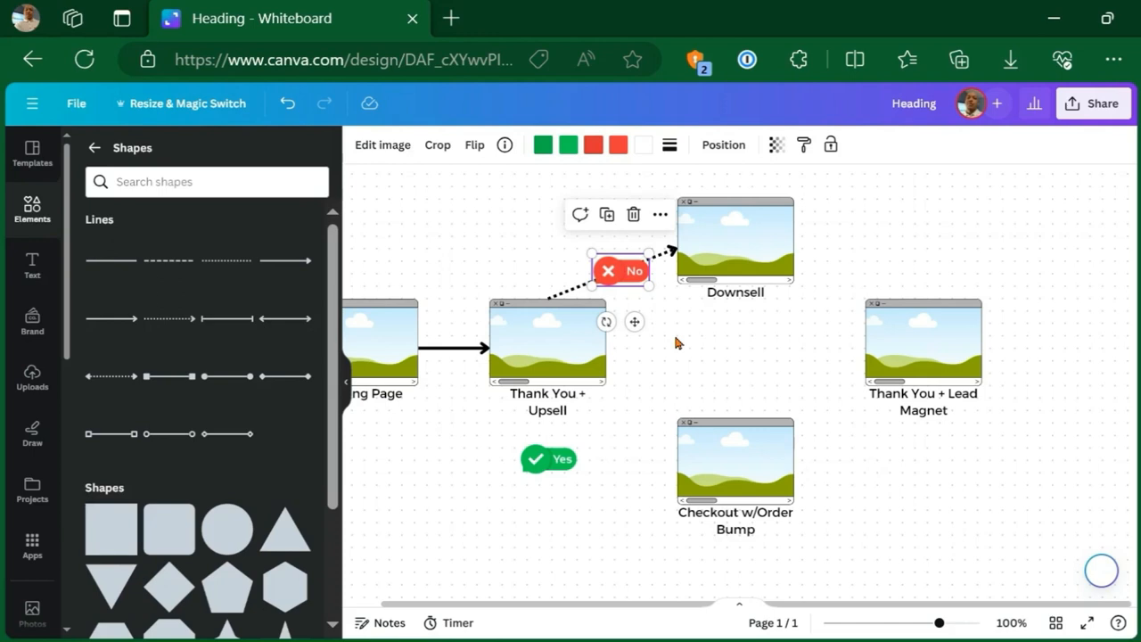
pyautogui.click(676, 342)
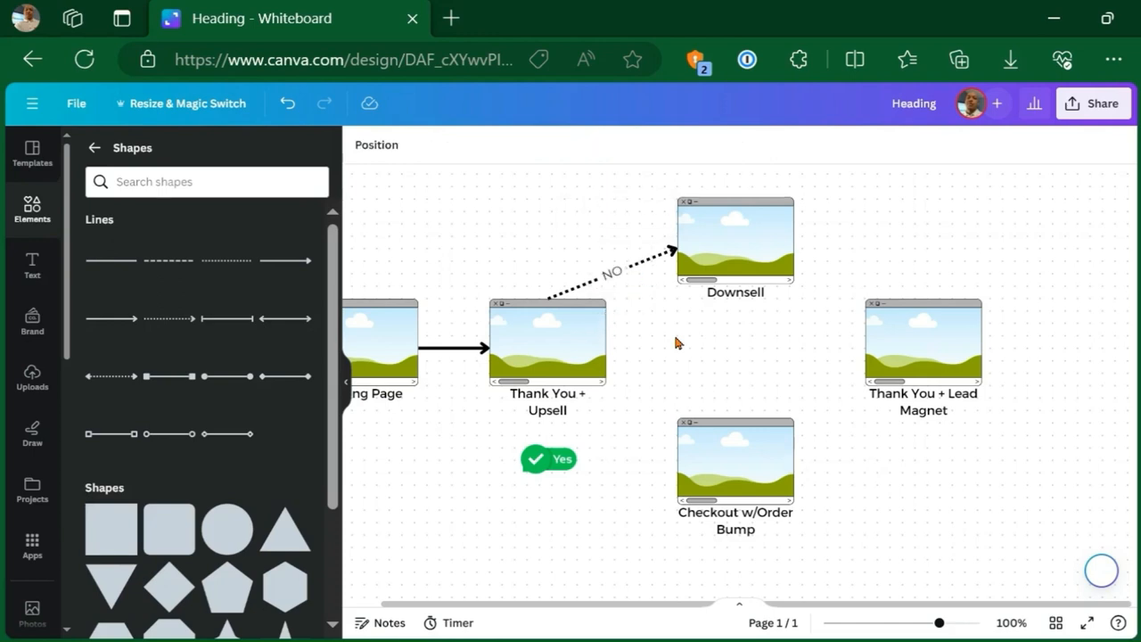
# - Colour the dotted arrow's NO text label red
pyautogui.click(547, 460)
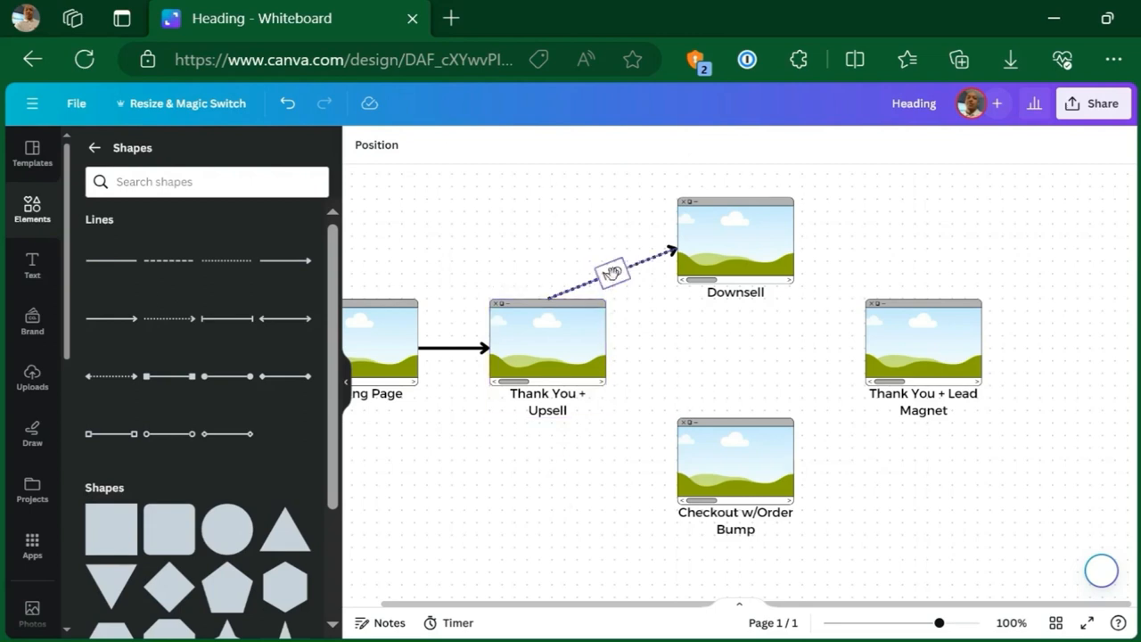
pyautogui.click(612, 271)
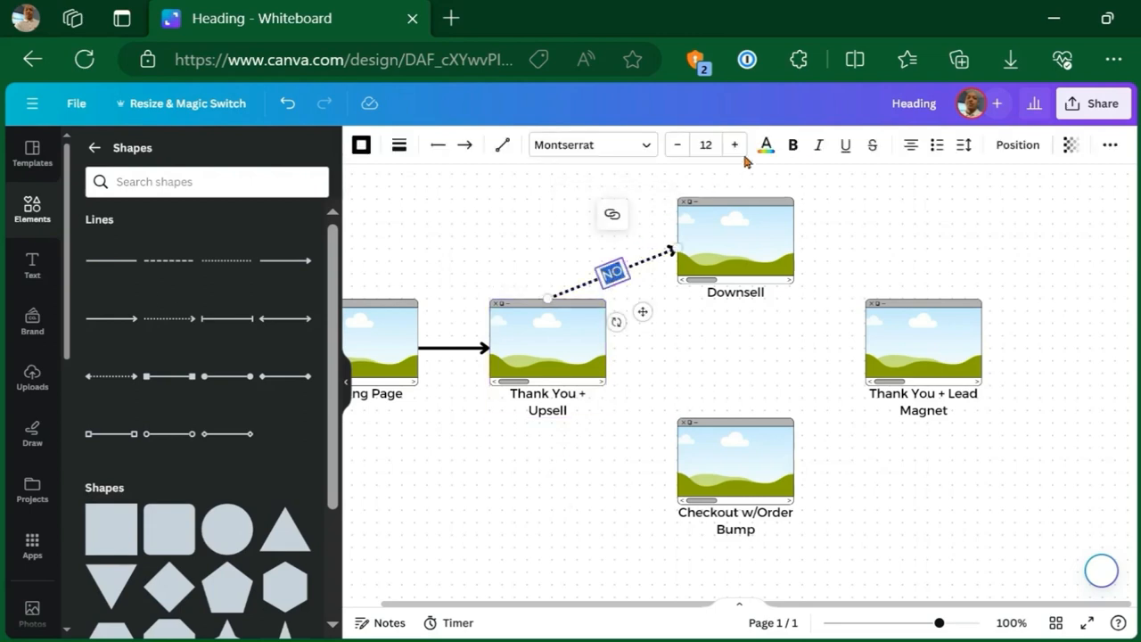
pyautogui.click(765, 144)
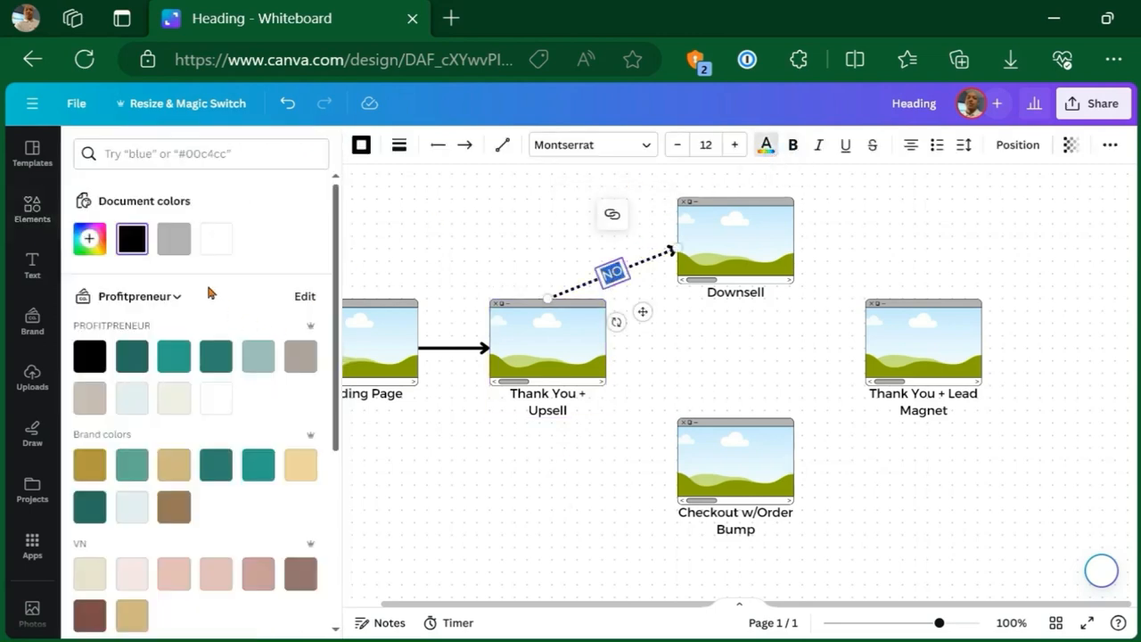
pyautogui.click(89, 239)
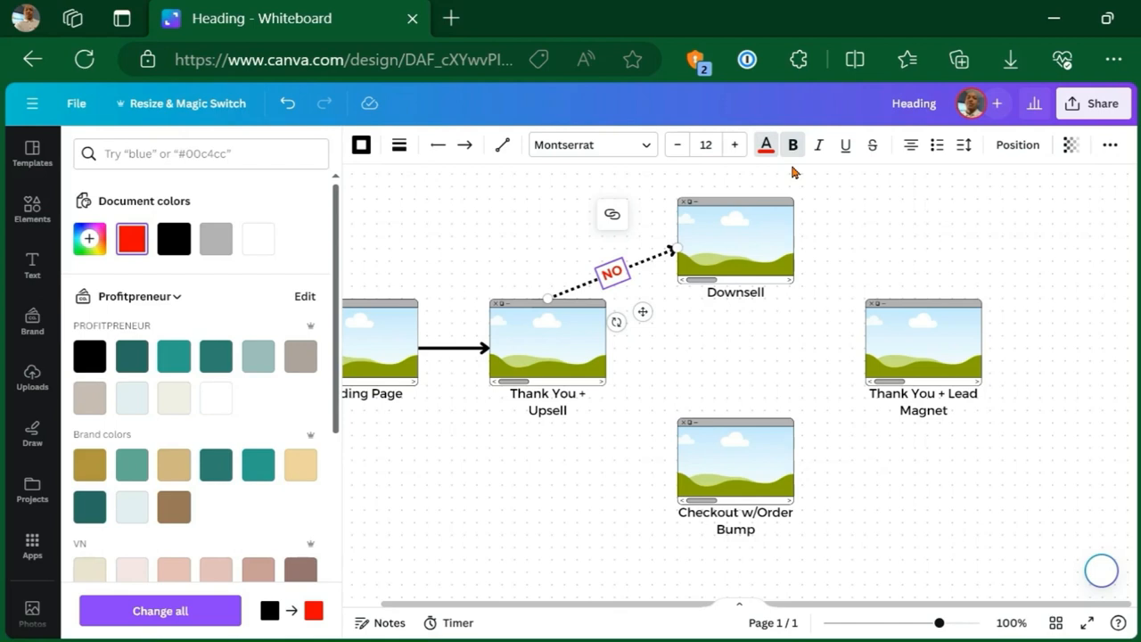
pyautogui.moveTo(603, 187)
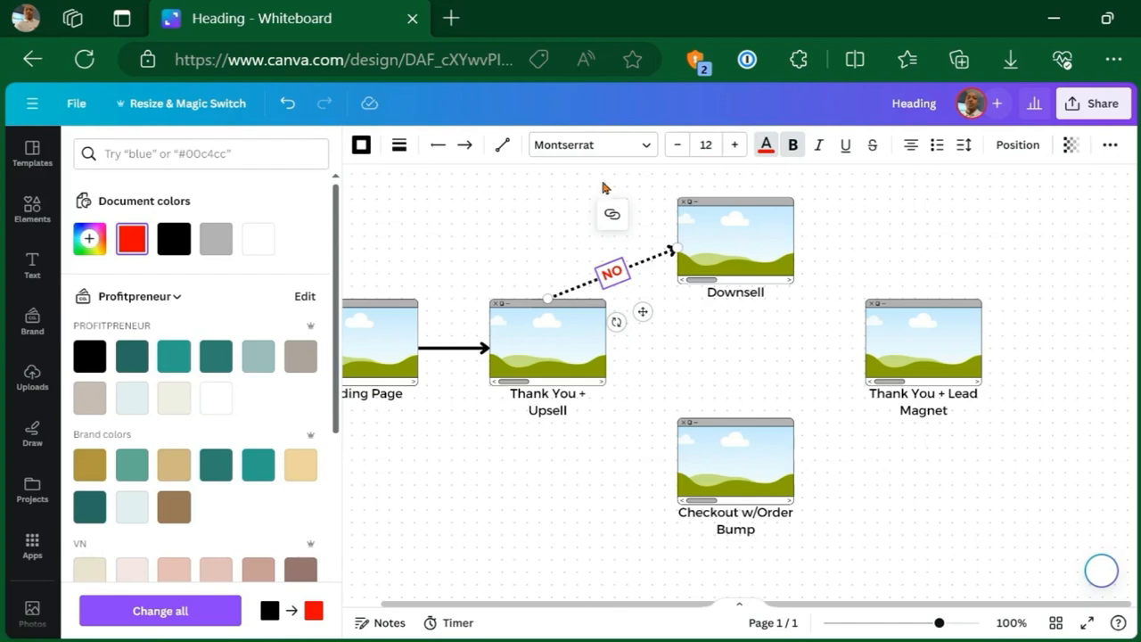
# - Change the dotted NO arrow's line type to Elbowed so it bends up into Downsell
pyautogui.click(32, 211)
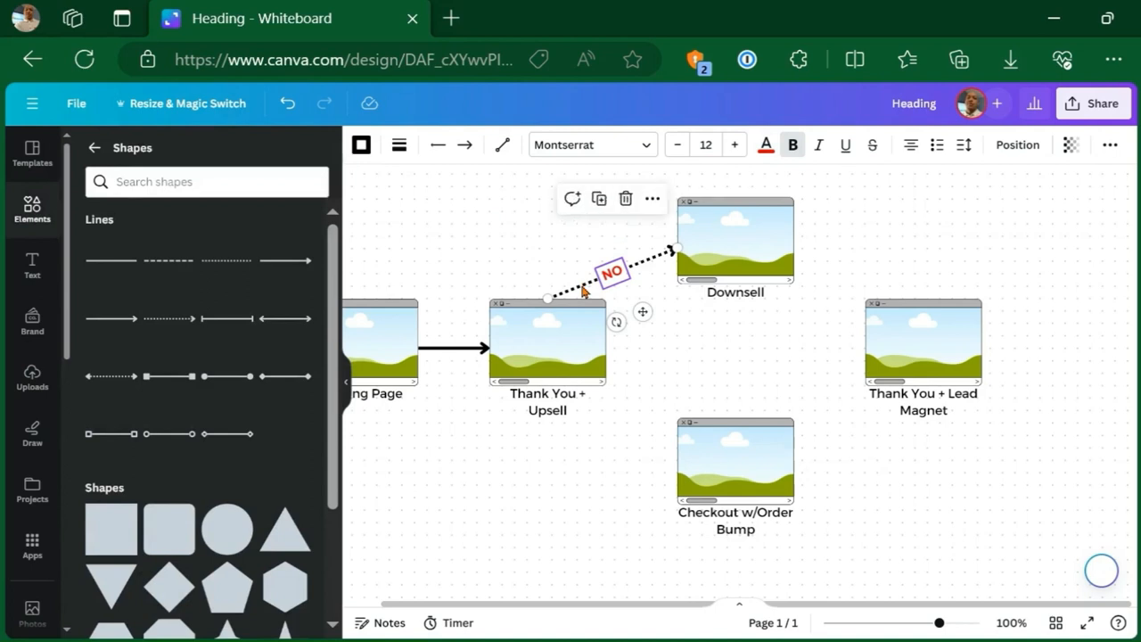
pyautogui.click(503, 144)
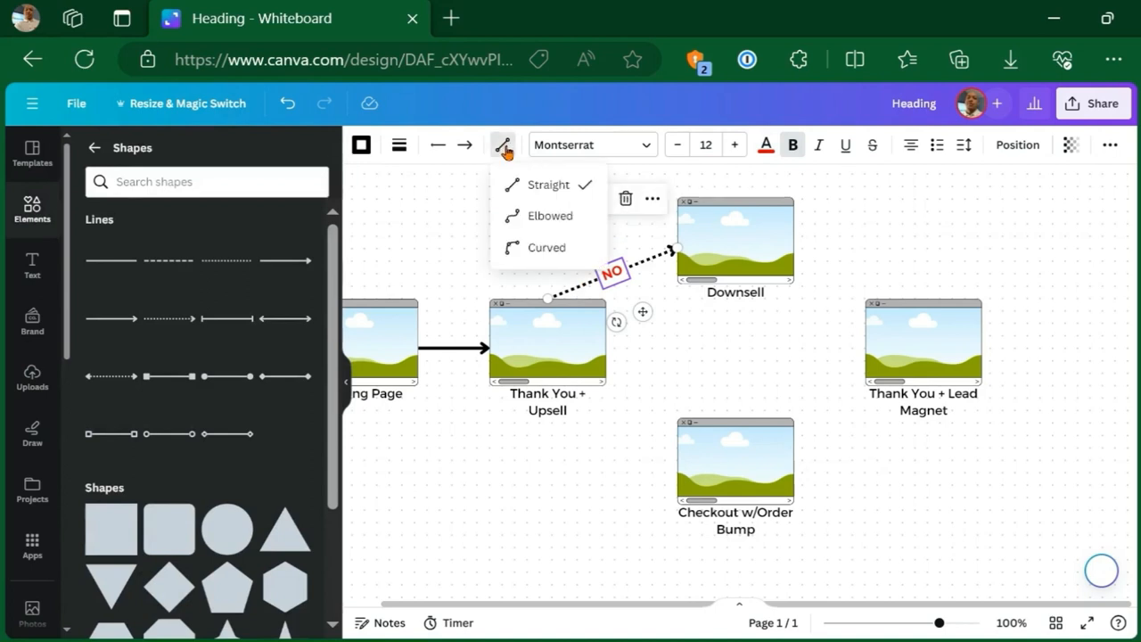
pyautogui.moveTo(549, 222)
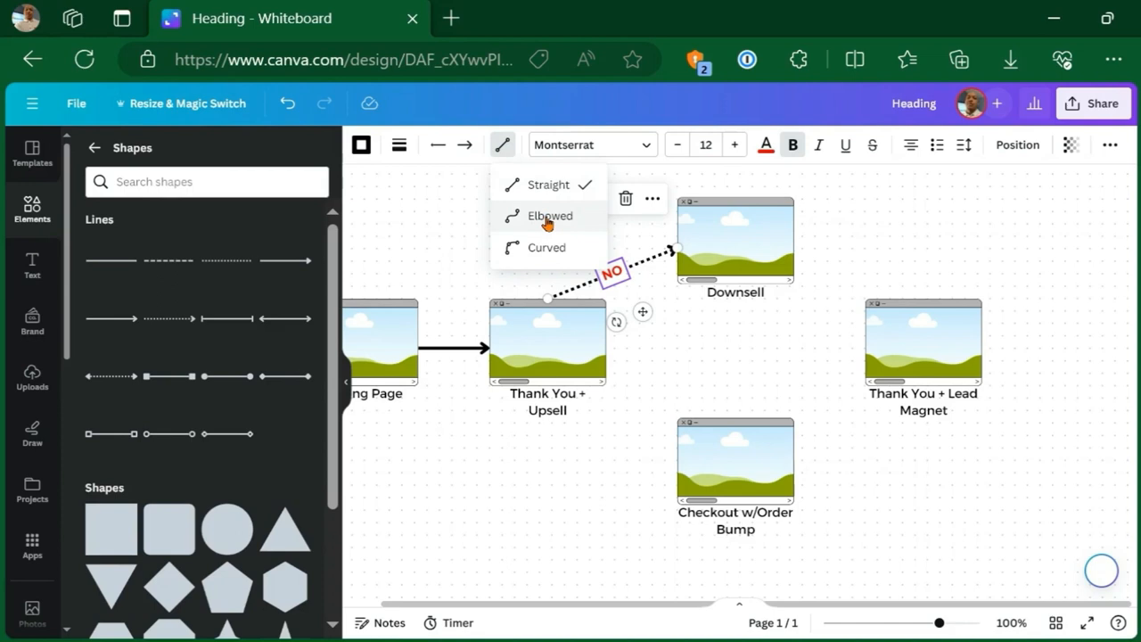
pyautogui.click(549, 216)
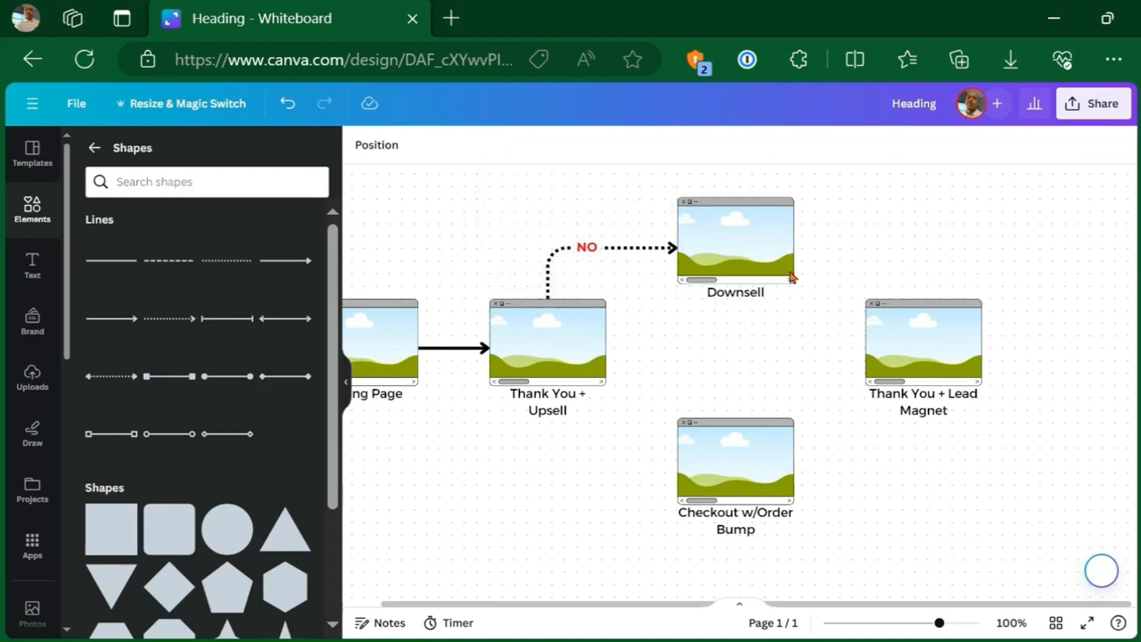
pyautogui.click(587, 246)
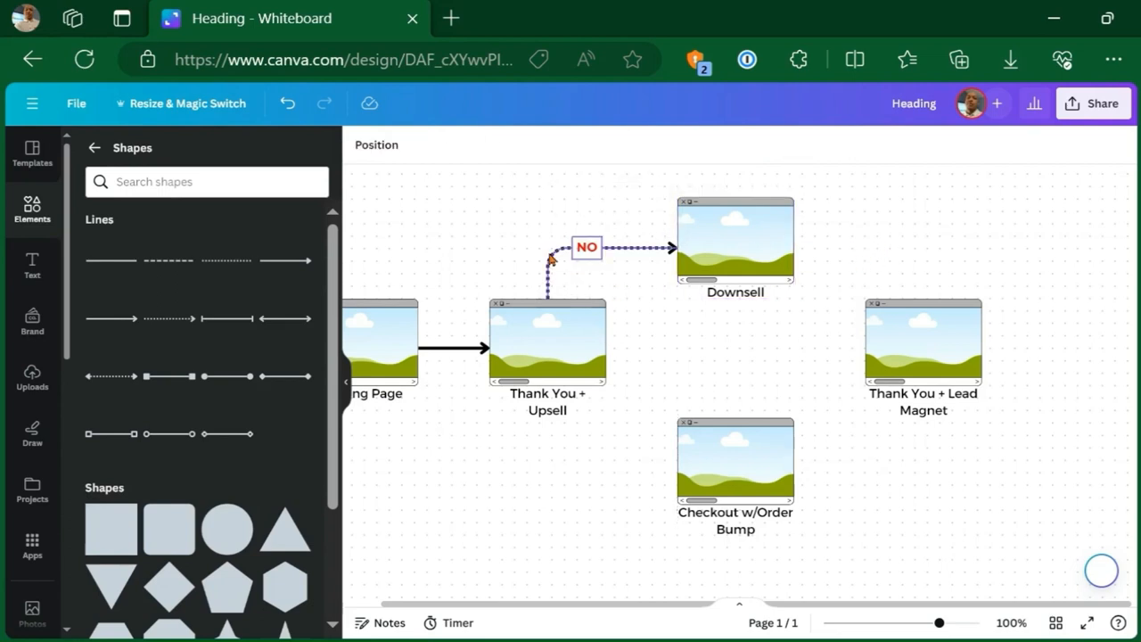
# - Run an elbowed dotted arrow into Checkout w/Order Bump with a YES label coloured green #00993D
pyautogui.click(587, 246)
pyautogui.write('YES')
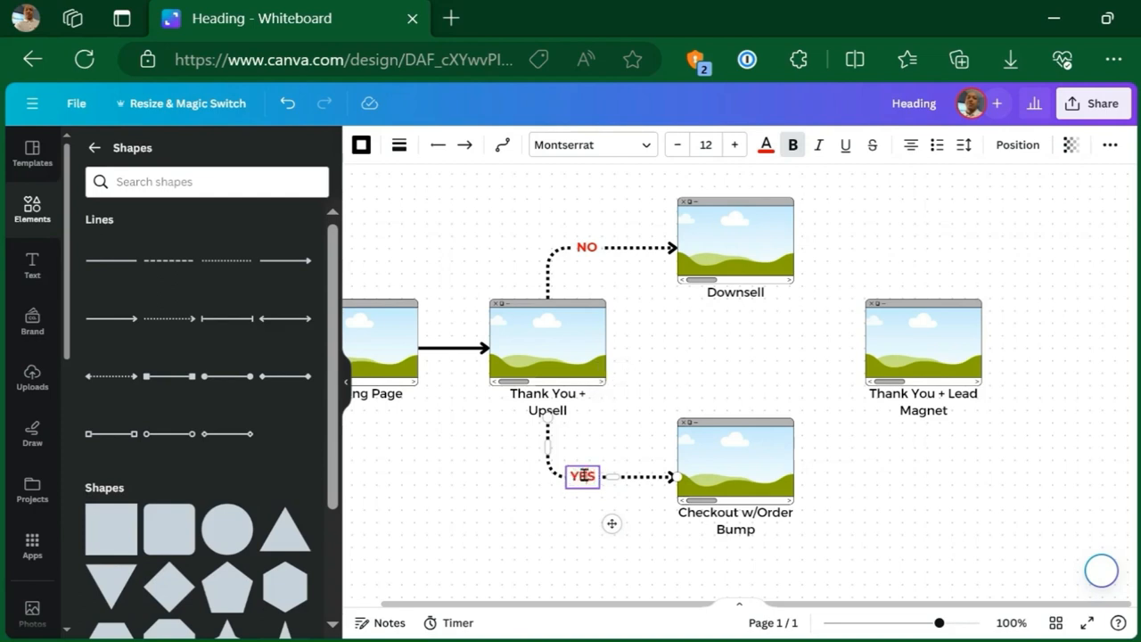
pyautogui.click(765, 145)
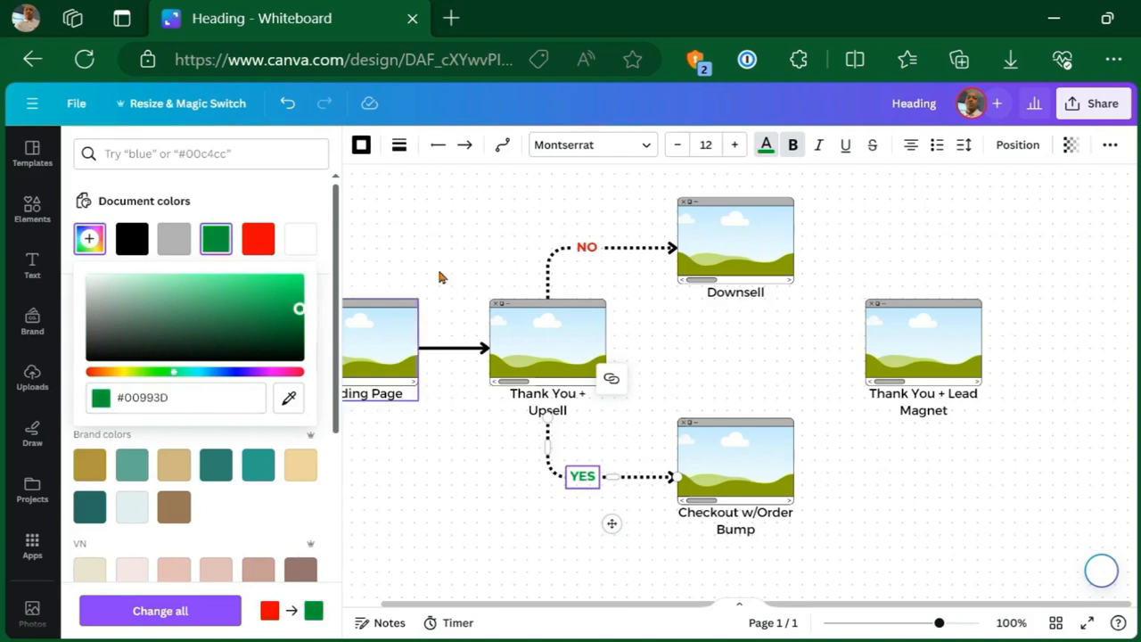
pyautogui.click(32, 210)
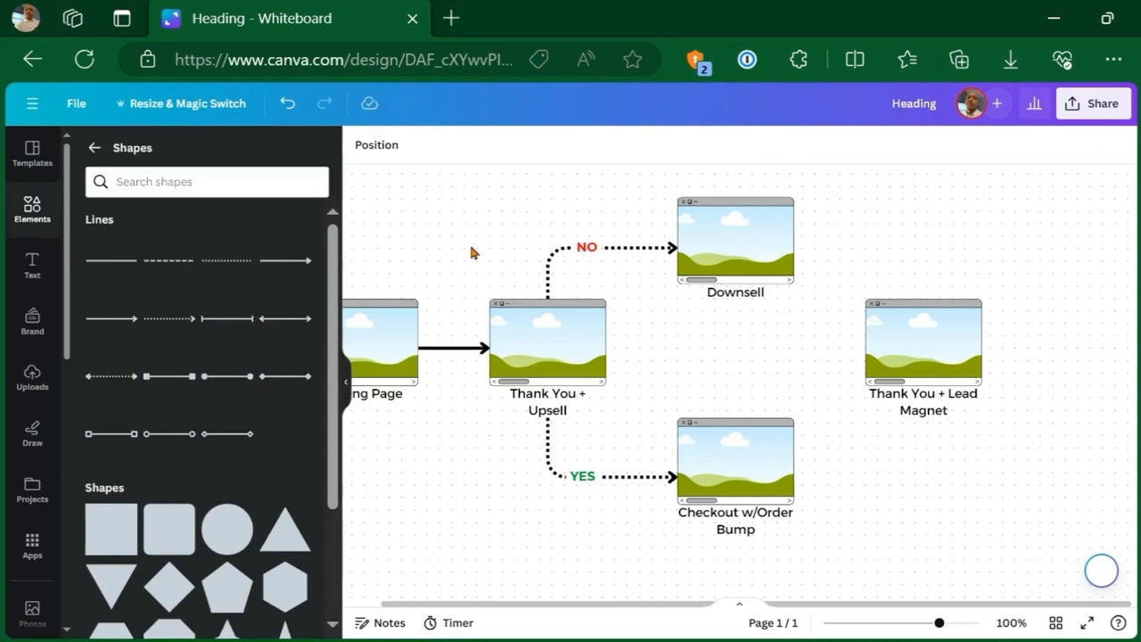
# - Add a straight green YES arrow from Downsell down and an elbowed red NO arrow to Thank You + Lead Magnet
pyautogui.click(625, 477)
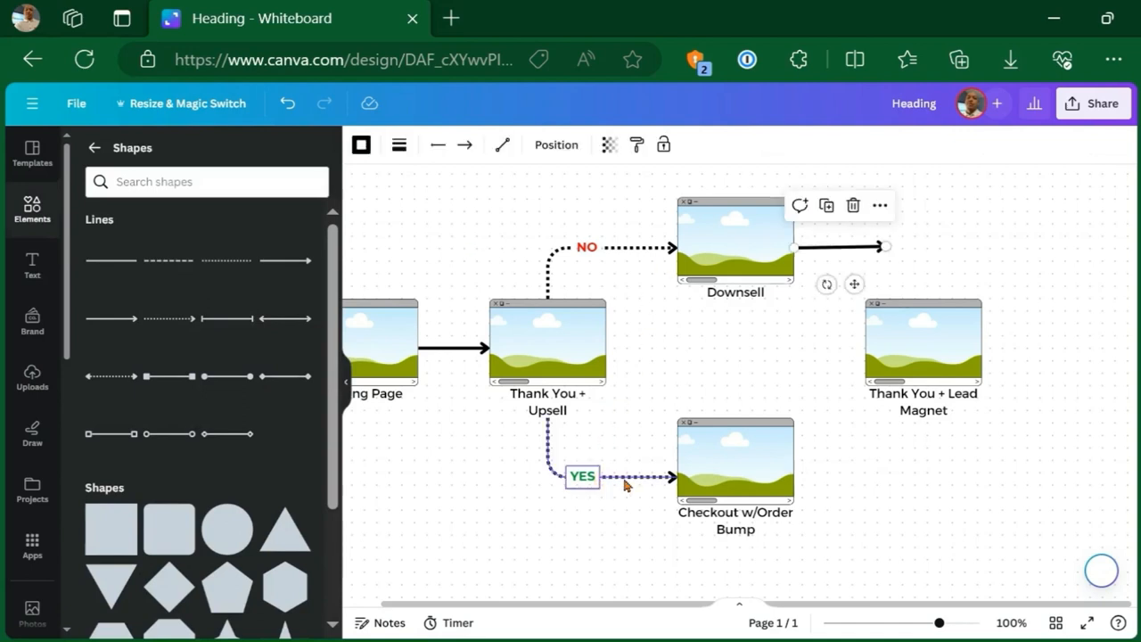
pyautogui.click(581, 474)
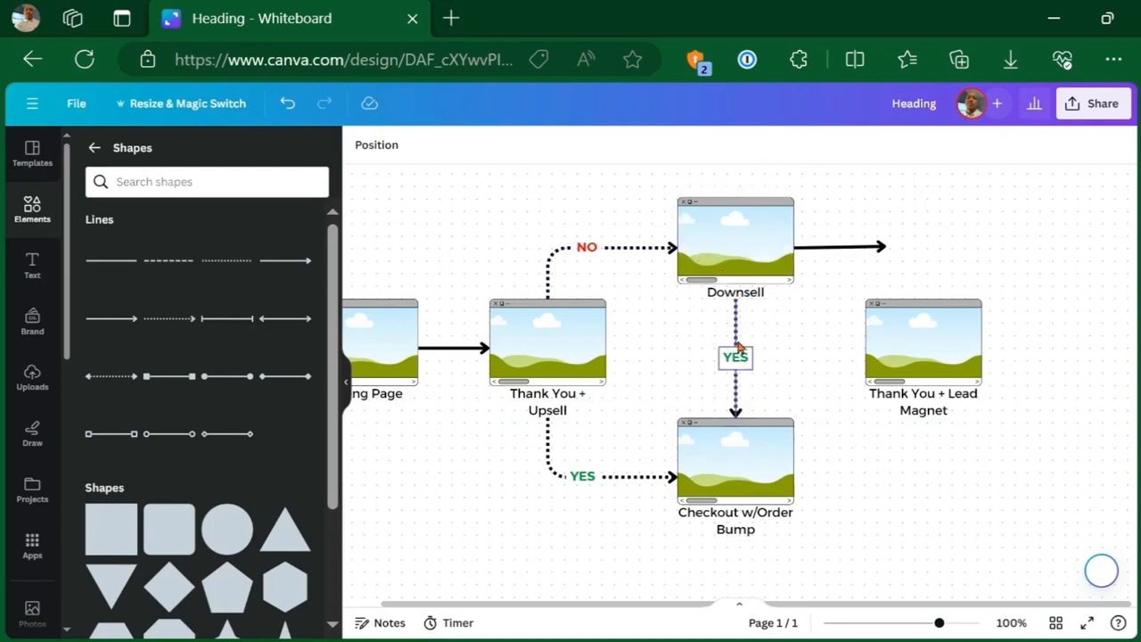
pyautogui.click(838, 246)
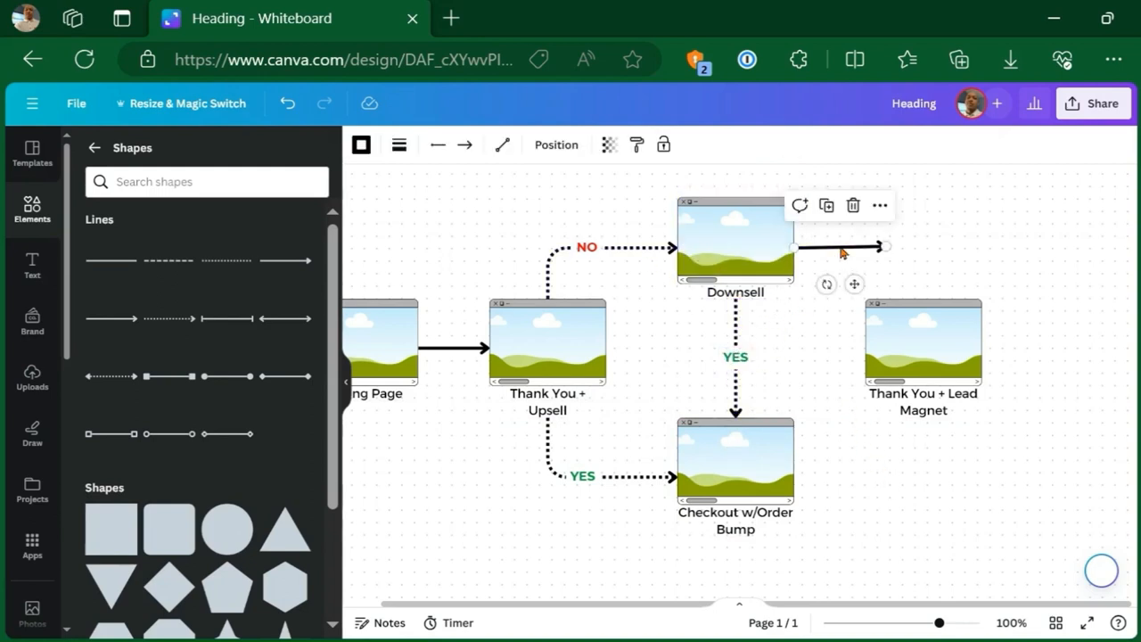
pyautogui.click(587, 246)
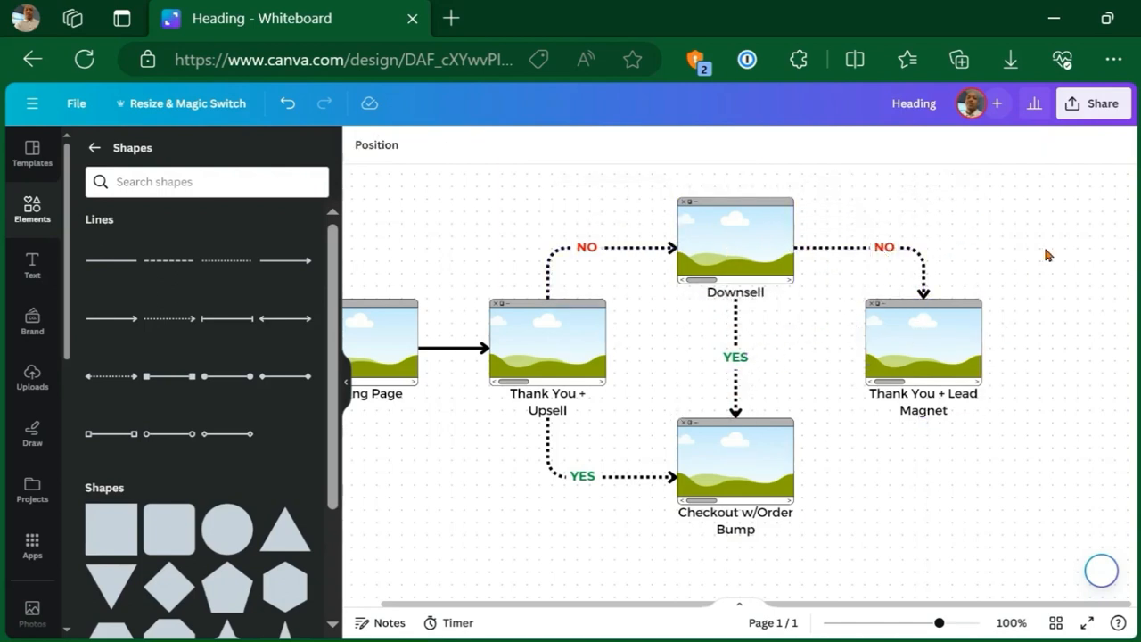
pyautogui.moveTo(596, 411)
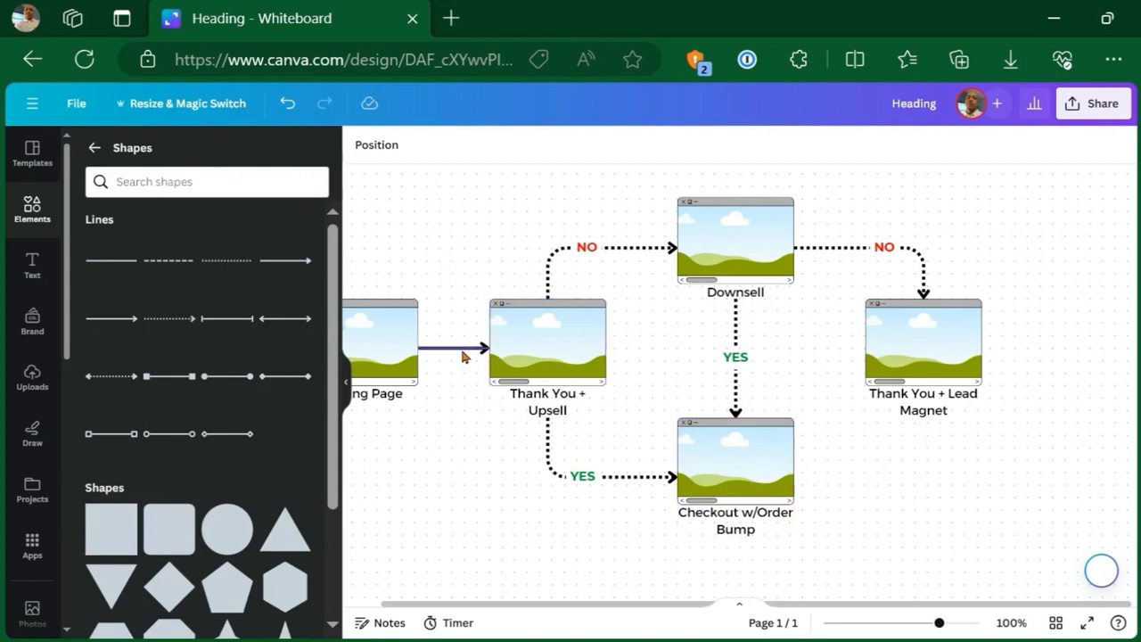
# - Draw a solid black arrow from Checkout w/Order Bump to Thank You + Lead Magnet and make it elbowed
pyautogui.click(735, 385)
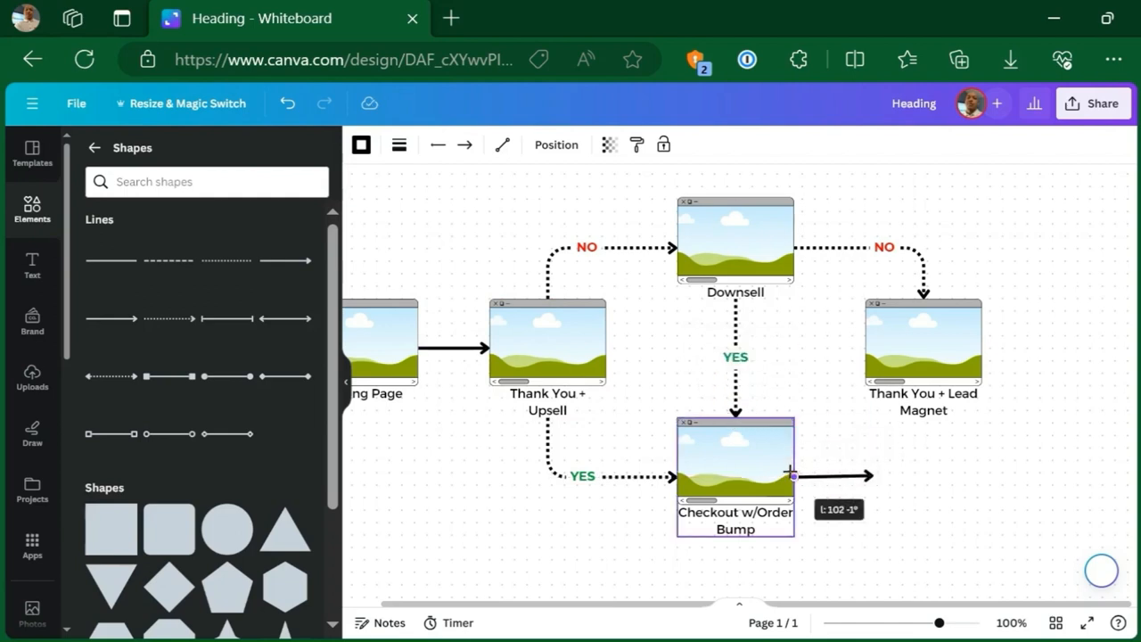
pyautogui.moveTo(792, 474); pyautogui.dragTo(923, 417)
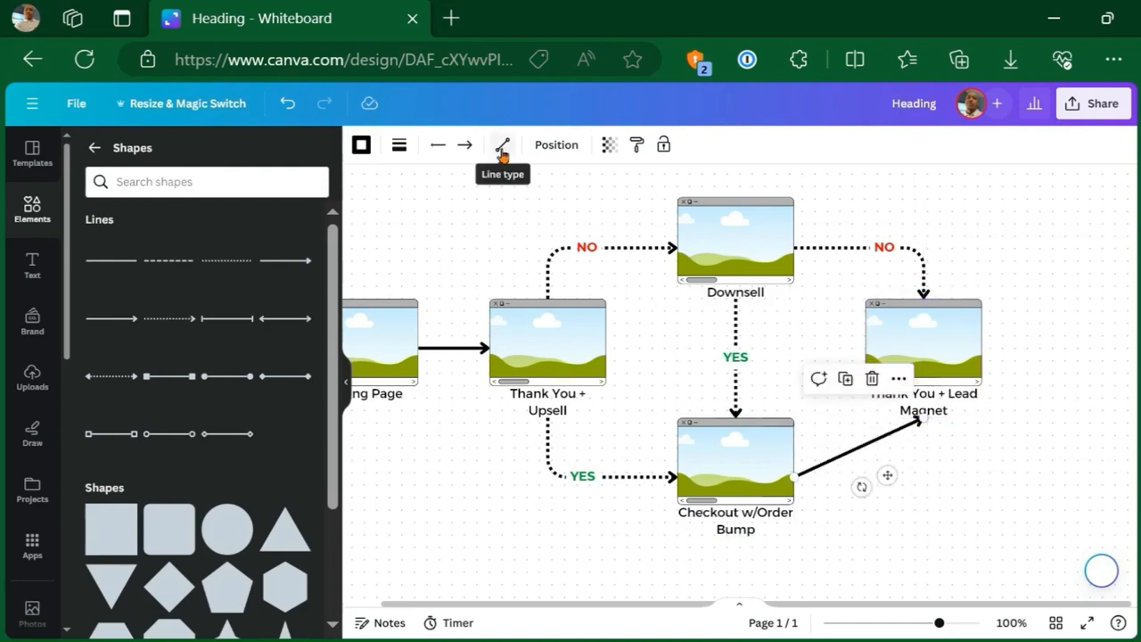
pyautogui.click(503, 143)
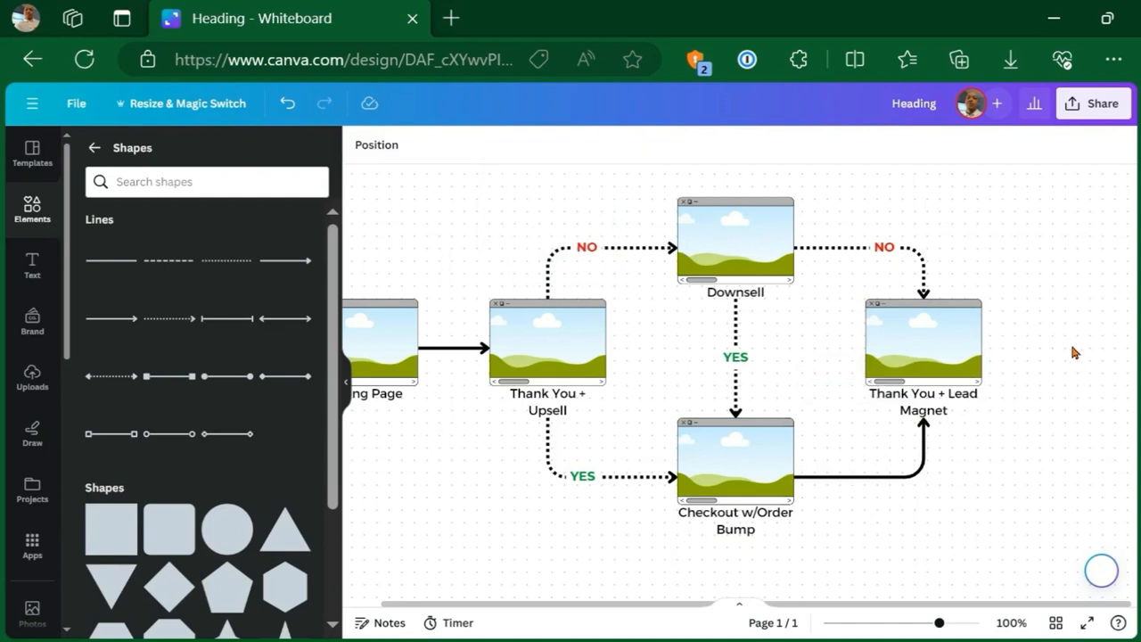
pyautogui.moveTo(1067, 364)
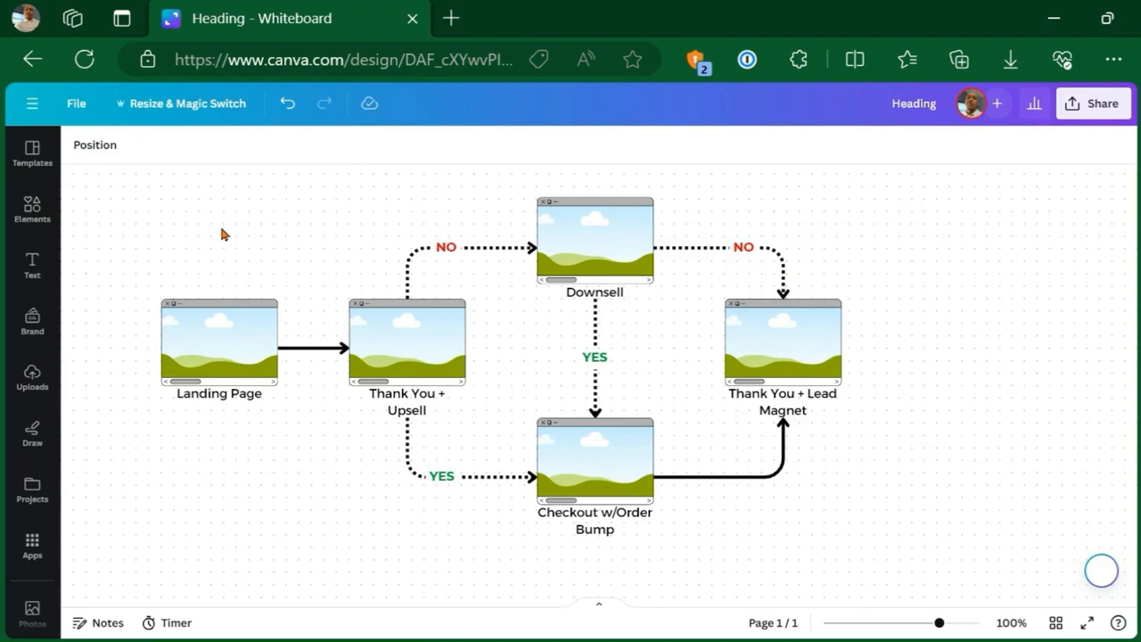
pyautogui.moveTo(346, 196)
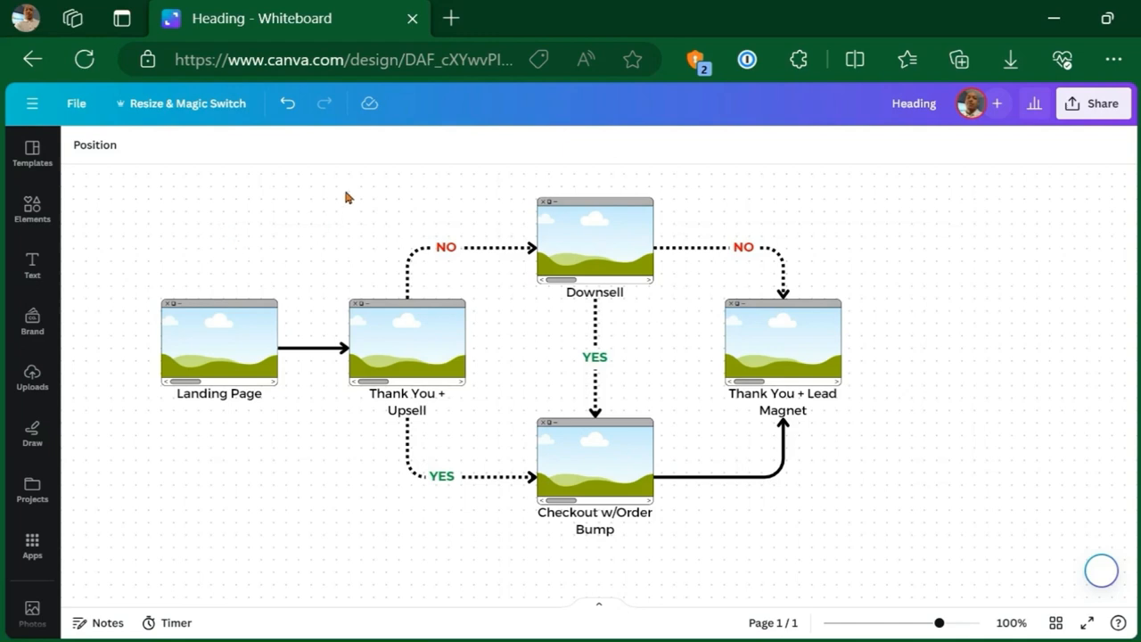
pyautogui.moveTo(364, 225)
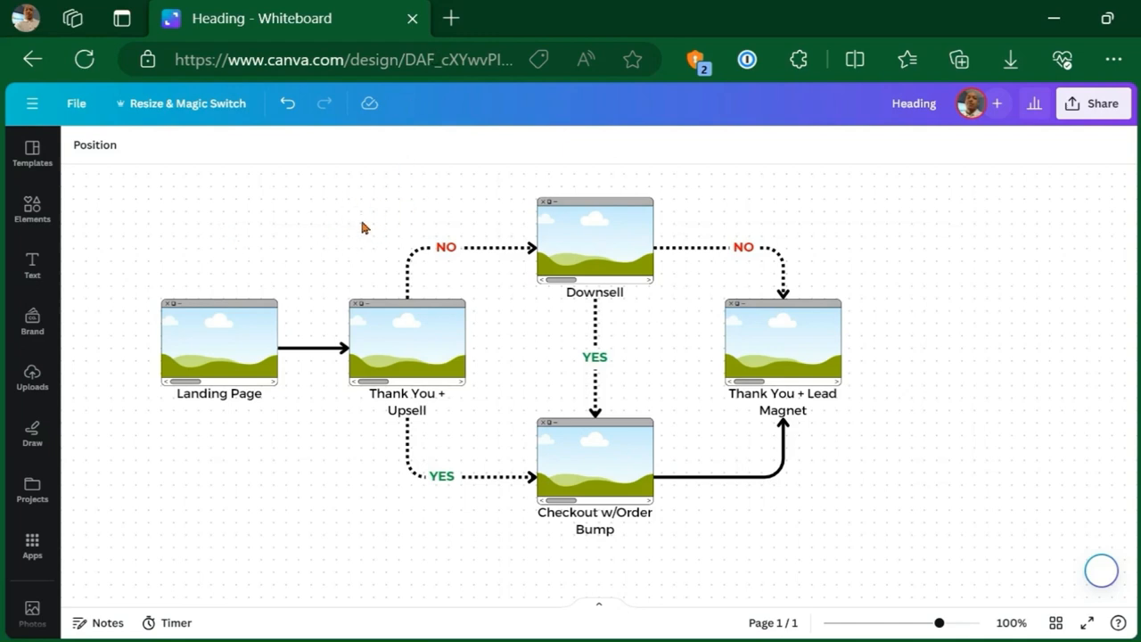
pyautogui.moveTo(362, 226)
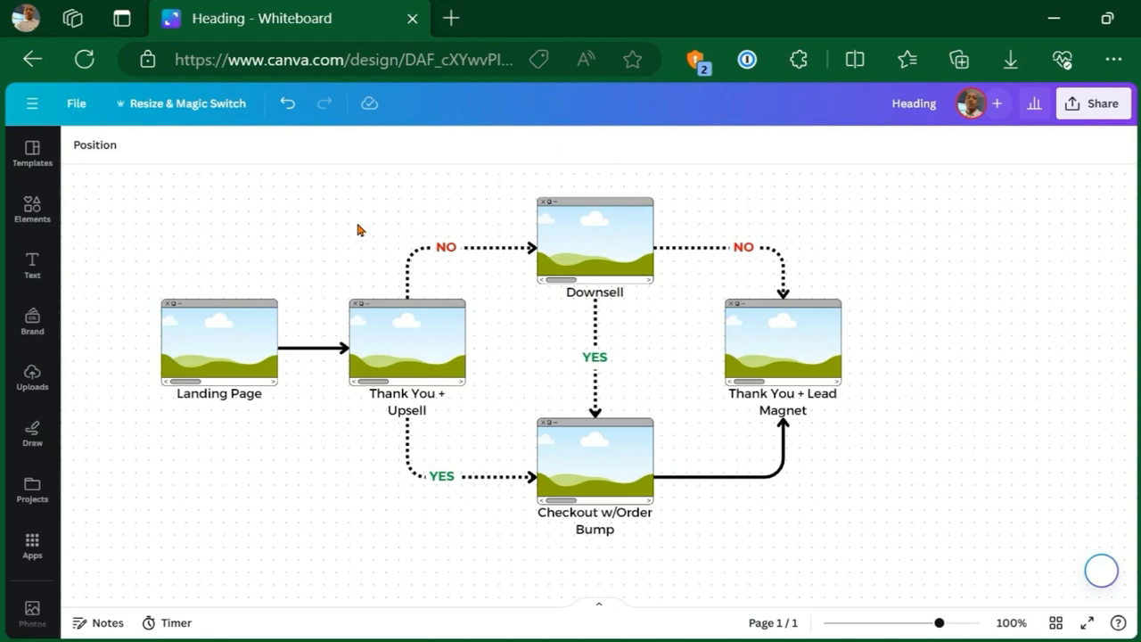
# - Open the website design site in a new Edge tab beside the finished whiteboard
pyautogui.click(449, 18)
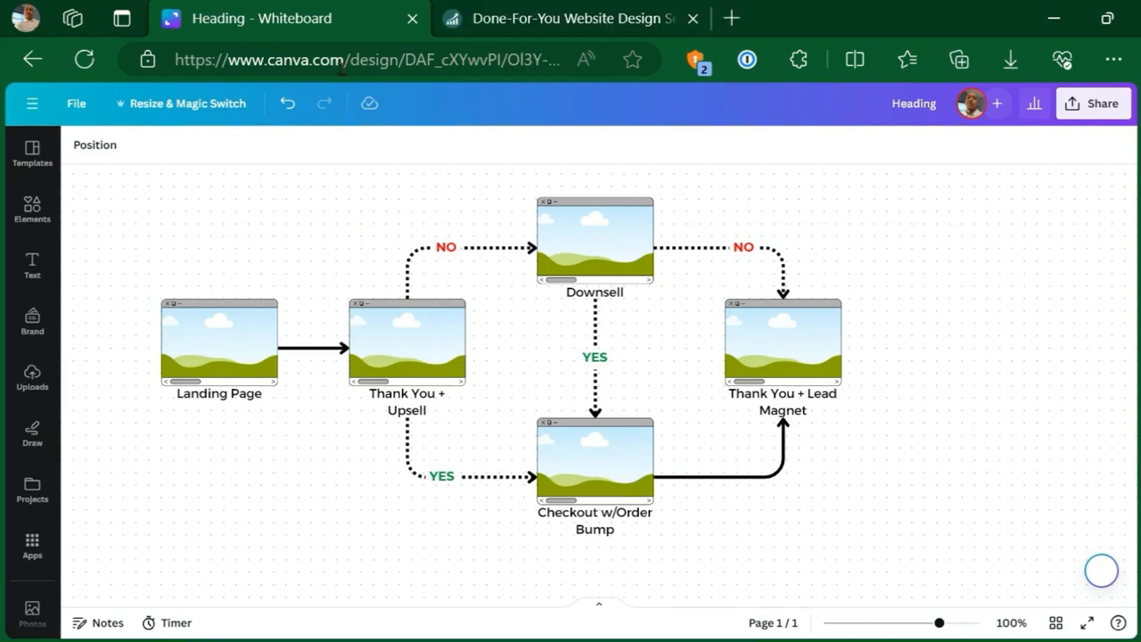
# - Switch to the ProfitSites tab and bring up Edge's Settings and more menu
pyautogui.click(570, 18)
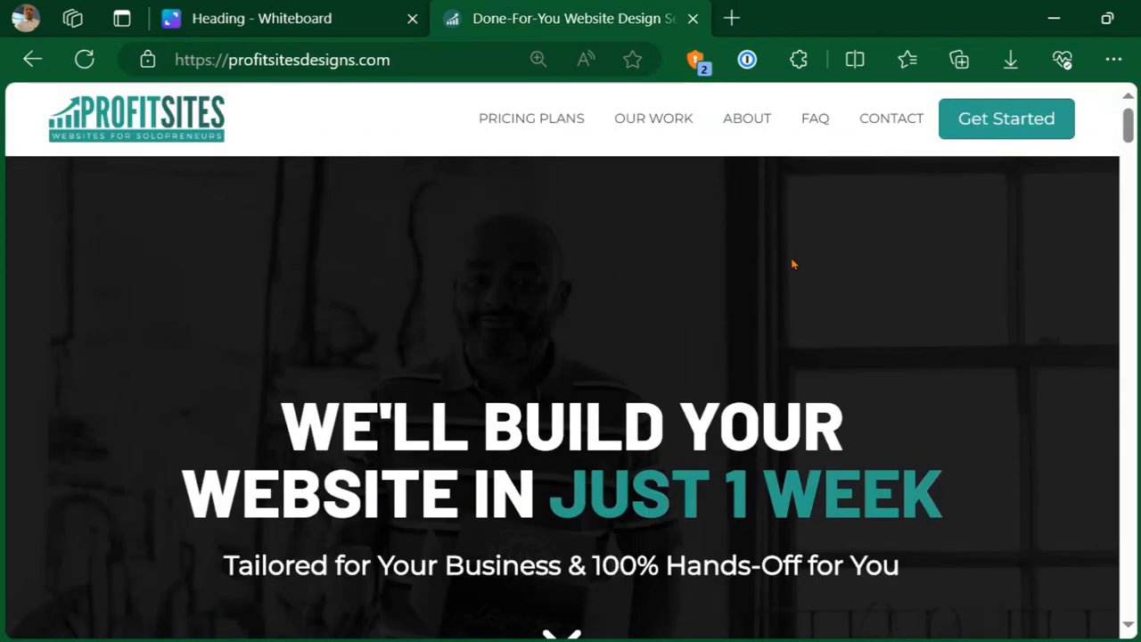
pyautogui.click(1113, 59)
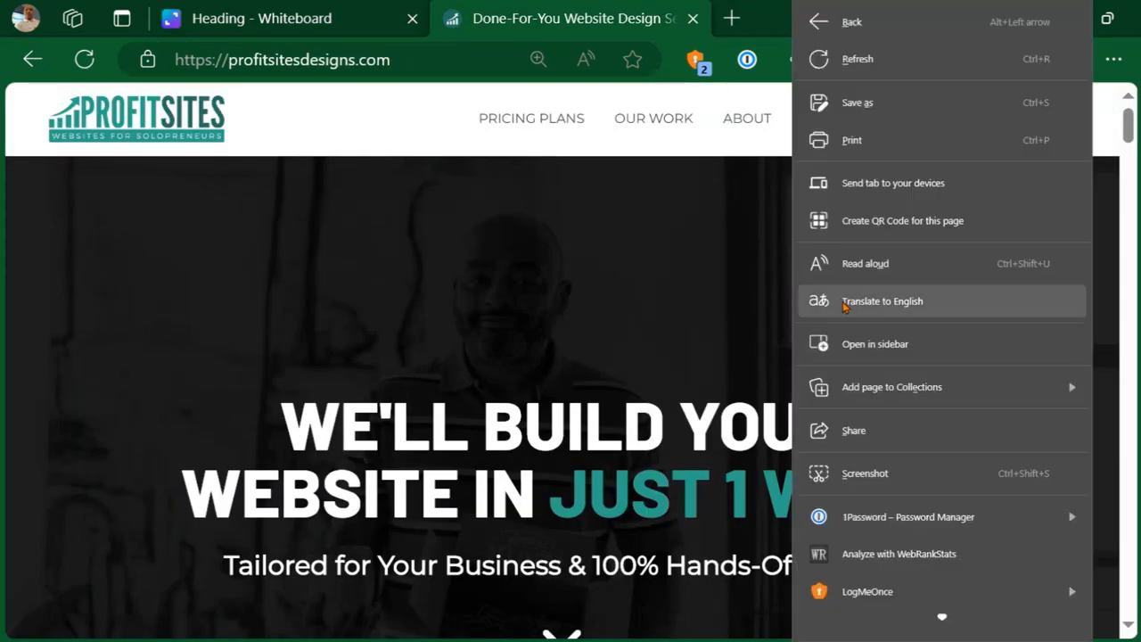
pyautogui.moveTo(879, 480)
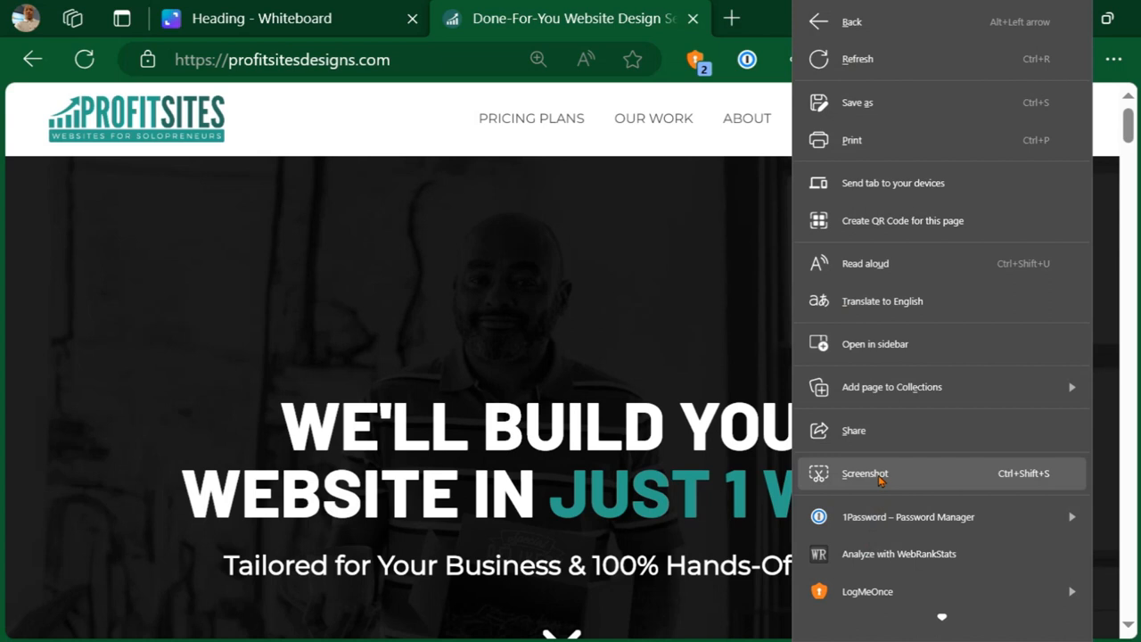